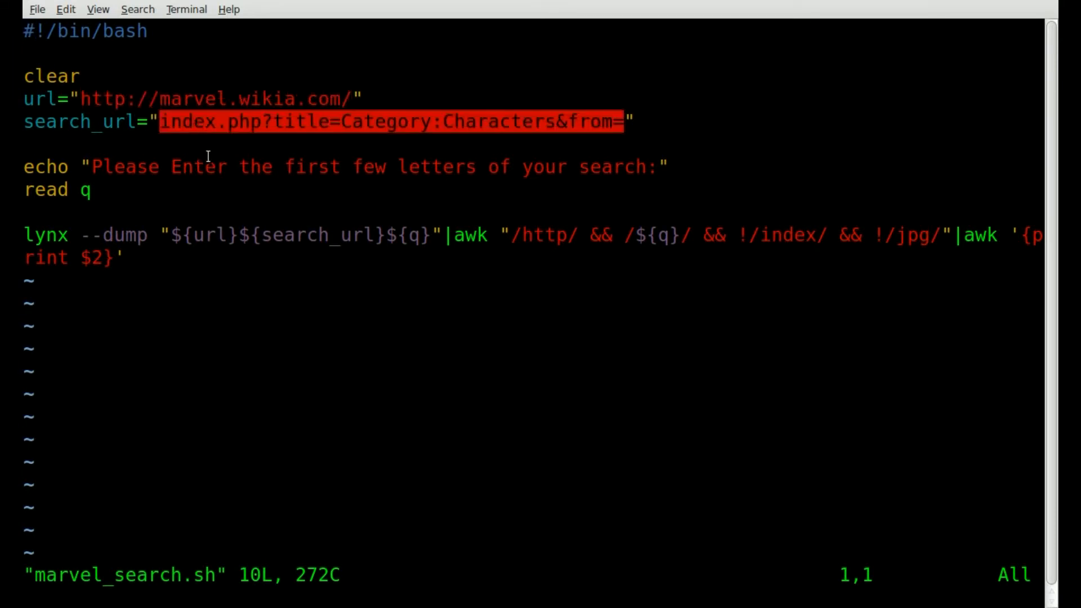
mouse_move(193, 165)
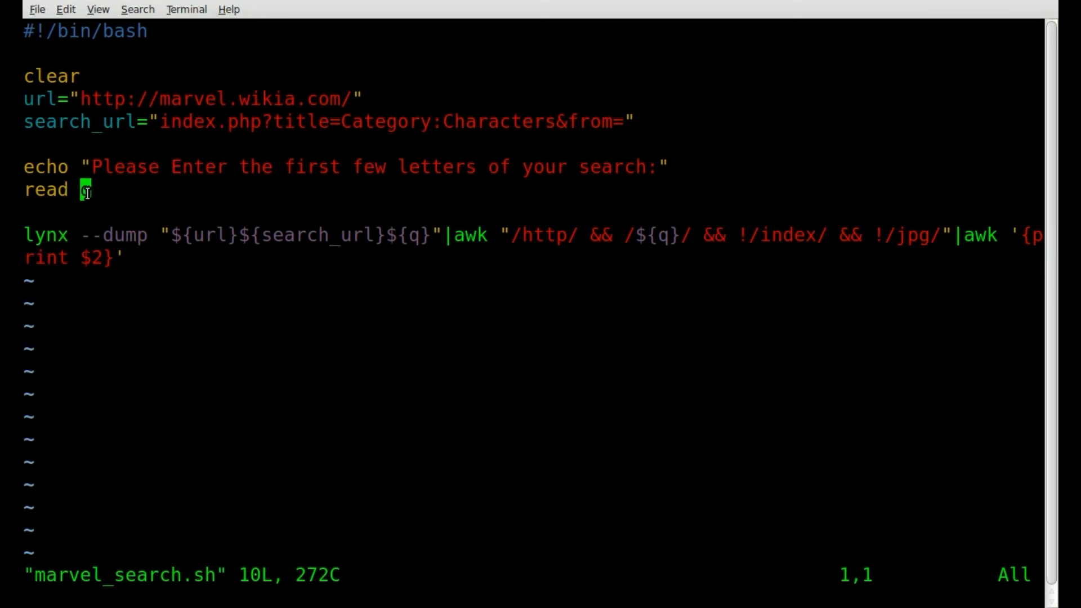
mouse_move(127, 234)
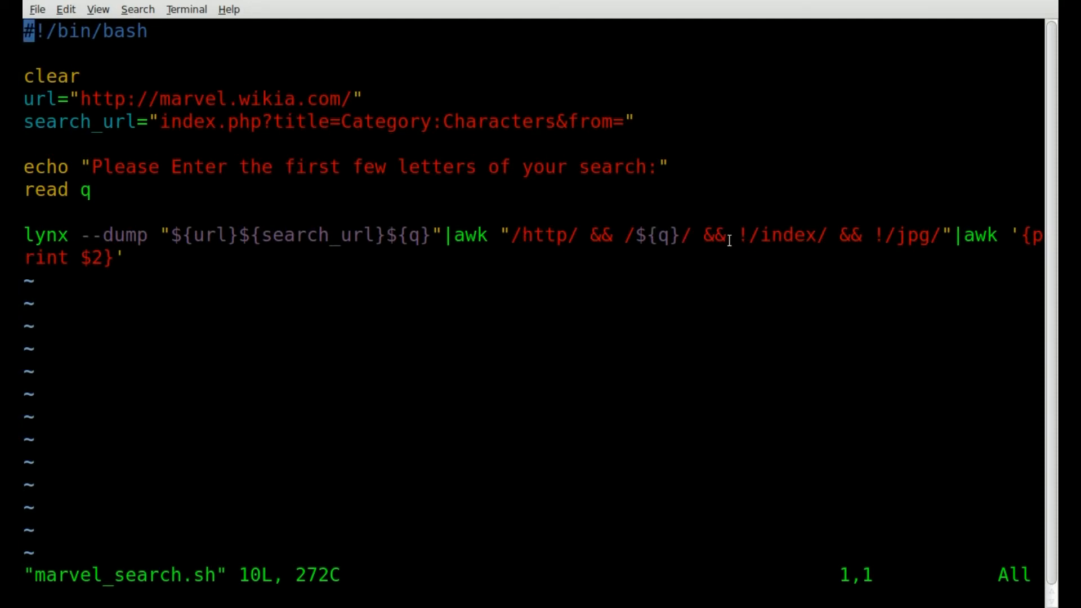
mouse_move(425, 238)
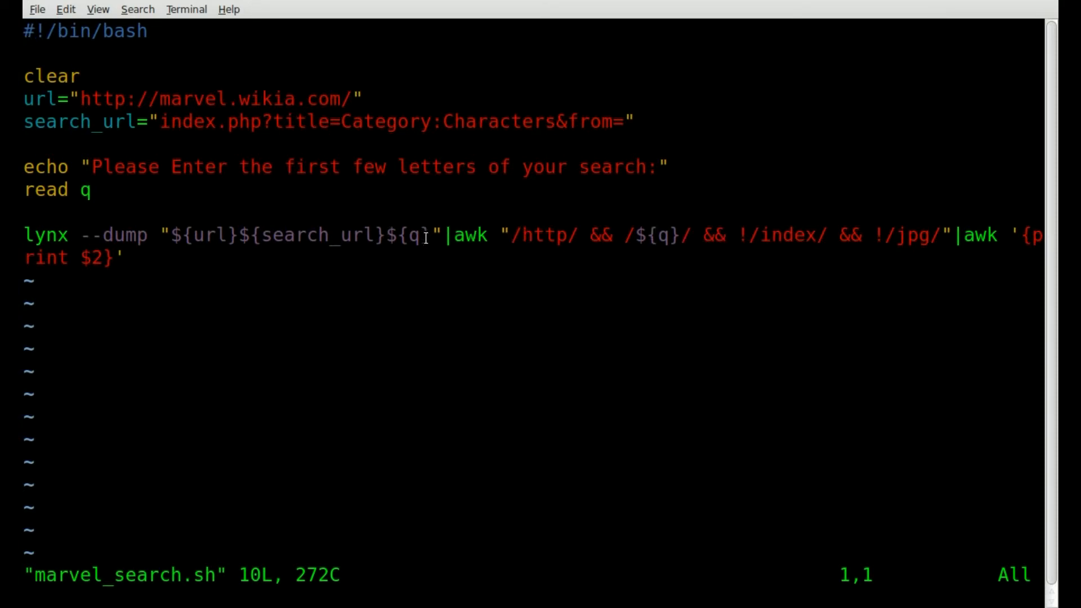
mouse_move(365, 253)
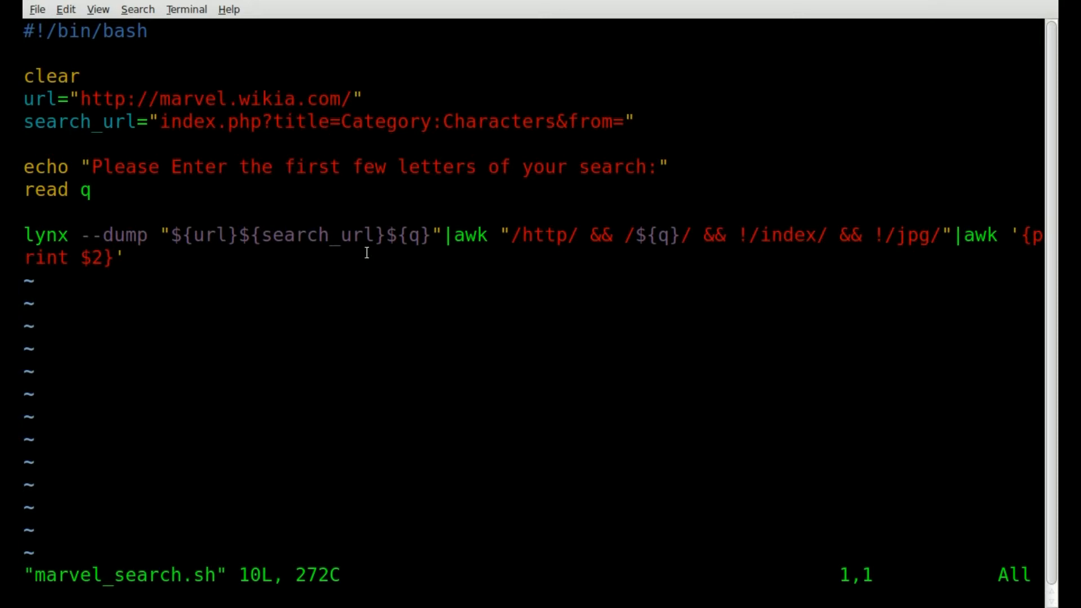
mouse_move(347, 216)
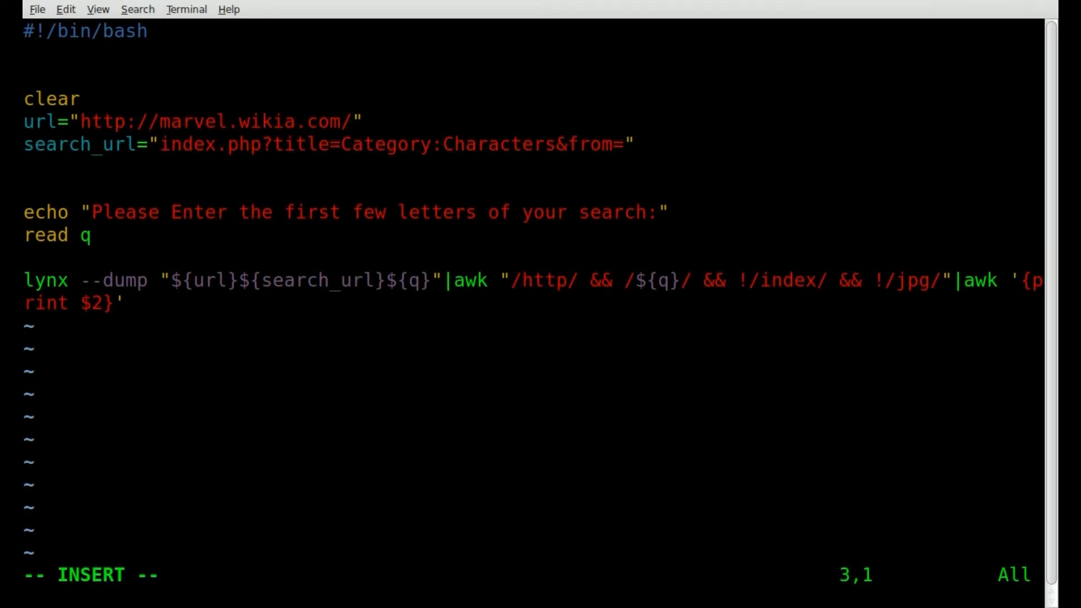
Step: Add x="0" and wrap the prompt, read and lynx lines in 'while [ $x = "0" ] do ... done', then save with :wq
type("x=\"0")
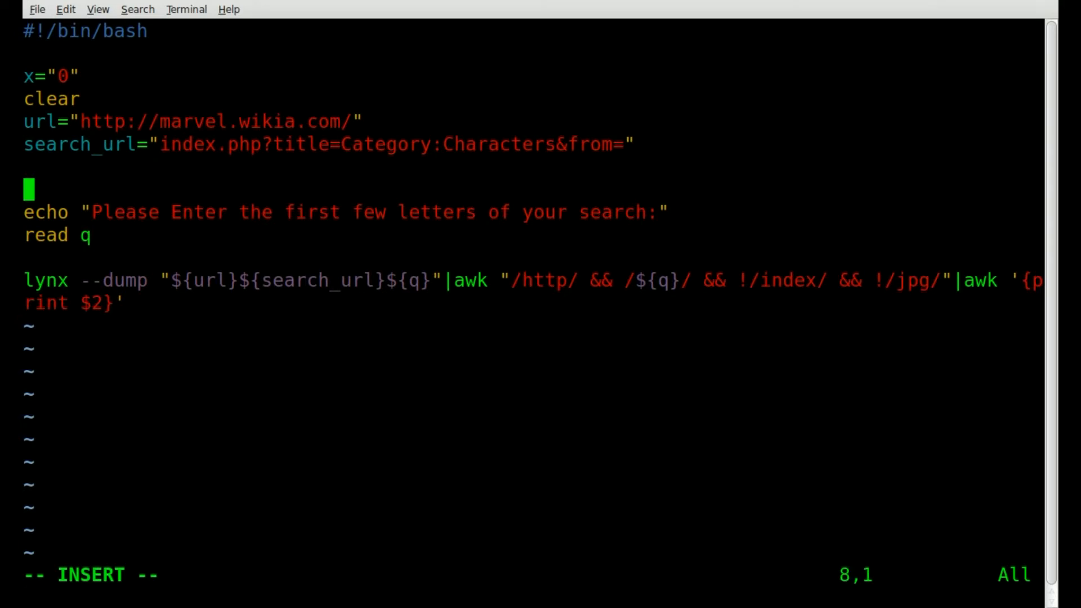
type("while")
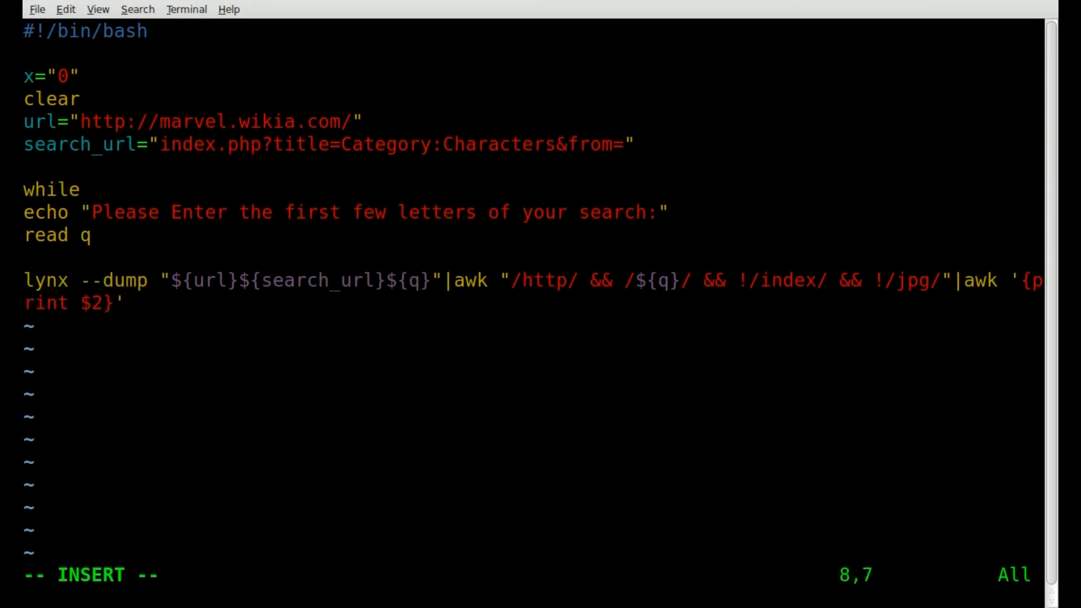
type("[ \"")
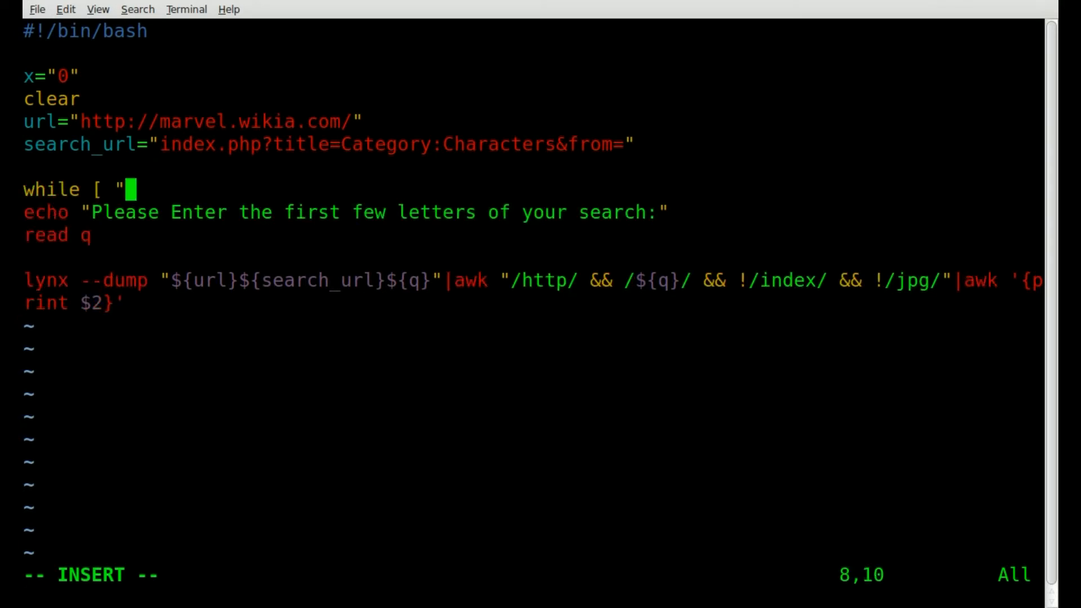
type("$x")
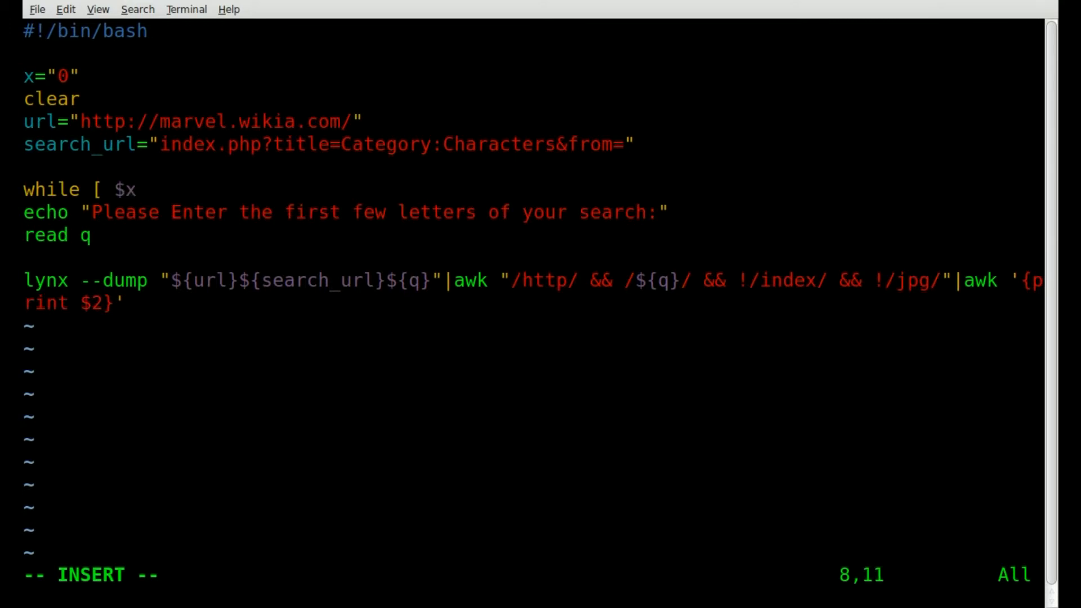
type("= \"0")
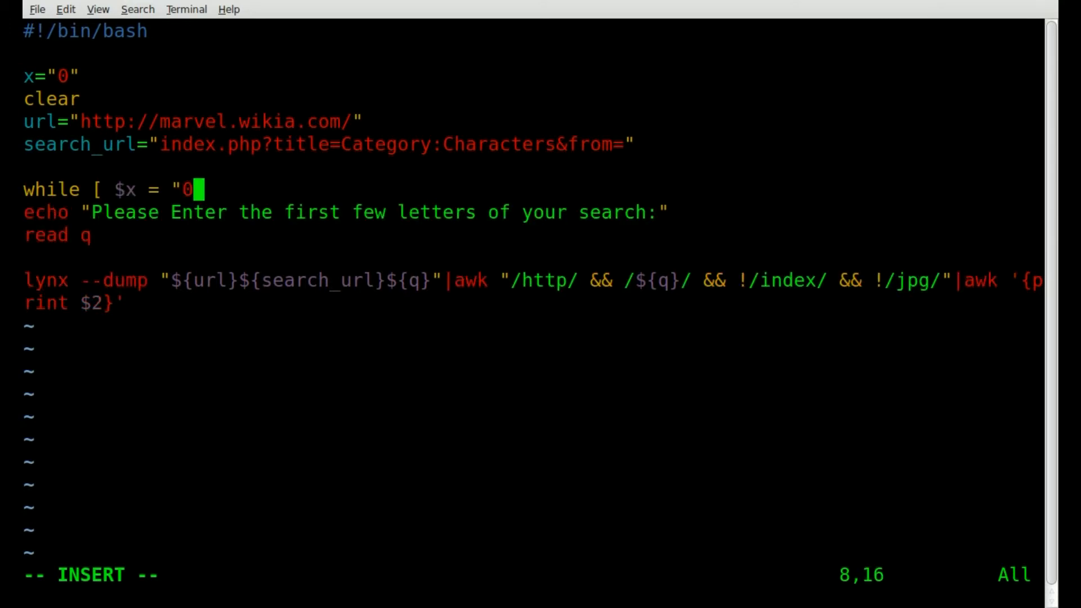
type("]")
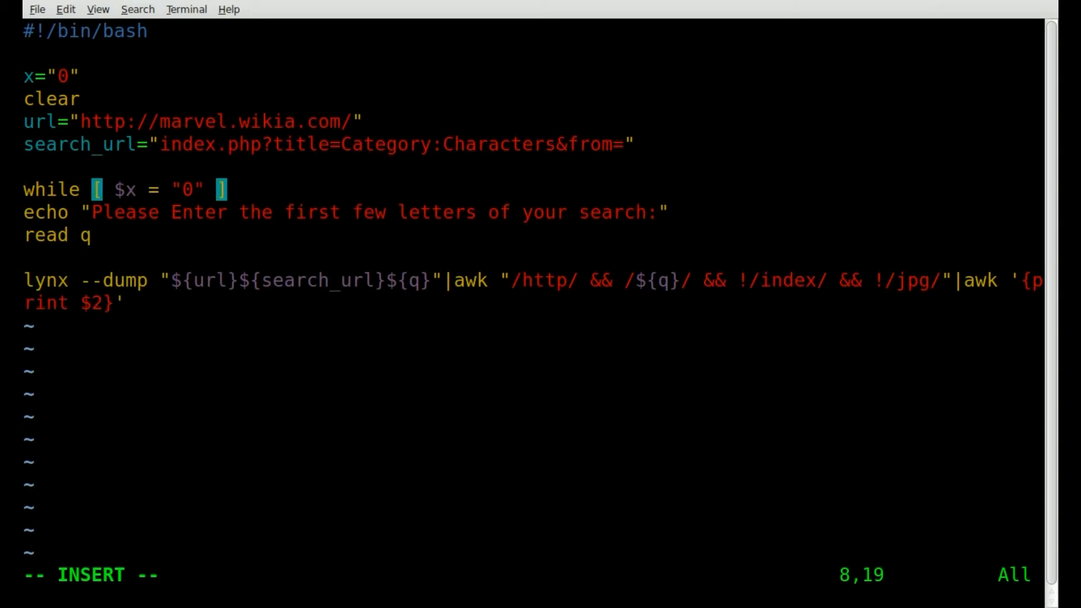
type("do")
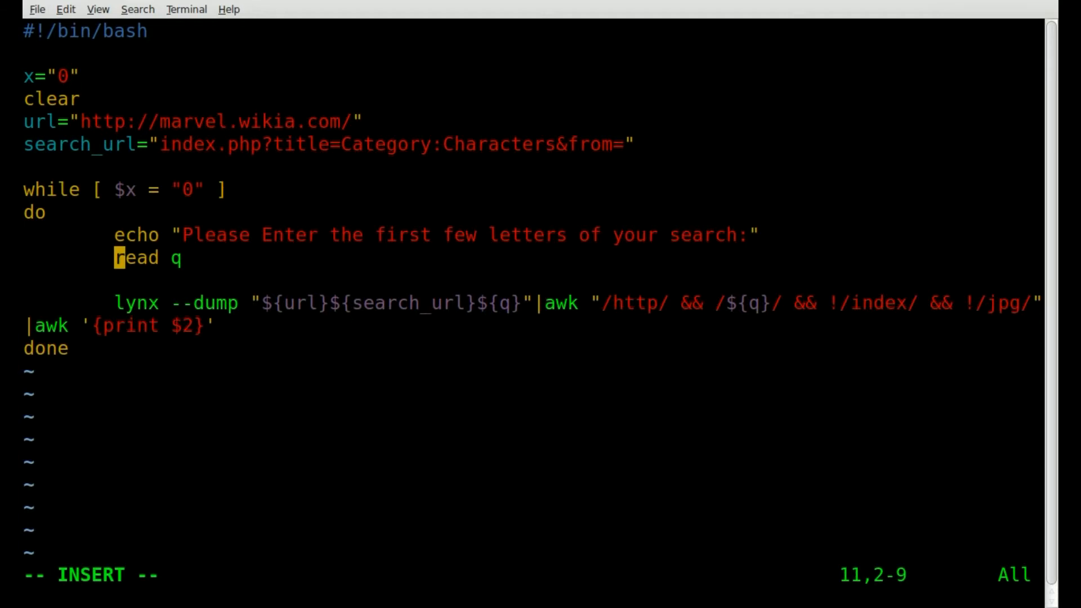
key("Up")
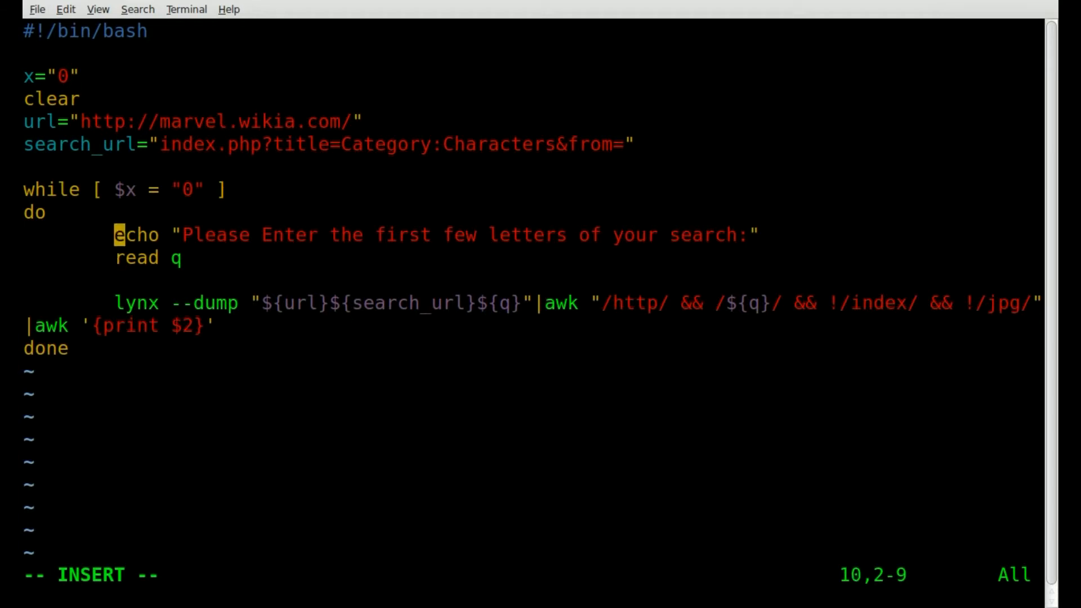
key("Up")
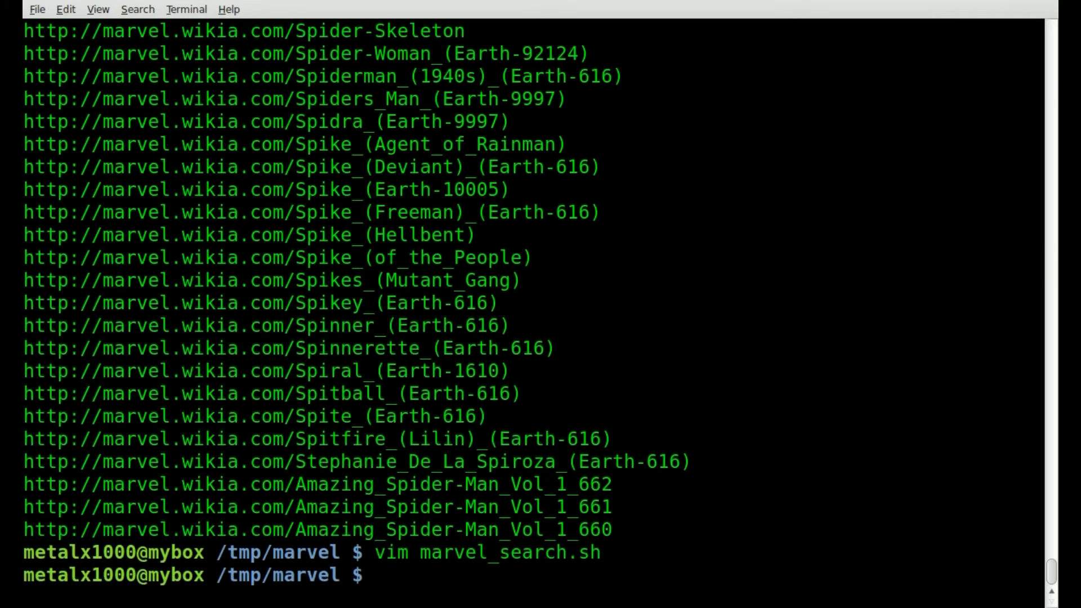
Step: Run ./marvel_search.sh and search for Spi, then Pun, at the looping prompt
type("./m")
type("Spi")
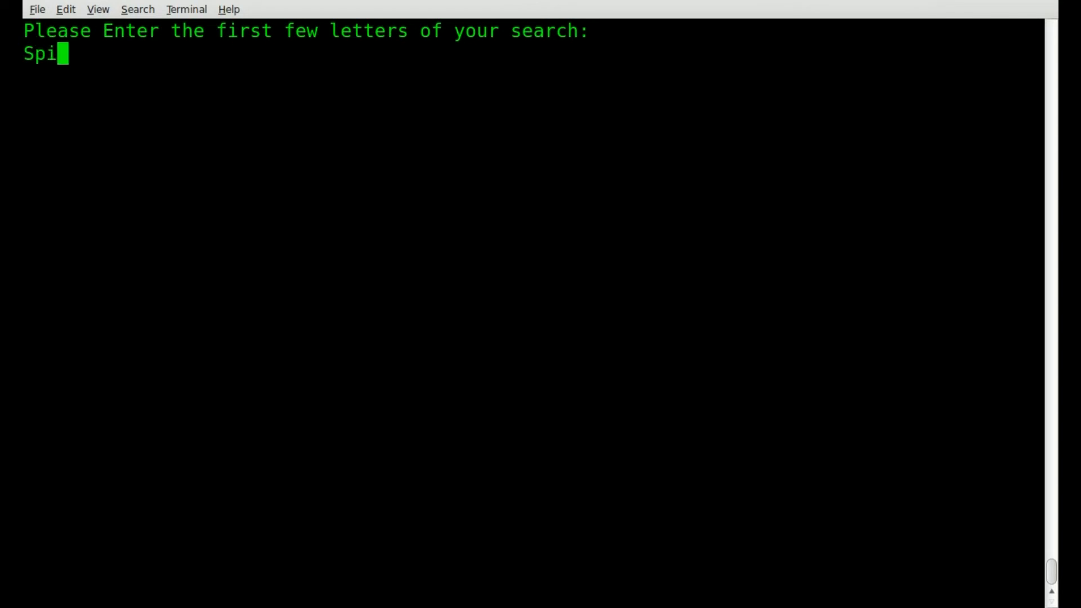
key("Return")
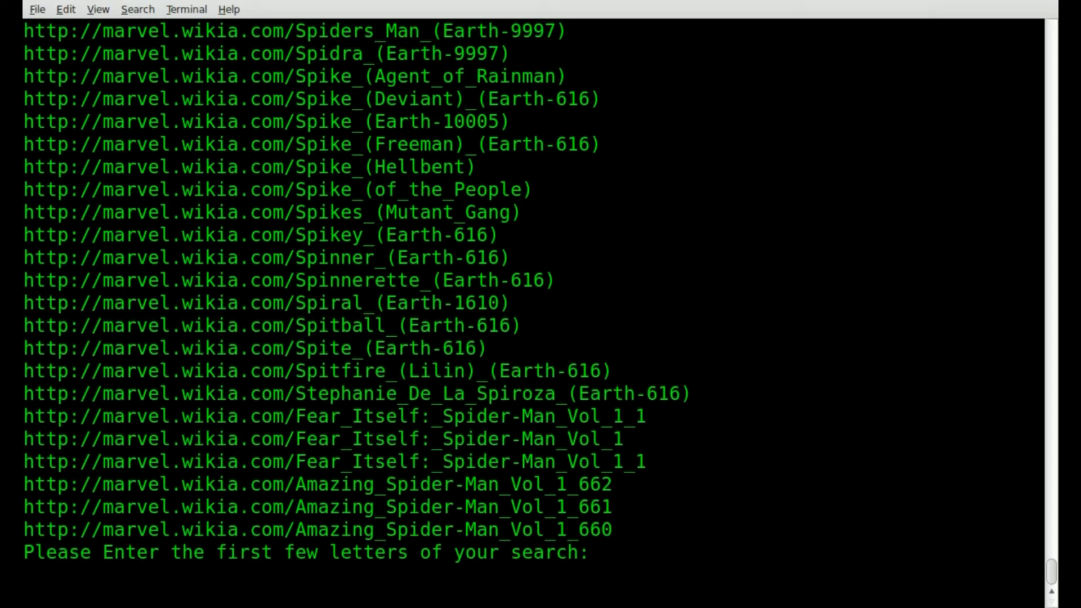
type("Pun")
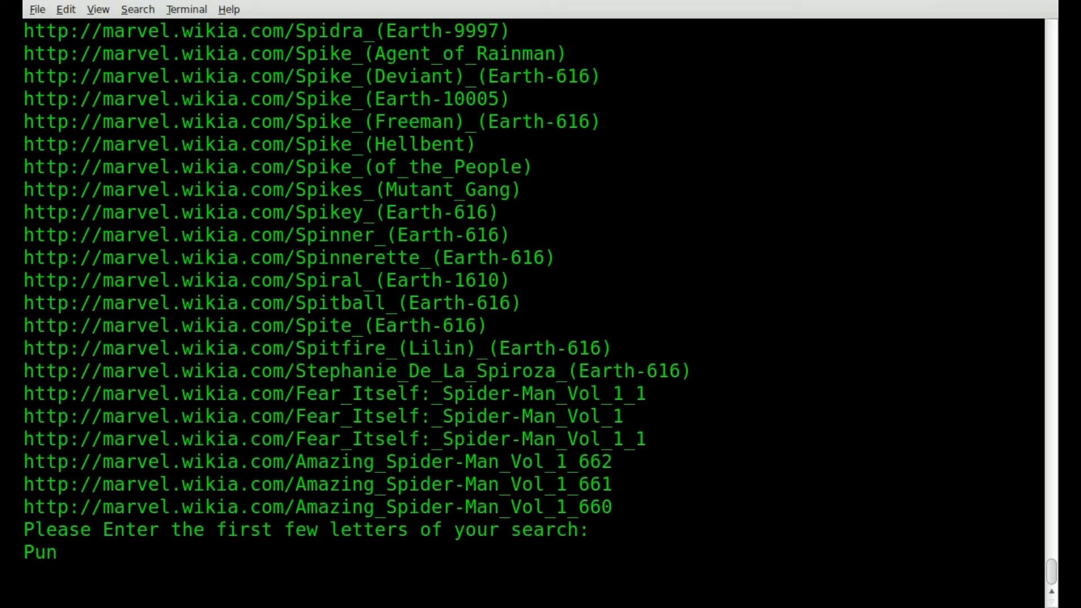
key("Return")
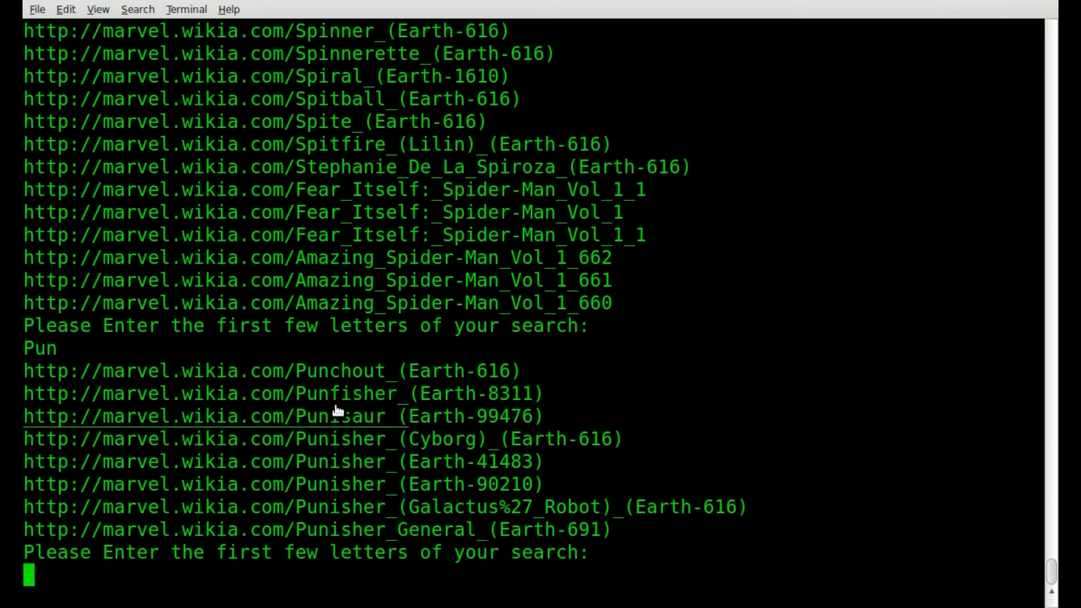
mouse_move(343, 449)
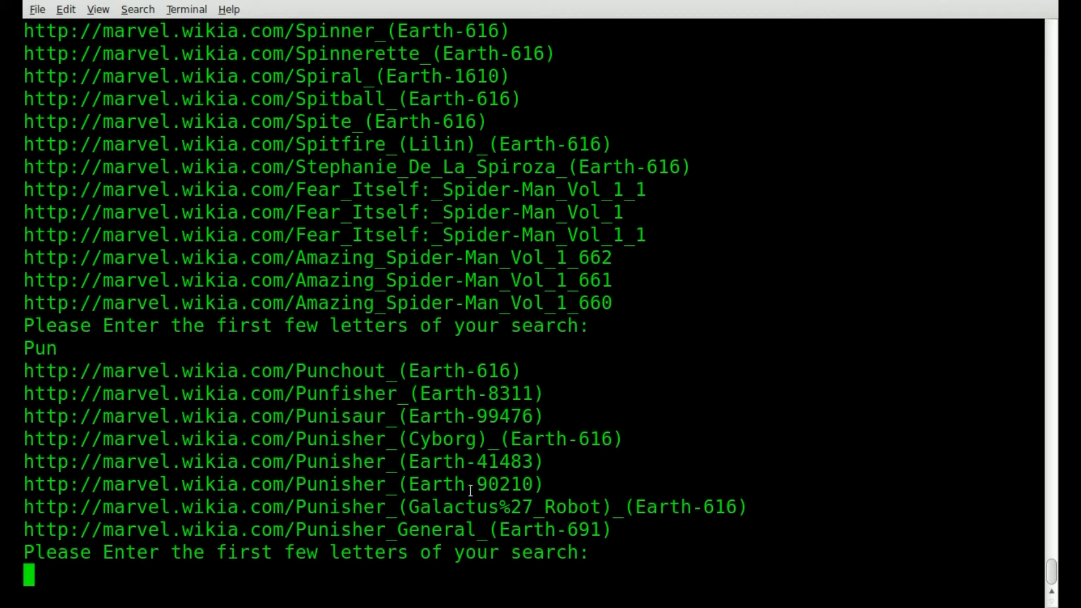
mouse_move(549, 490)
type("vim marvel_search.sh")
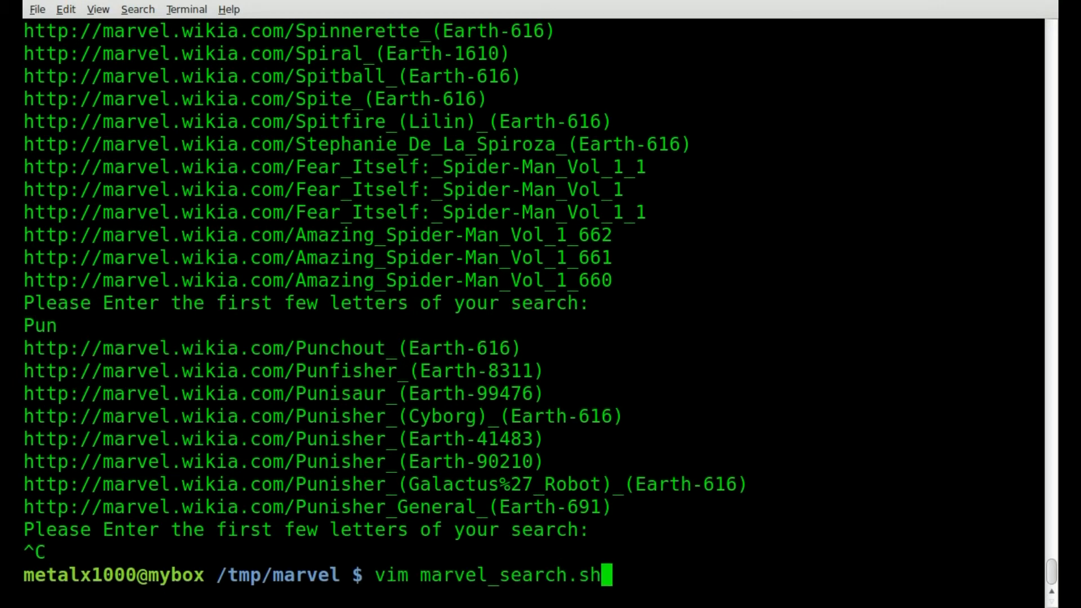
Step: Reopen the script and add a clear line inside the loop after reading input
key("Return")
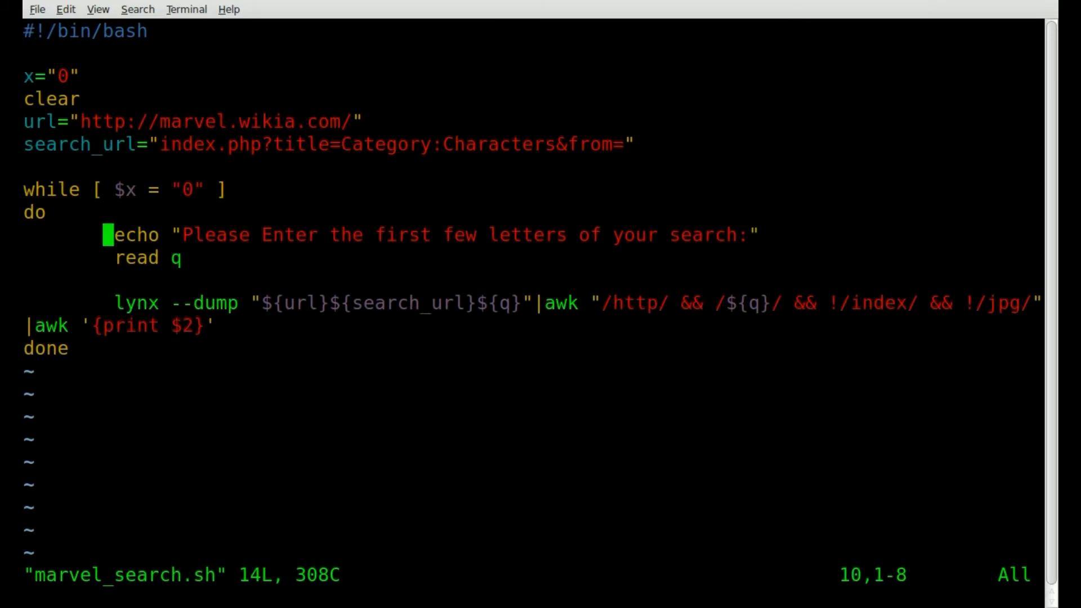
key("i")
type("cle")
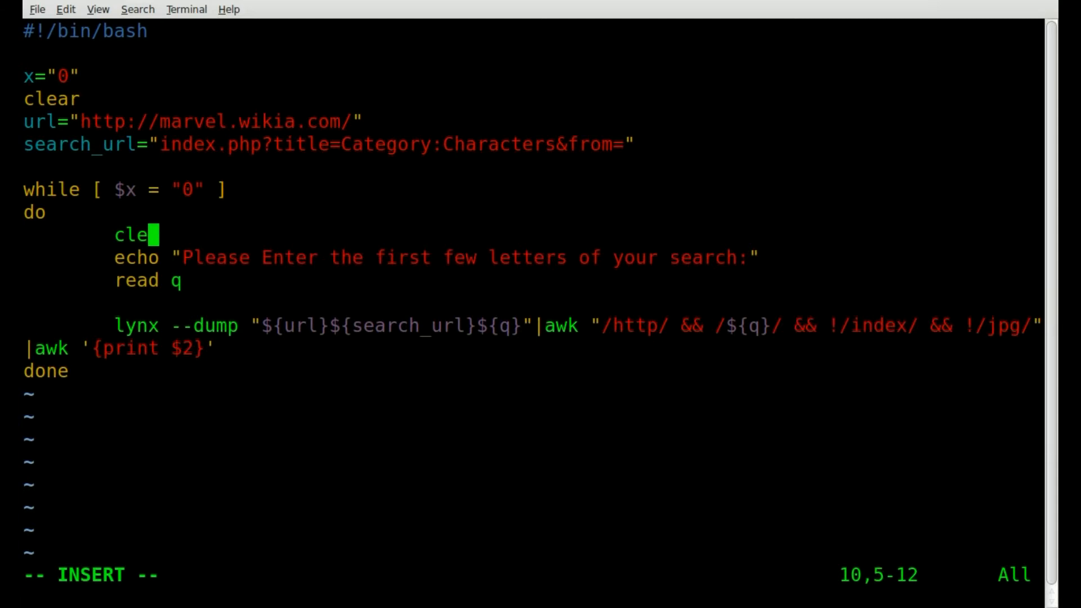
type("ar")
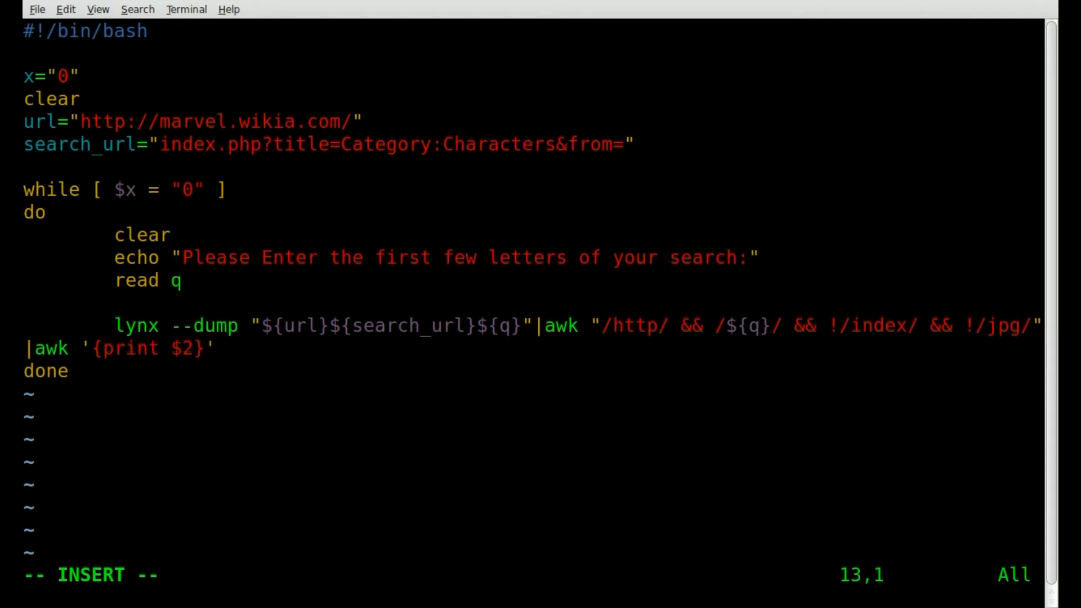
type("clear")
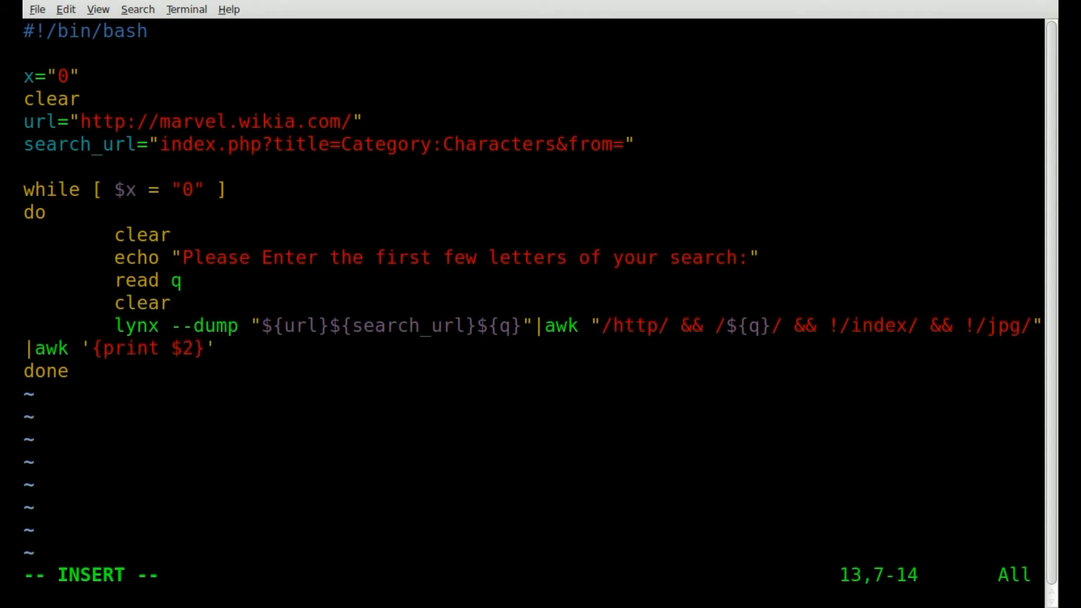
Step: Add echo "Searching Database..." before the lynx lookup
type("echo")
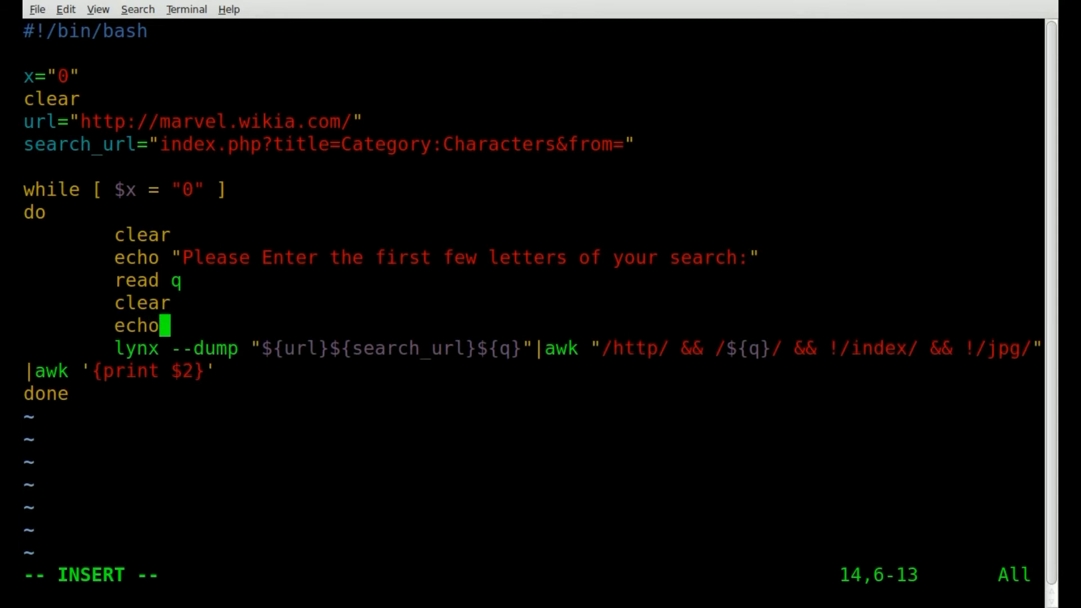
type("\"")
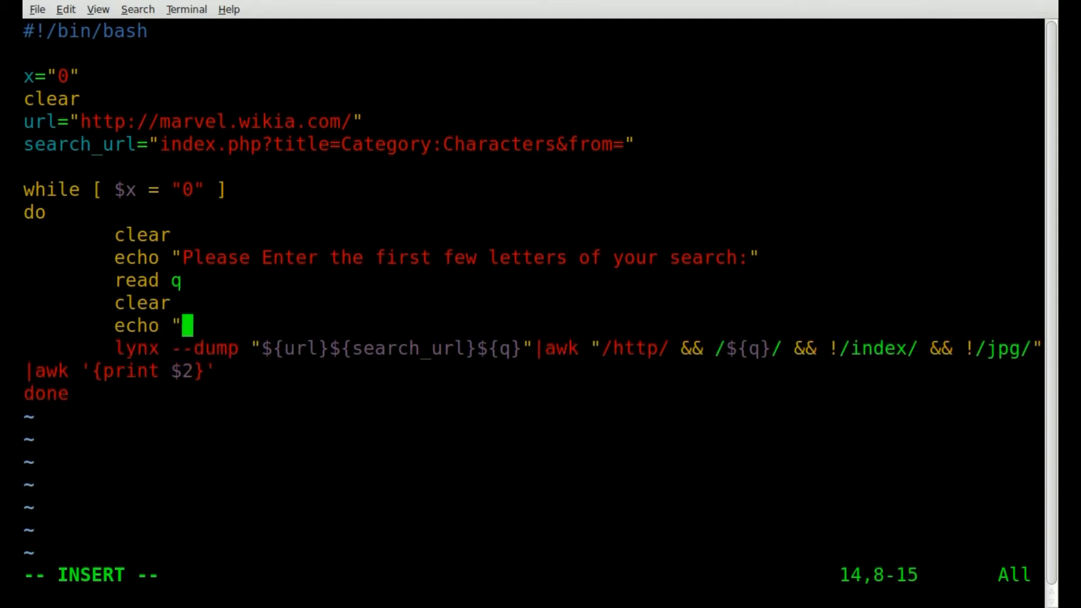
type("Searching")
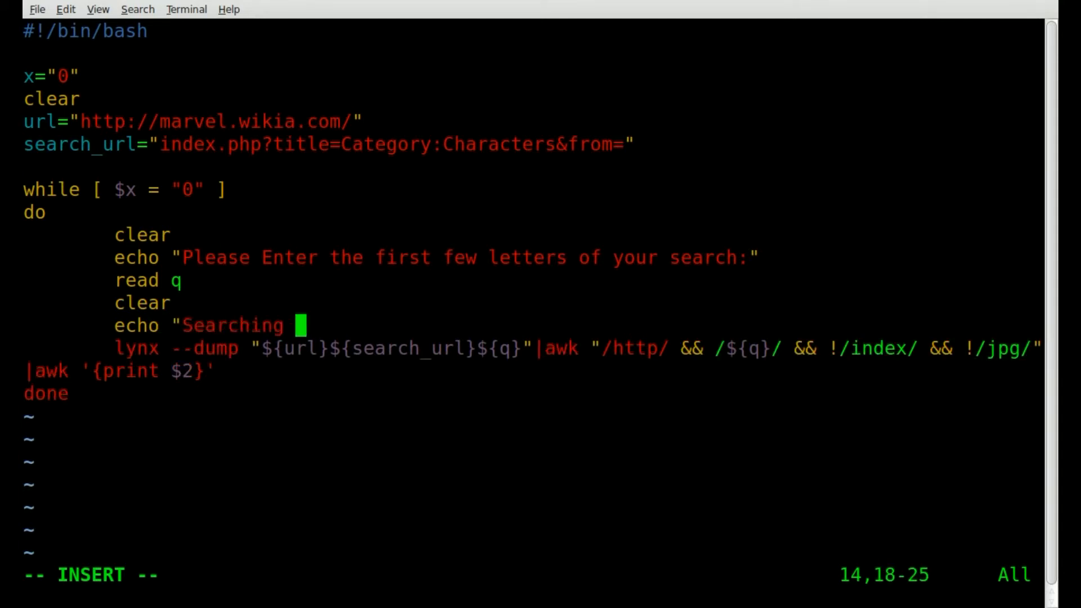
type("Databas")
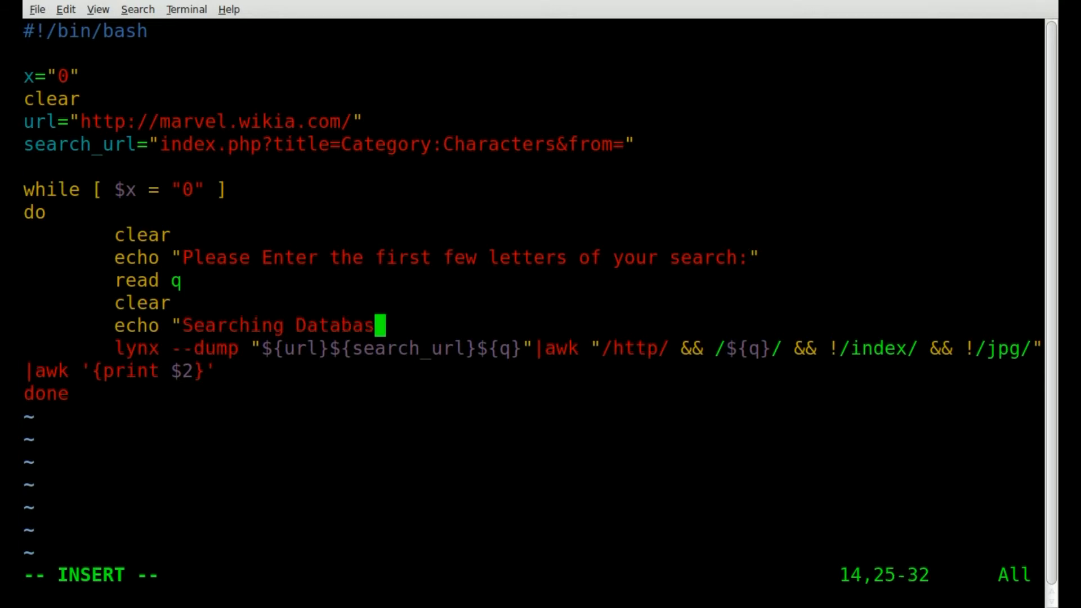
type("e.")
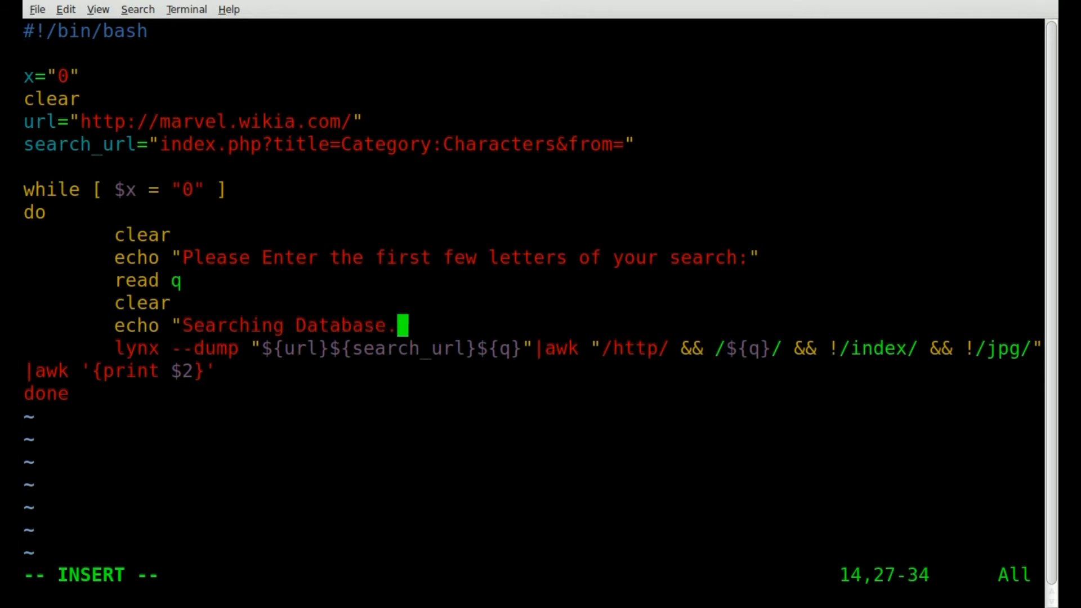
type("..")
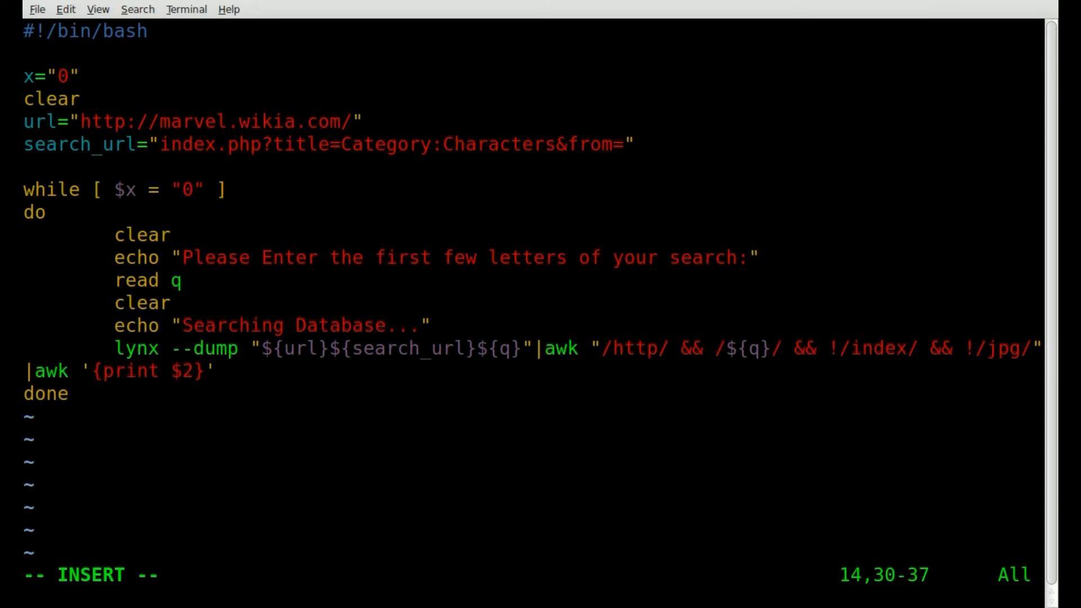
Step: Capture the lynx pipeline into links=$( ... ) and add another clear on the following line
key("Down")
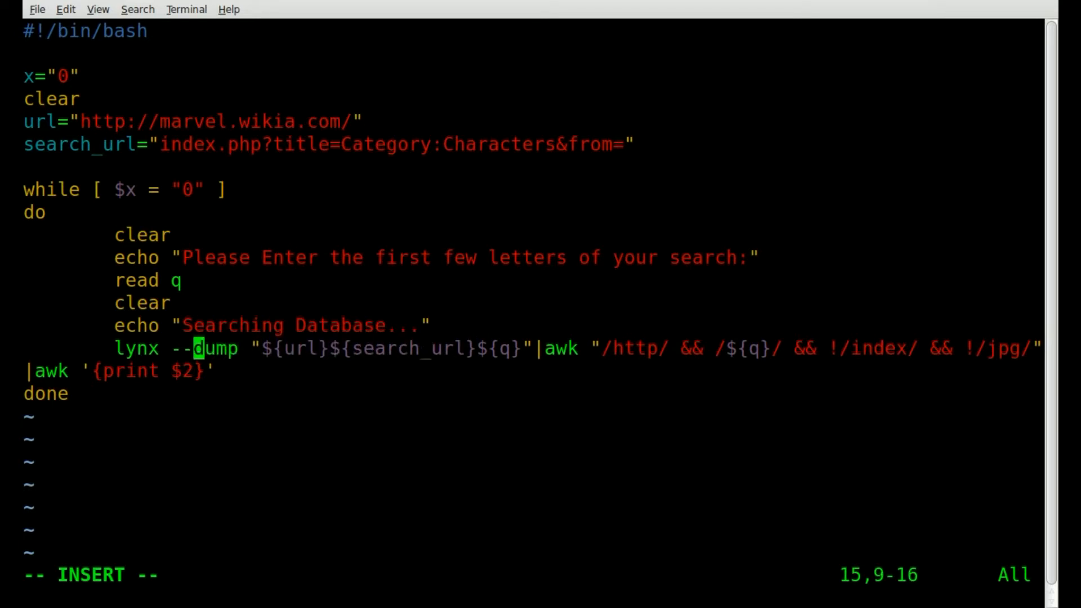
type("links=$(")
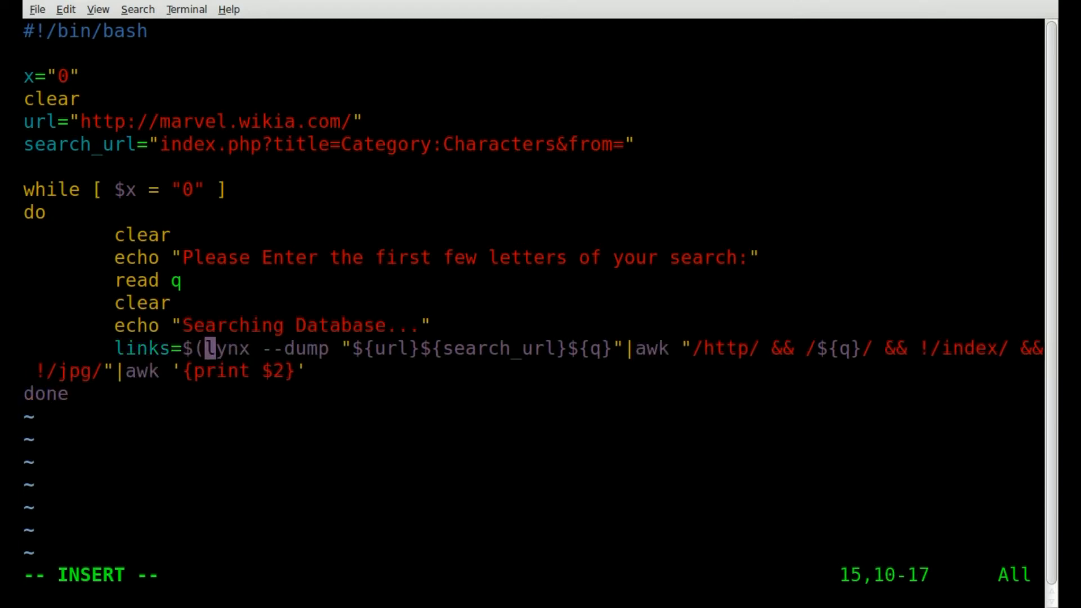
key("End")
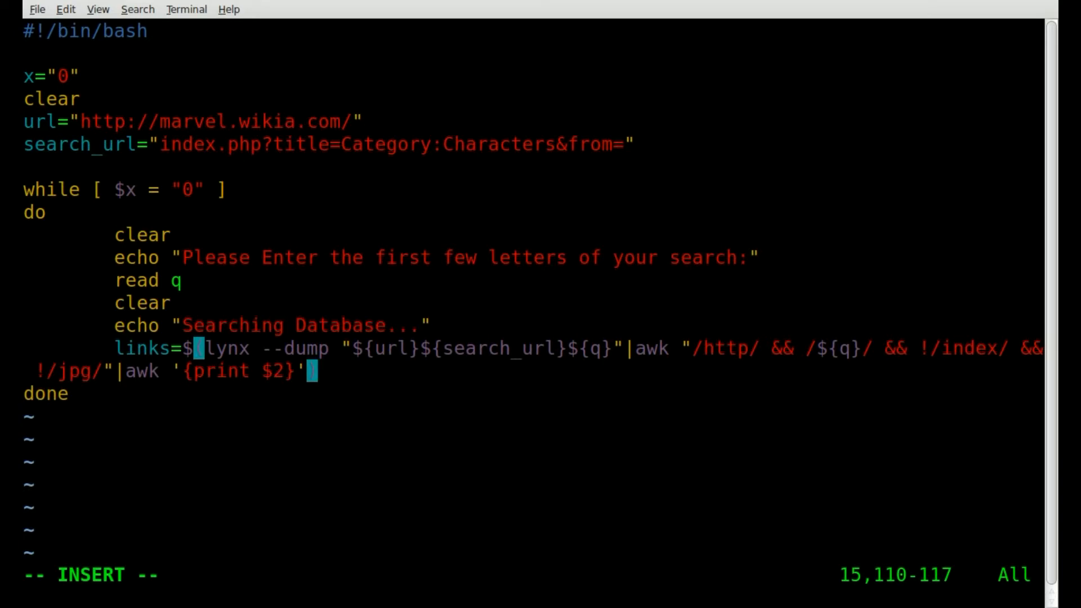
key("Return")
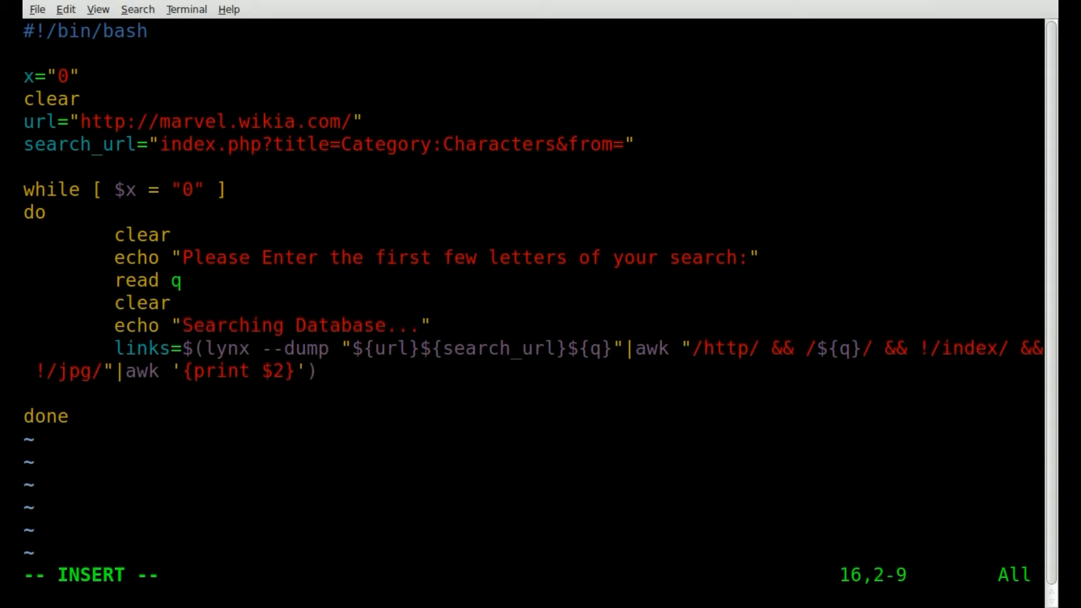
type("cle")
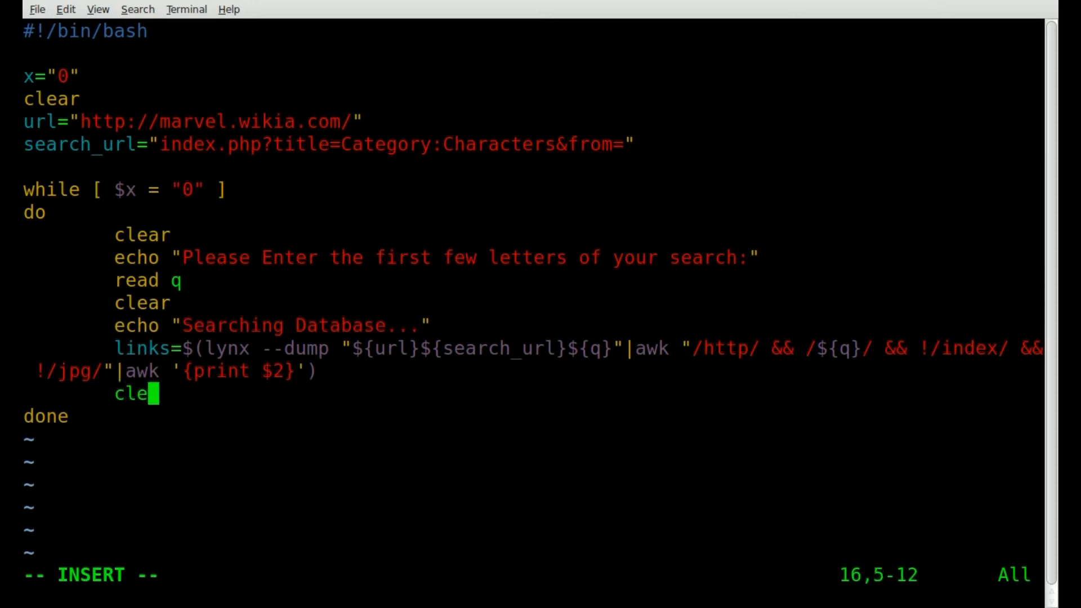
type("ar")
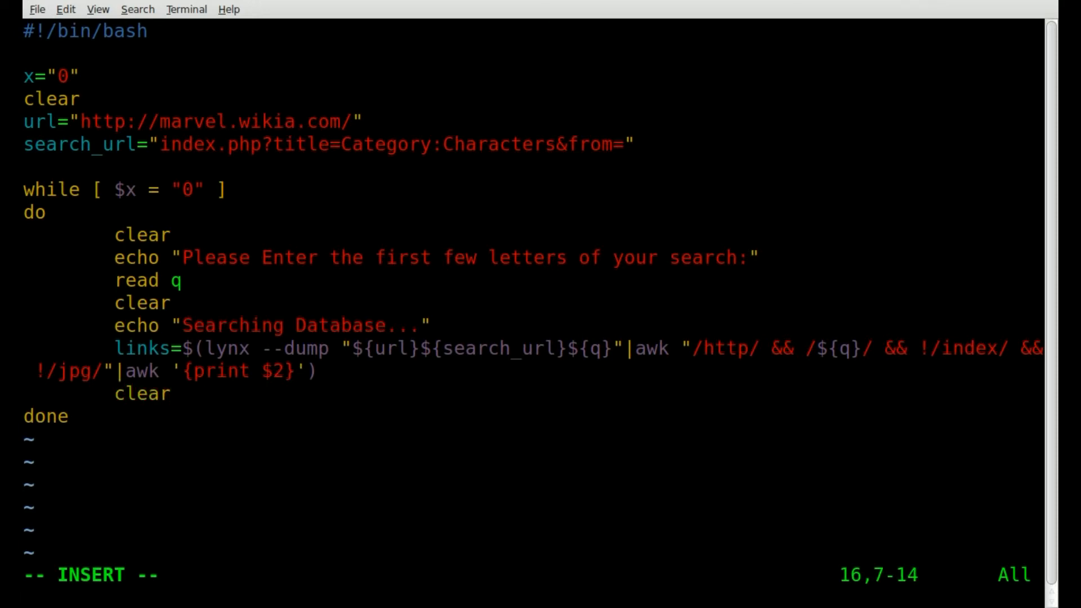
key("Return")
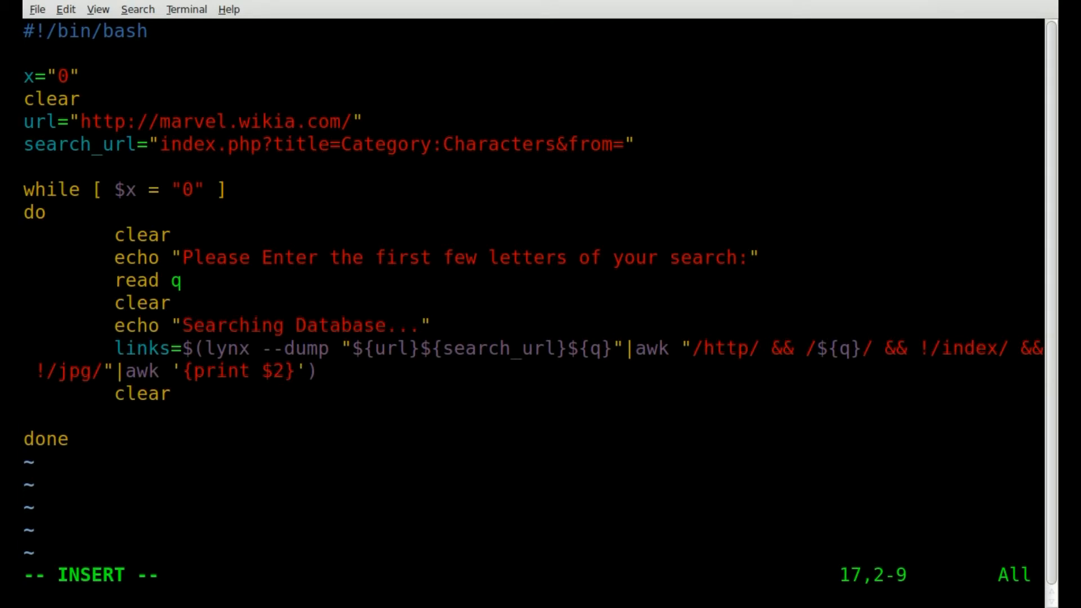
Step: Start a 'select subject in \' menu line, continued onto the next line
type("select")
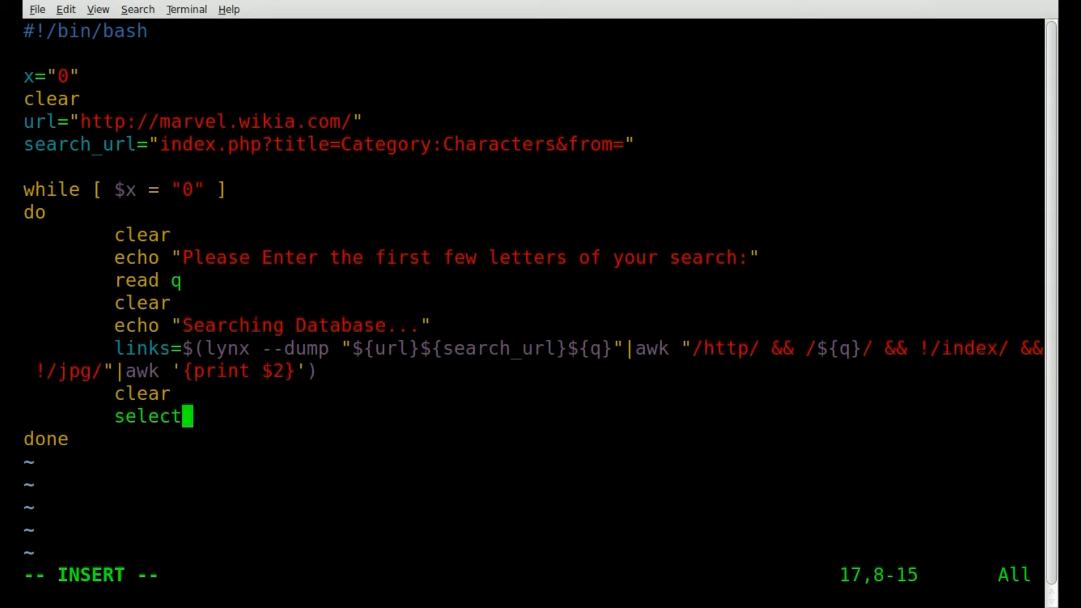
type("subj")
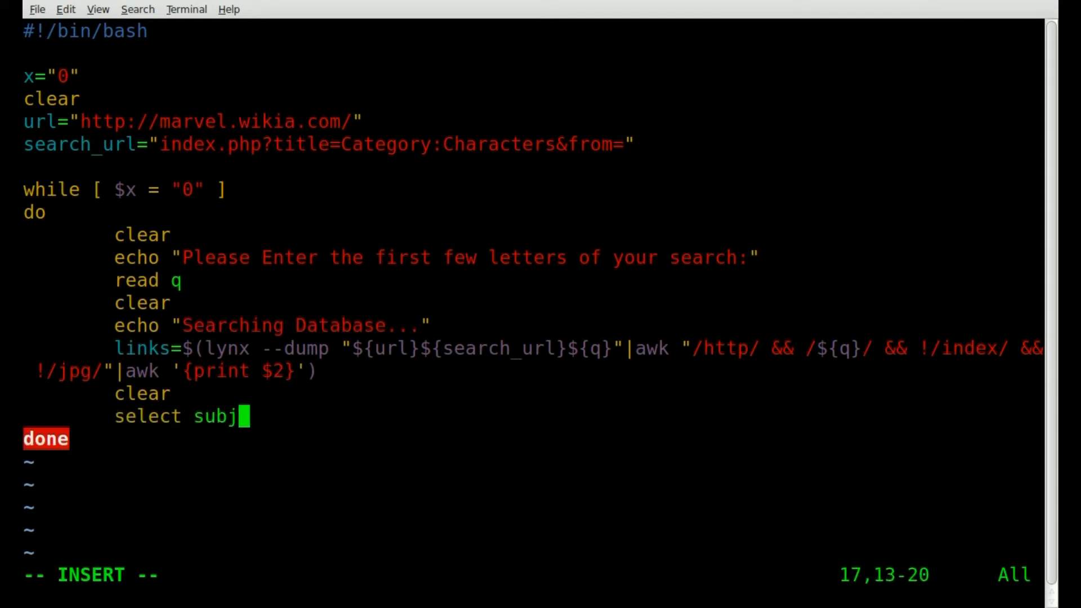
type("ect")
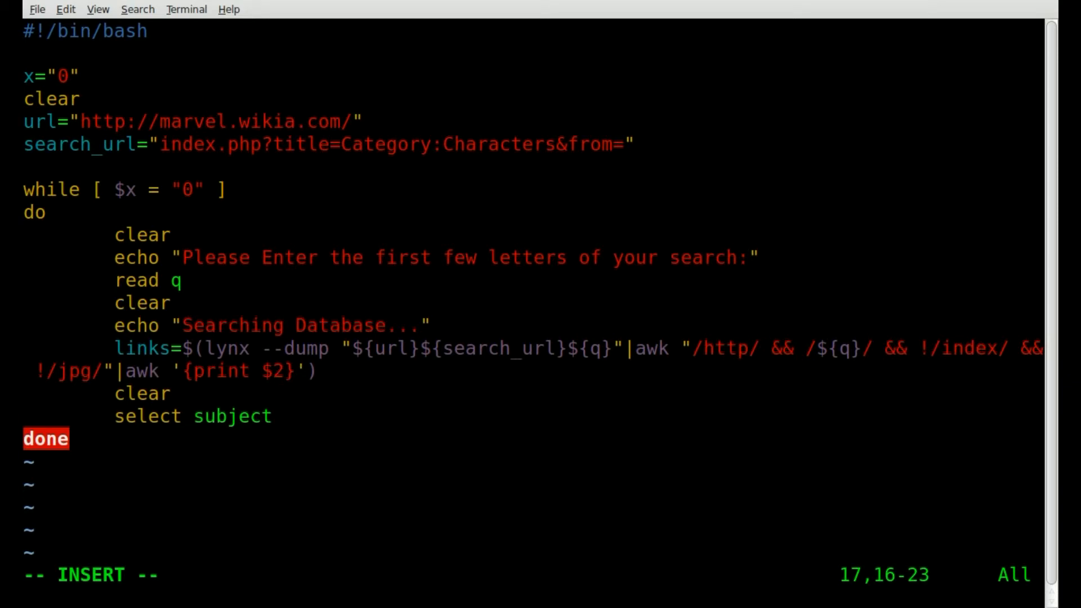
type("in \\")
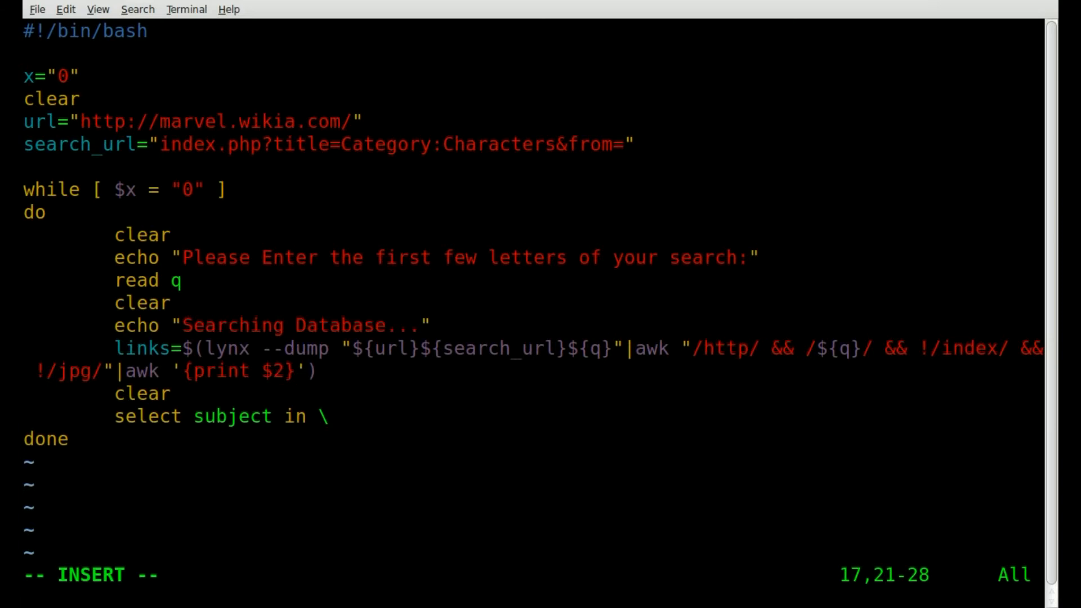
key("Return")
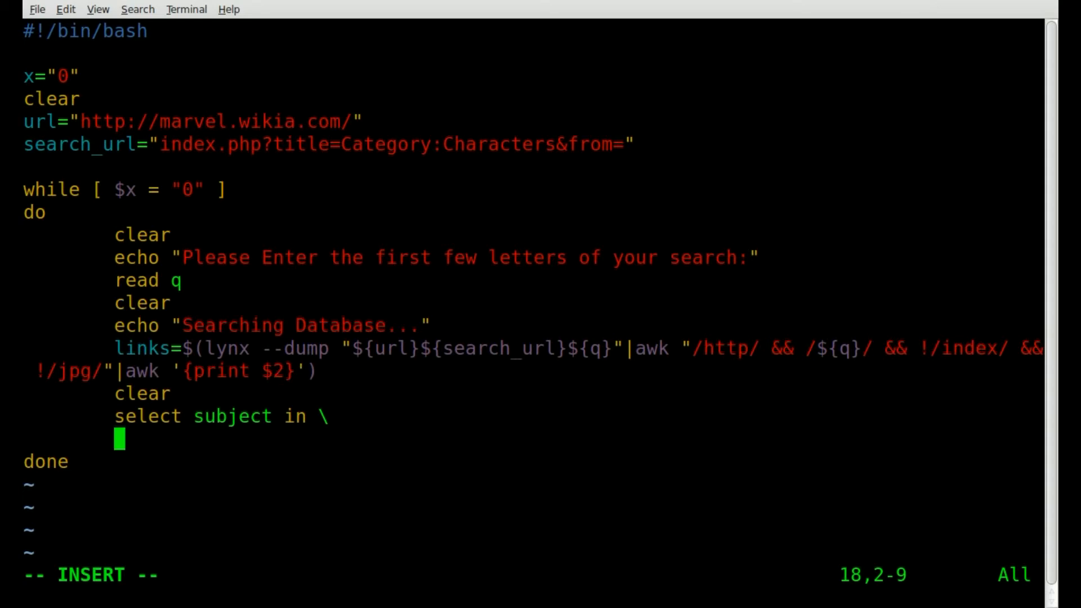
Step: Feed the menu from $(echo "${links}"|while read line; piping links into a read loop
type("$(")
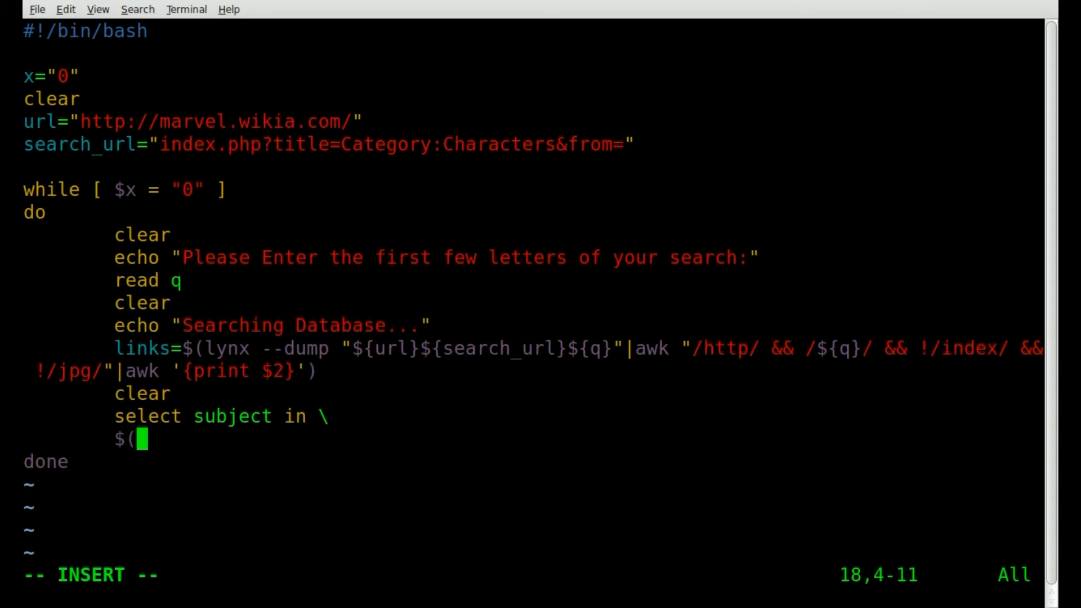
type("echo \"")
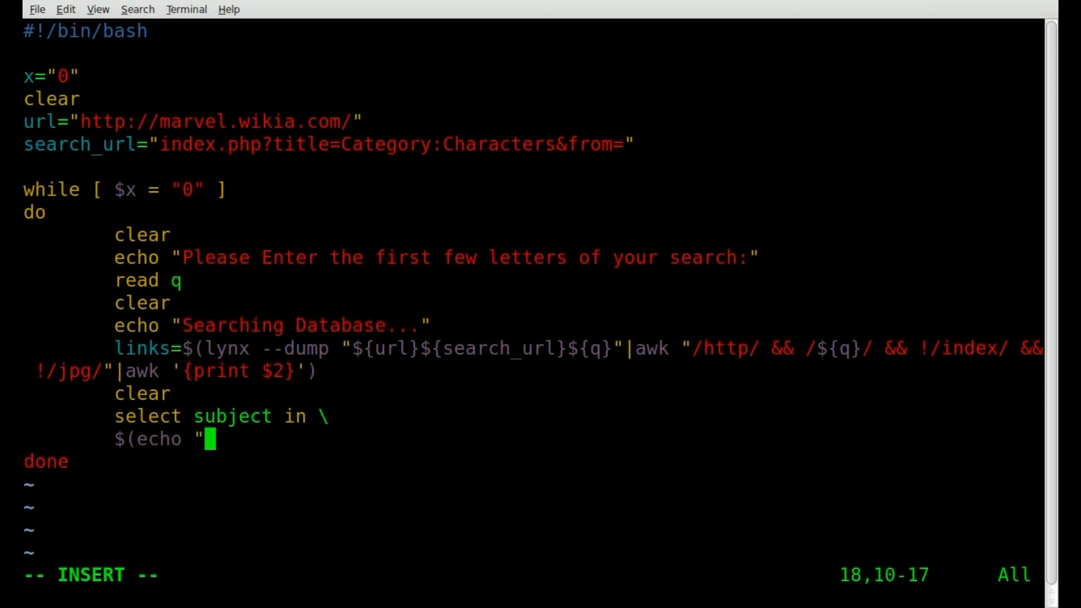
type("$")
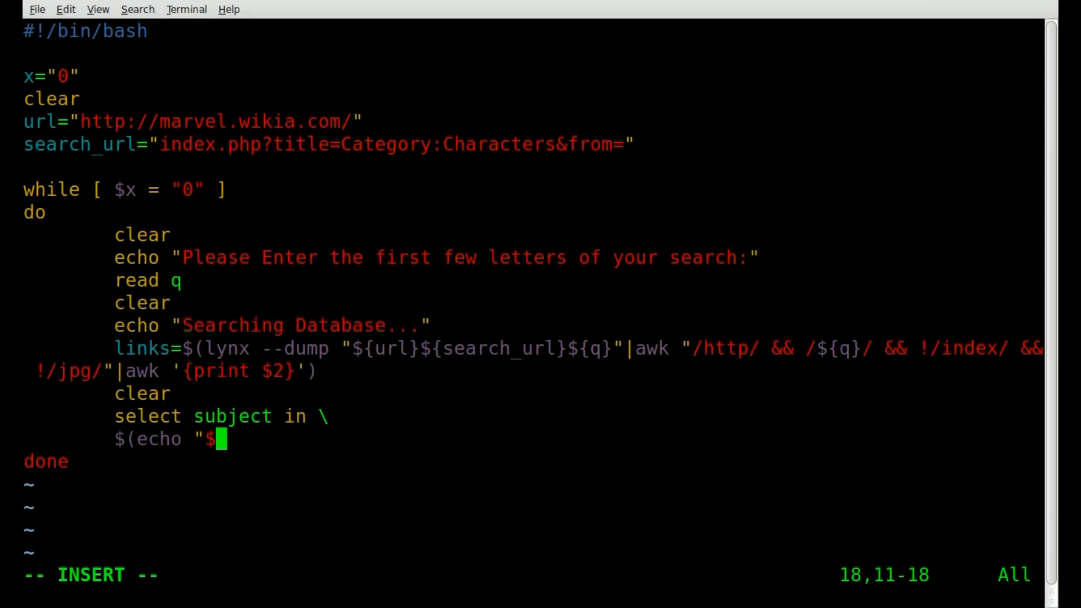
type("{")
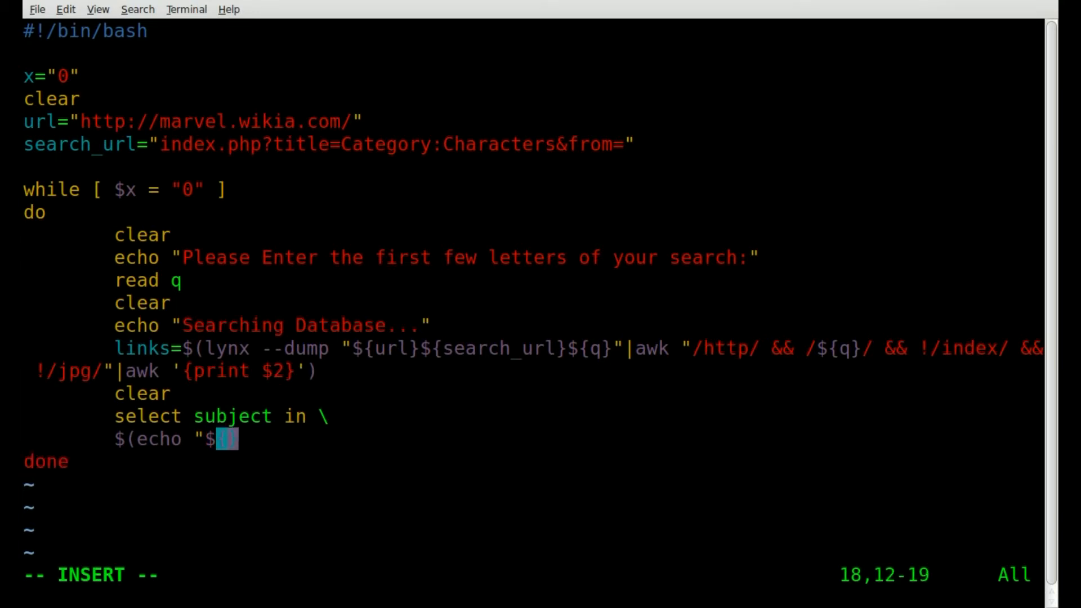
type("links}")
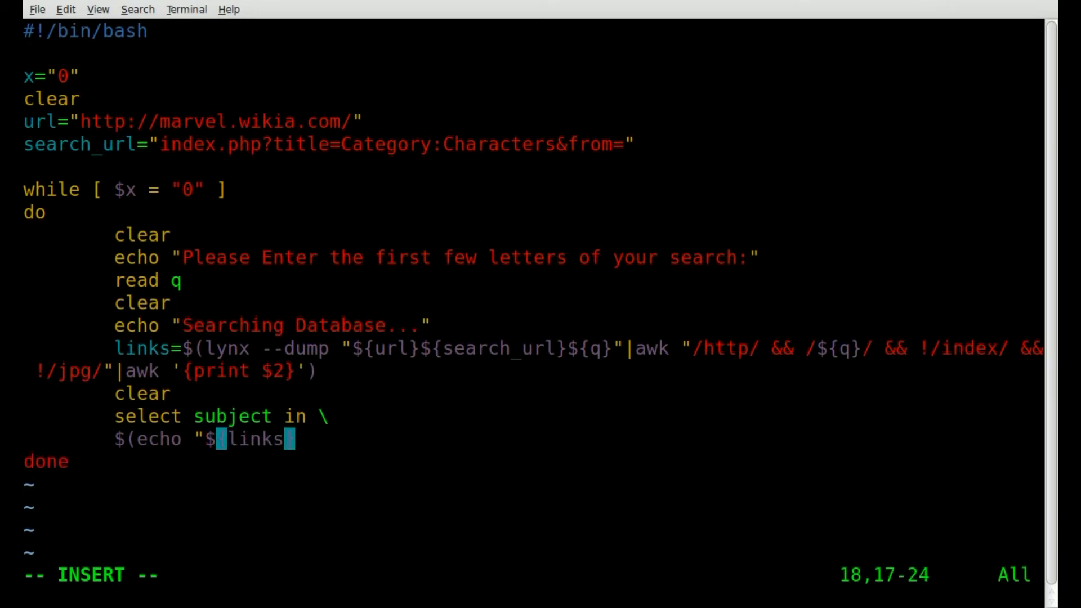
key("Right")
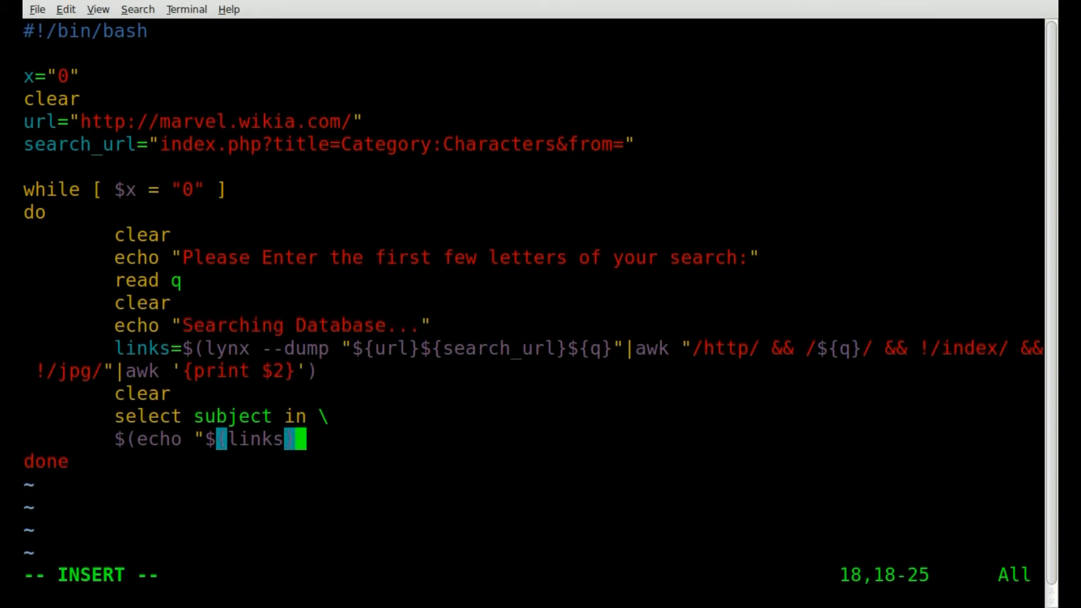
type("}\"|")
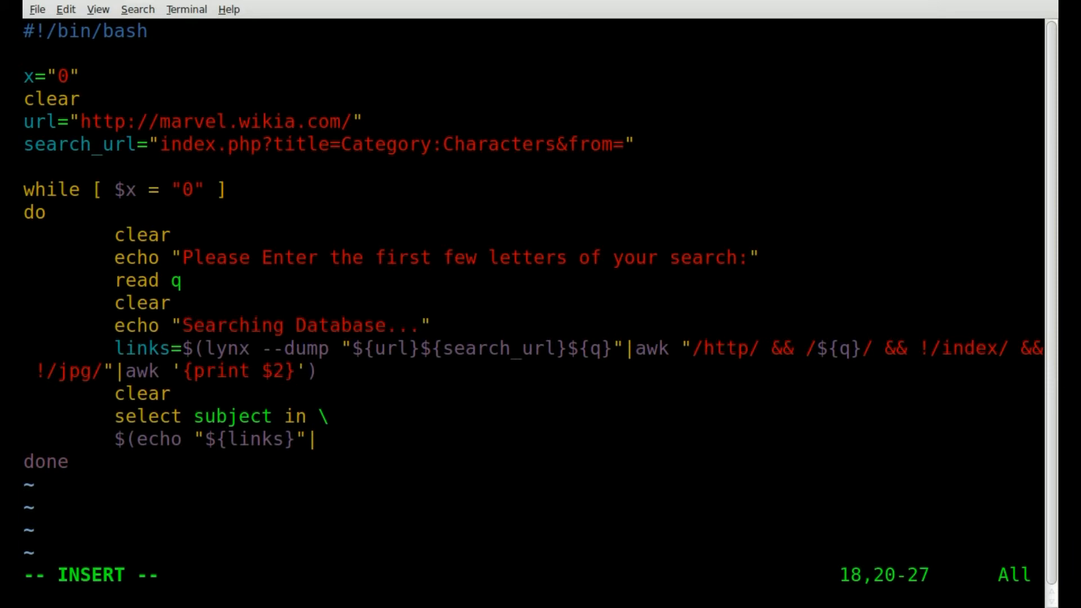
type("while read")
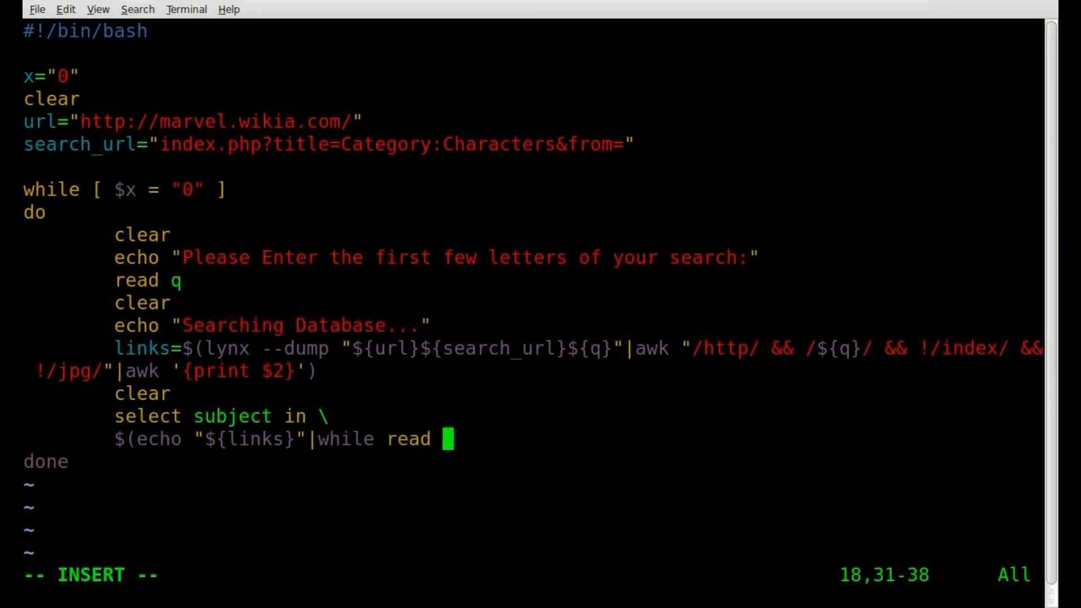
type("line")
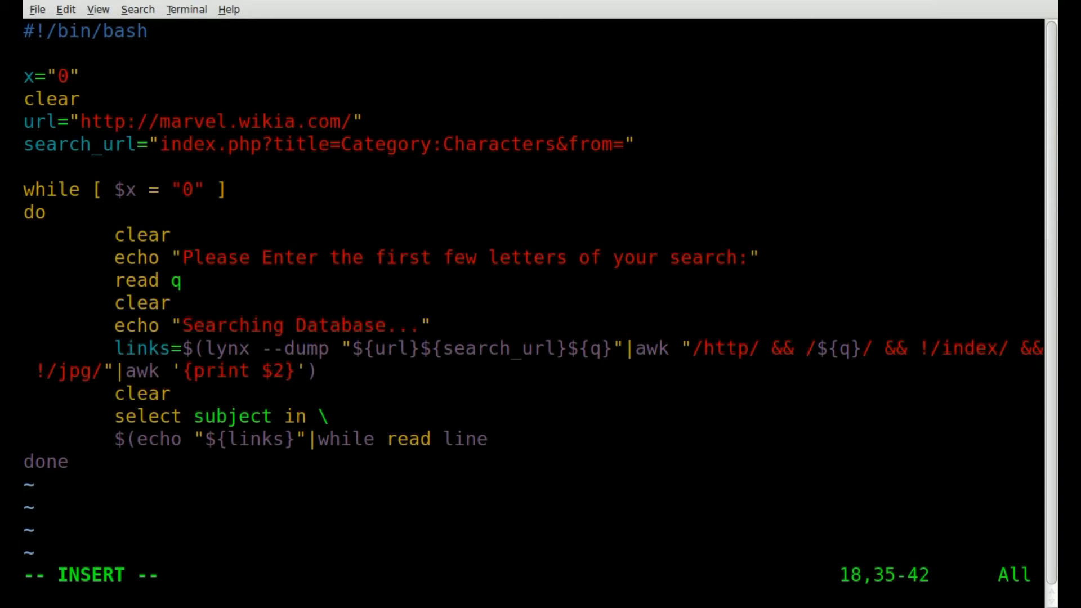
type(";")
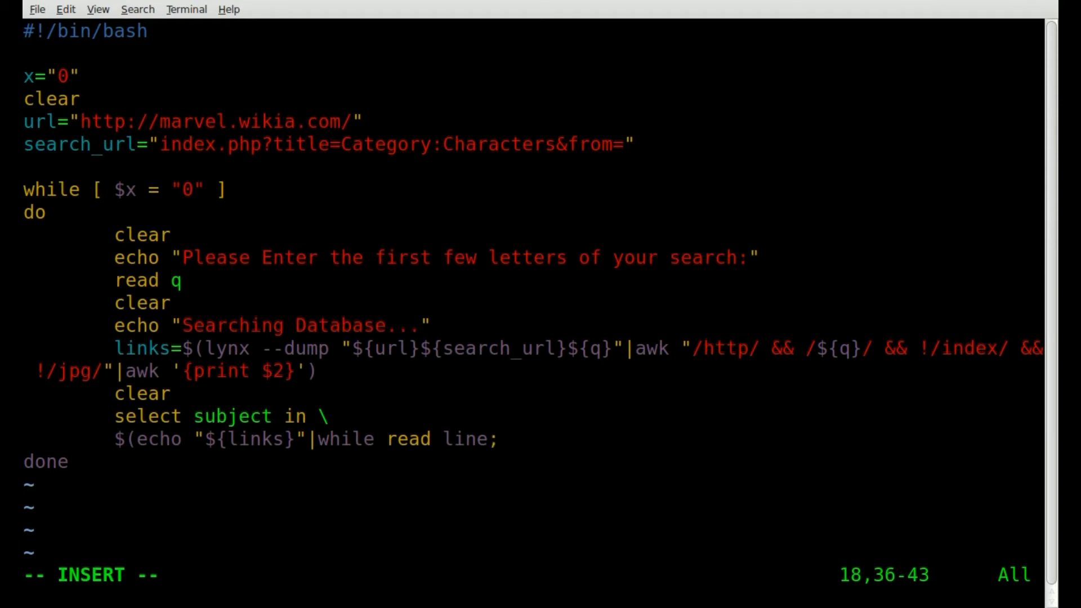
Step: Echo each line through cut -d\/ -f4, close with ;done) \ and continue the list on a new line
type("do echo \"")
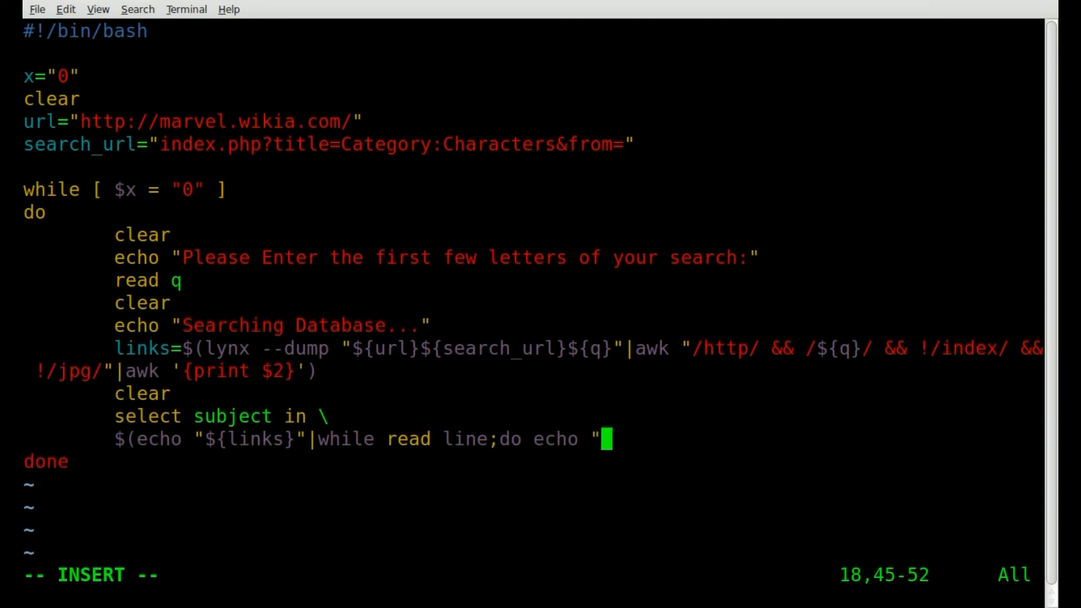
type("$line")
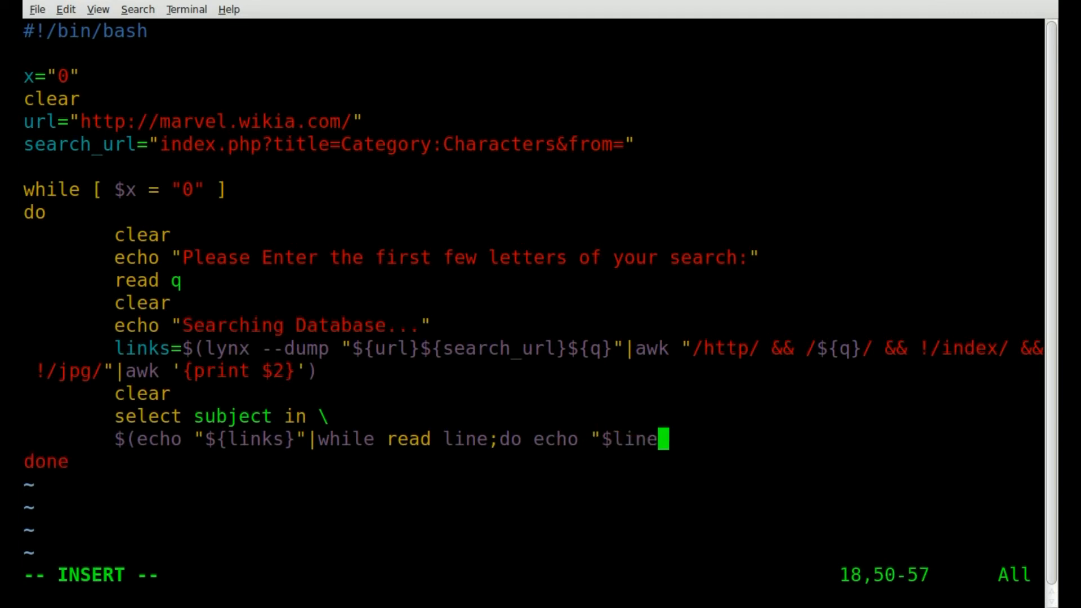
type("\"")
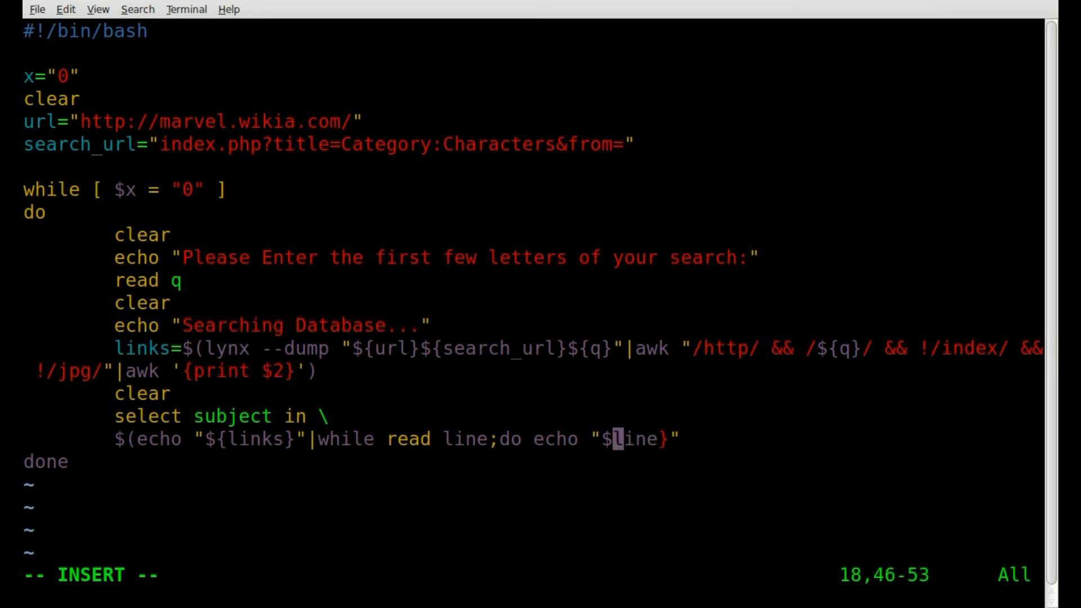
key("End")
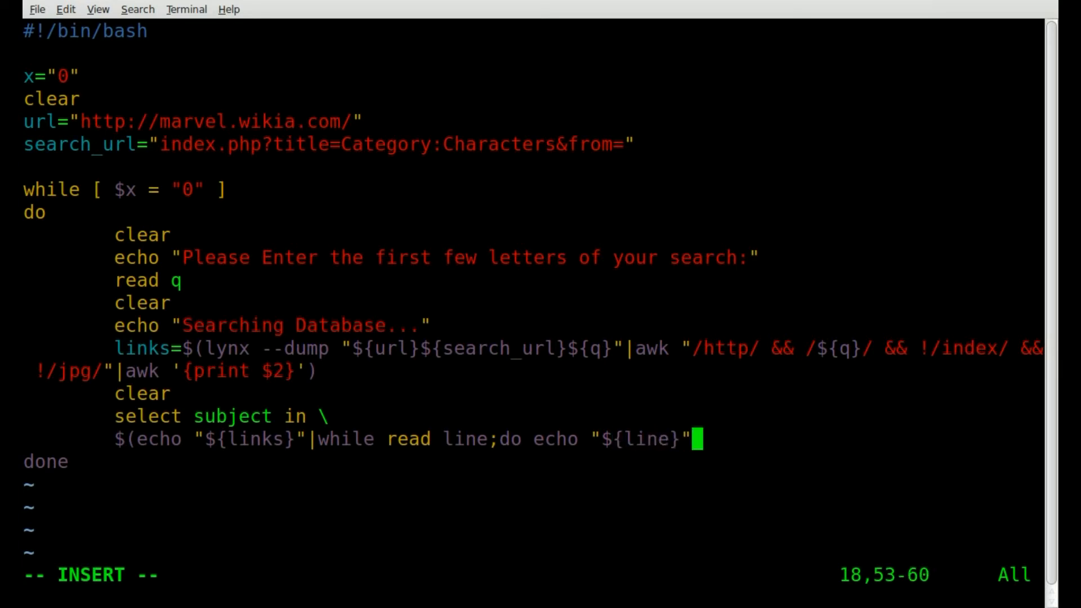
type("|")
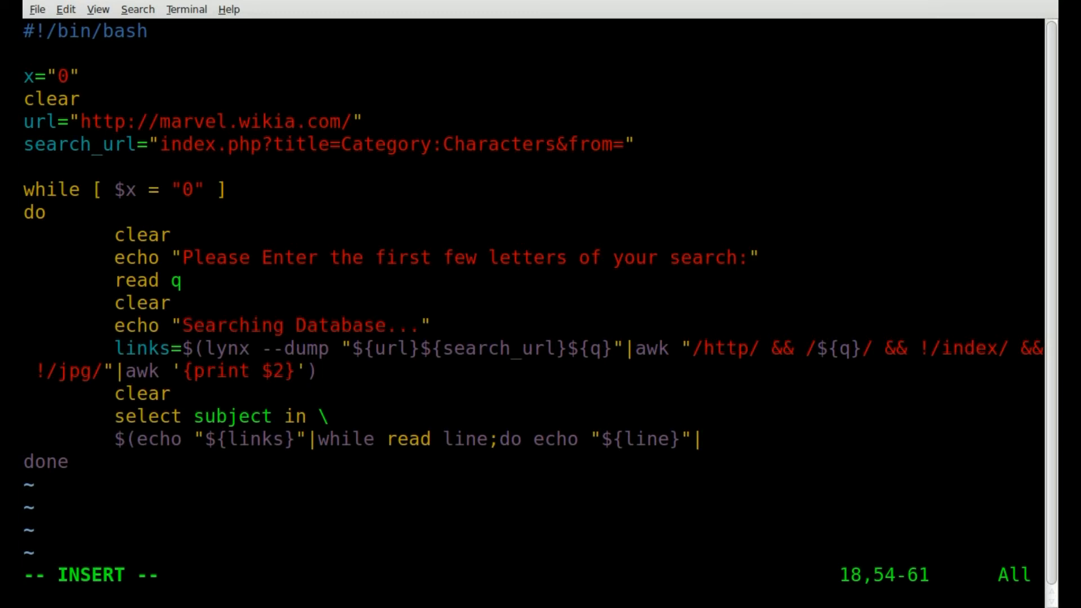
type("cut -")
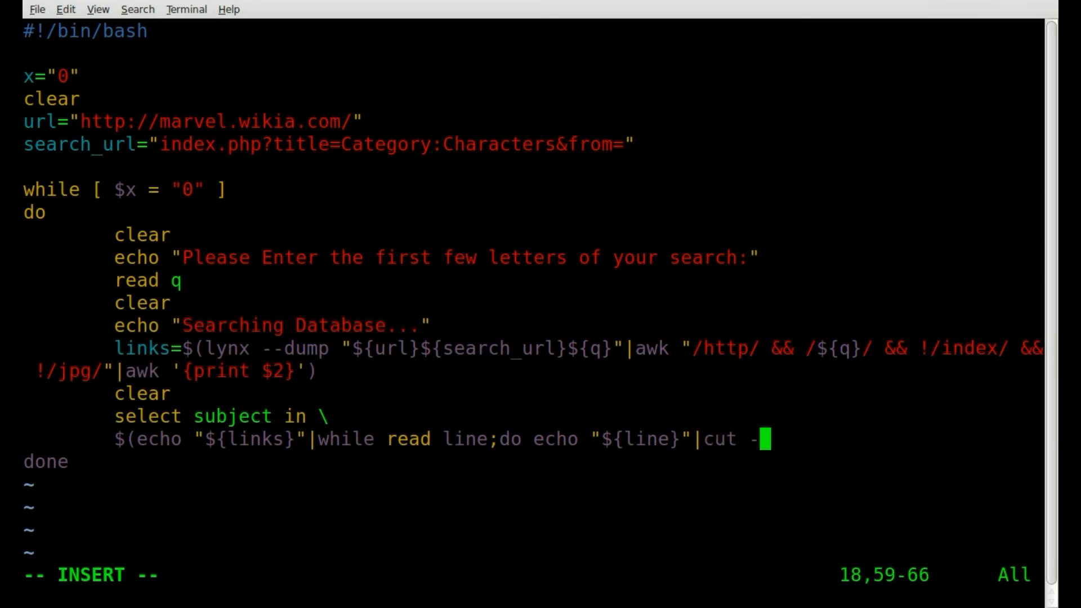
type("d\\/")
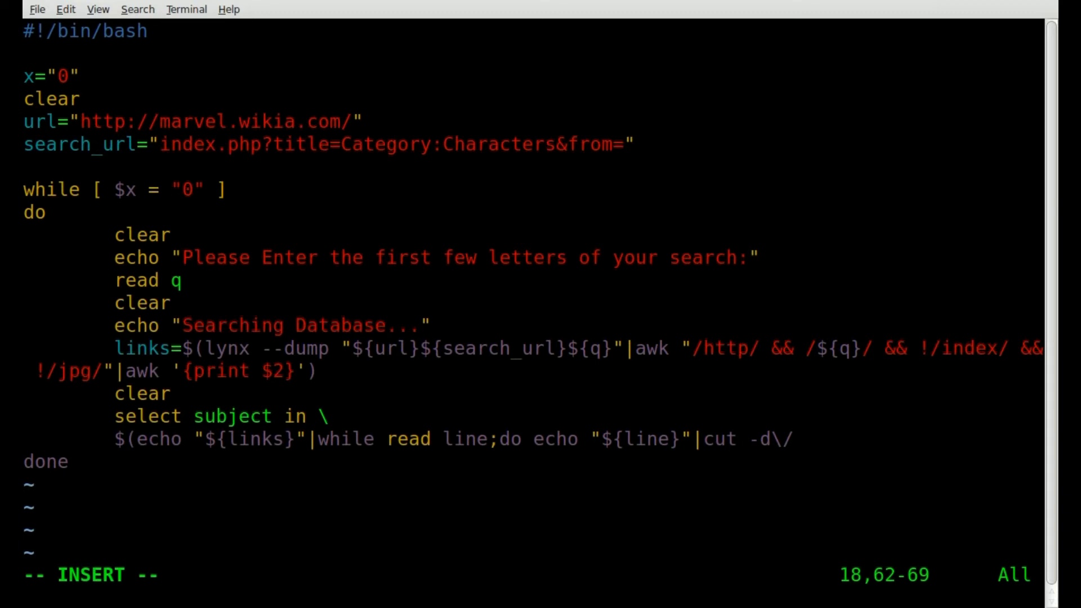
type("-f4")
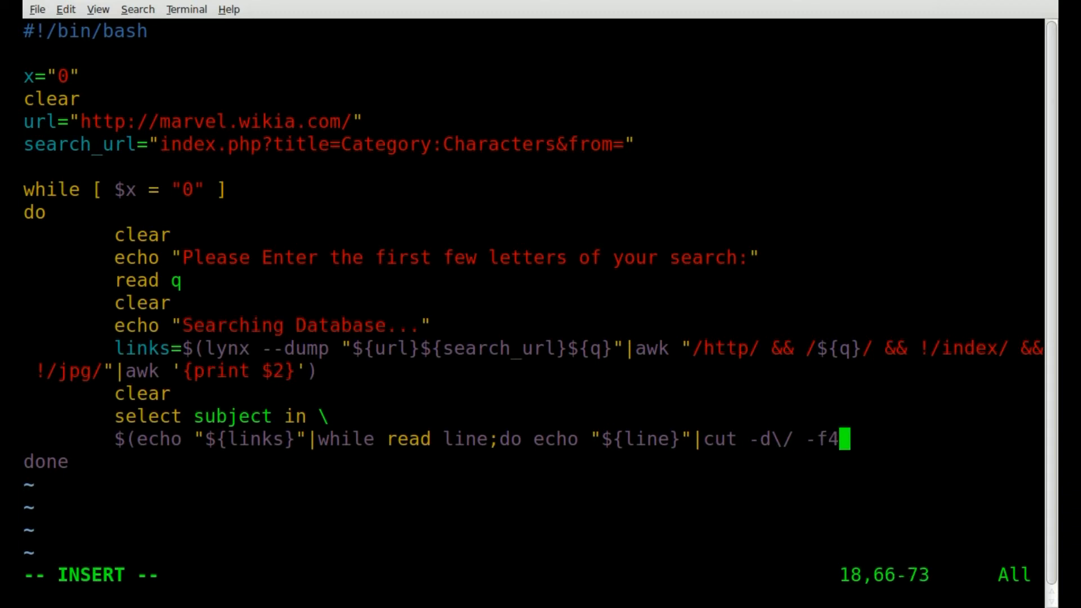
type(";done")
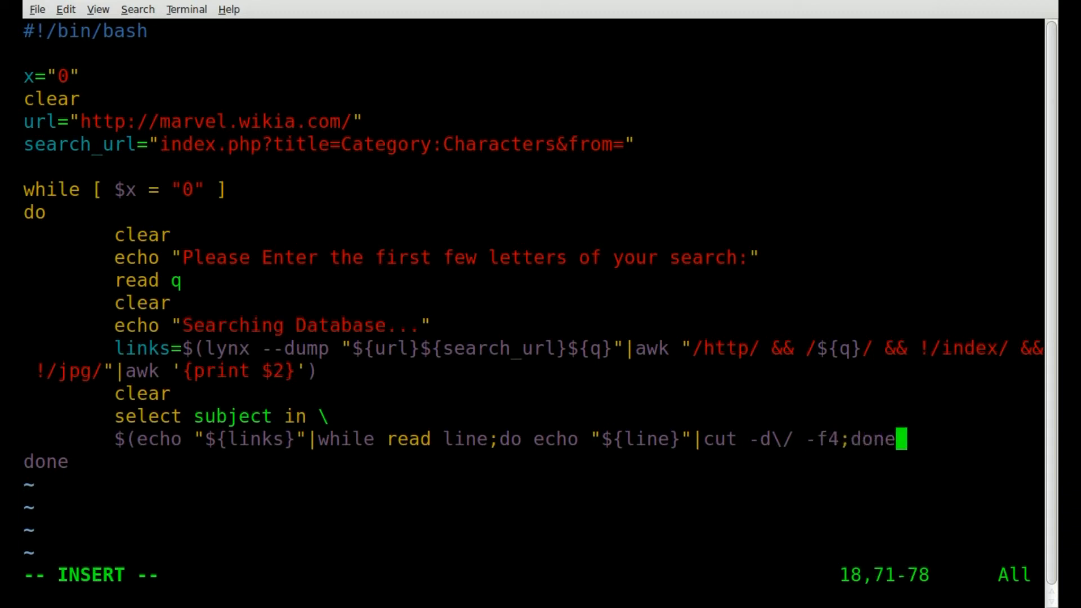
key("Right")
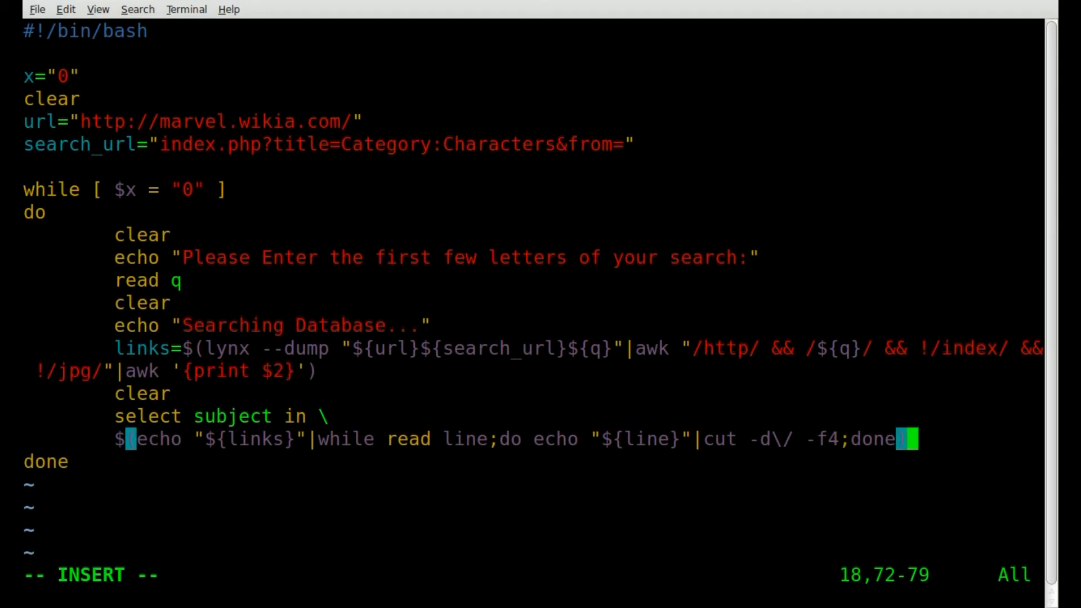
type("\\")
key("Return")
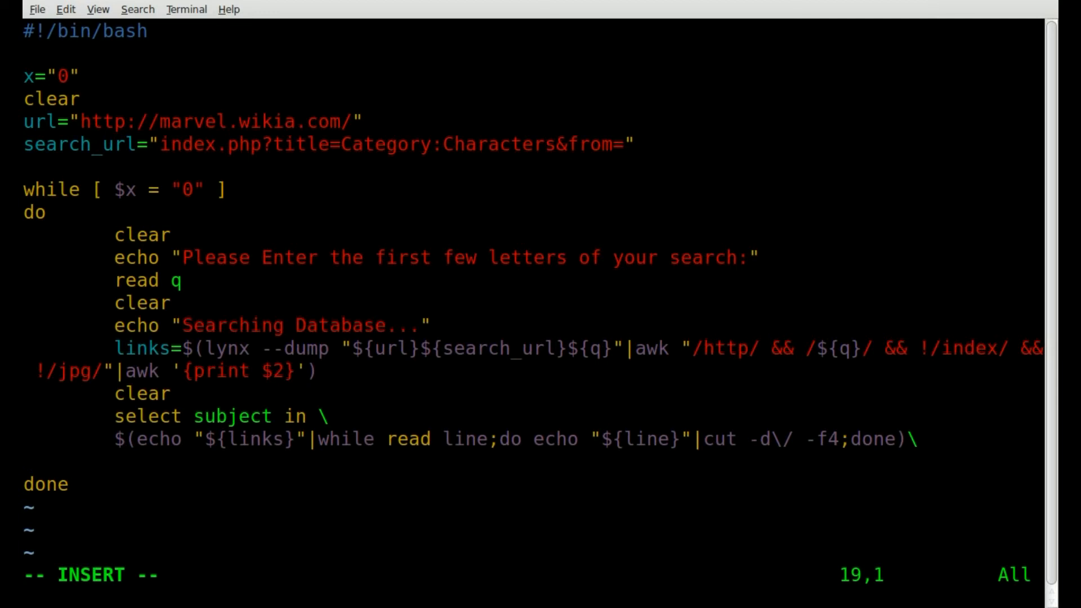
Step: Add EXIT as the final menu choice
type("E")
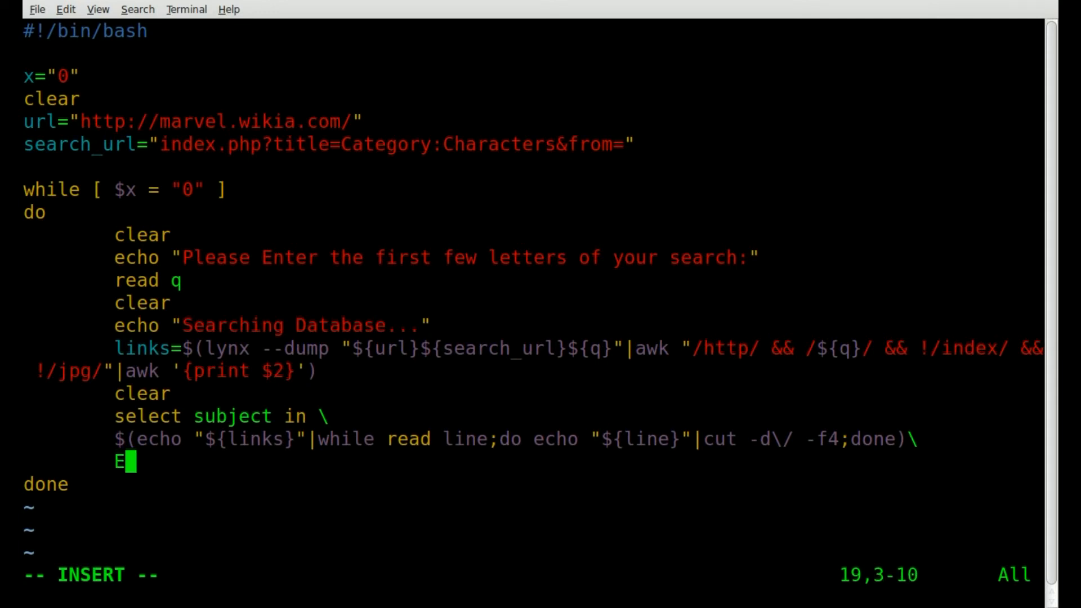
type("XIT")
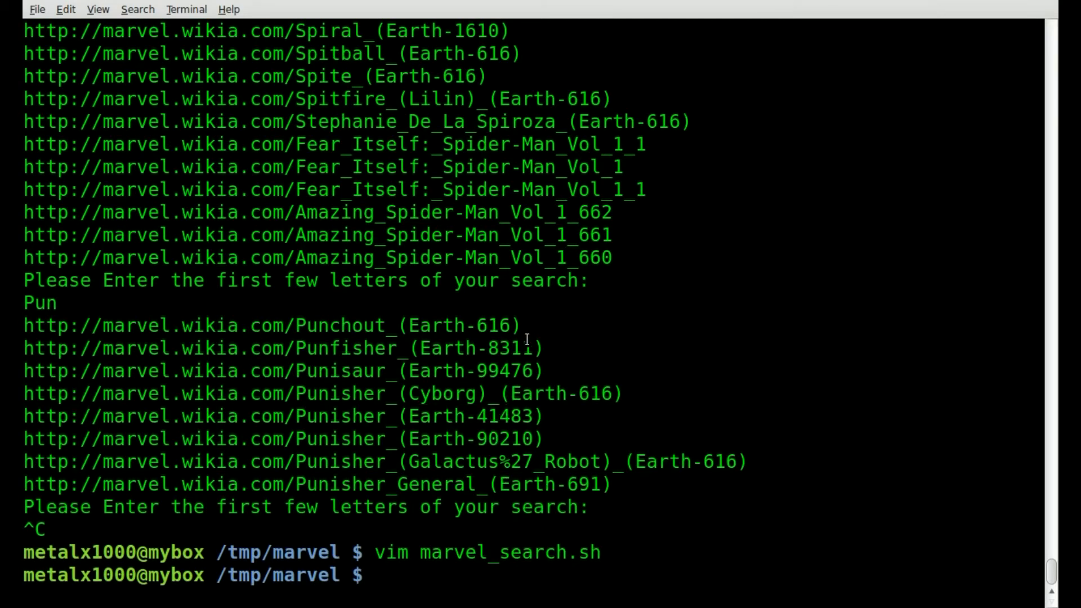
mouse_move(283, 352)
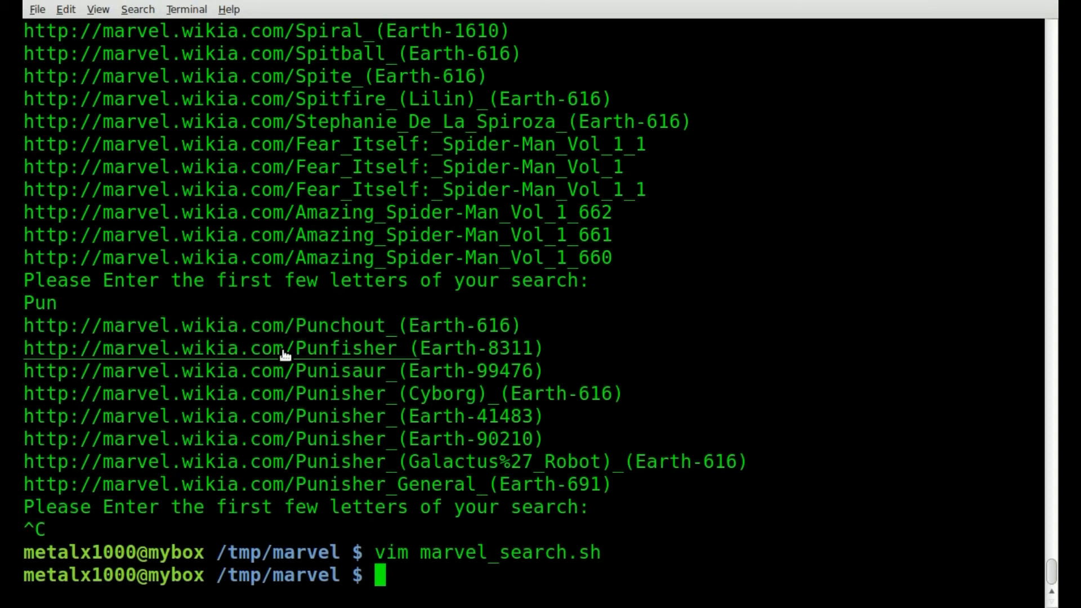
mouse_move(152, 348)
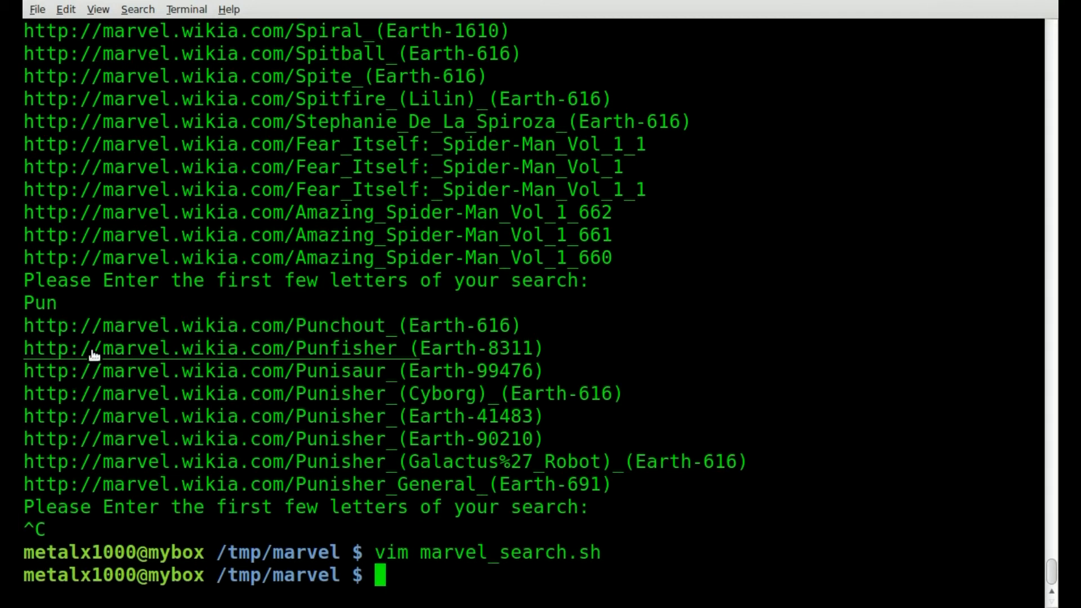
mouse_move(290, 350)
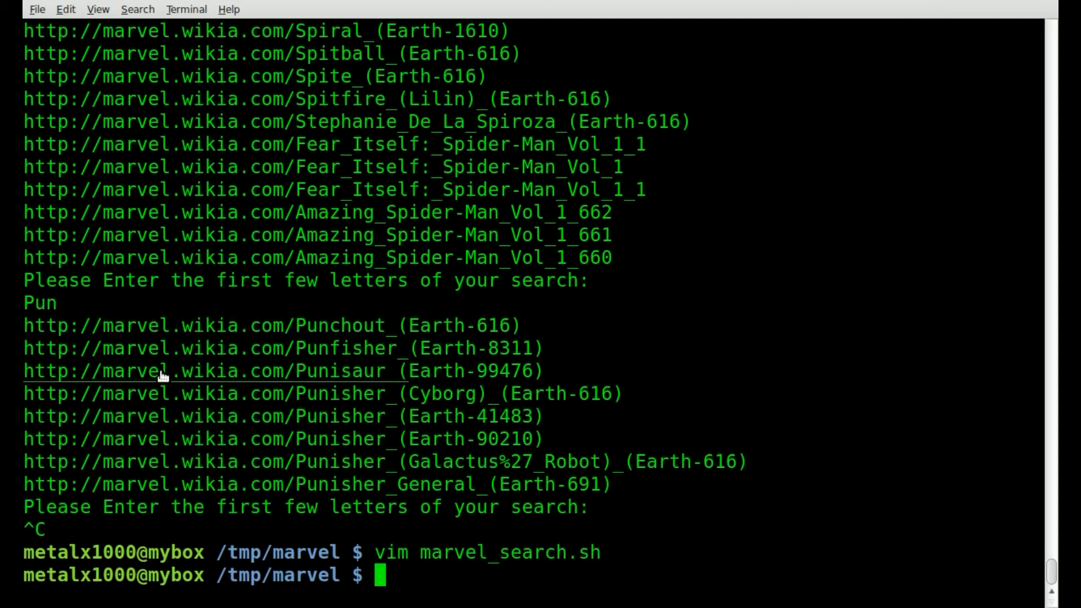
mouse_move(81, 350)
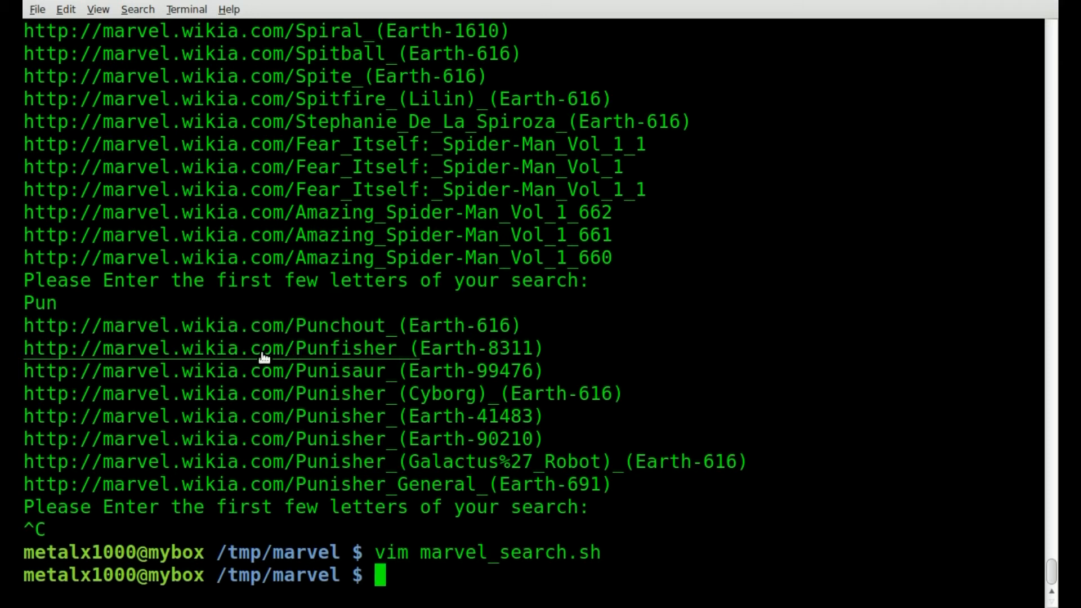
mouse_move(82, 354)
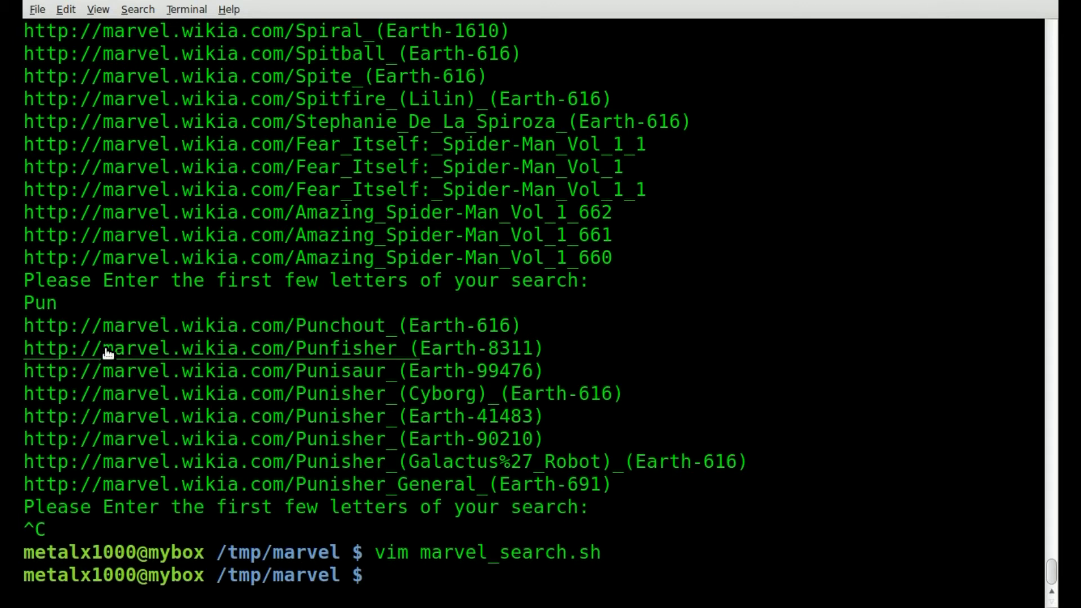
Step: Run ./marvel_search.sh, hit the syntax error near done at line 20, and reopen the script in vi
type("vim marvel_search.sh")
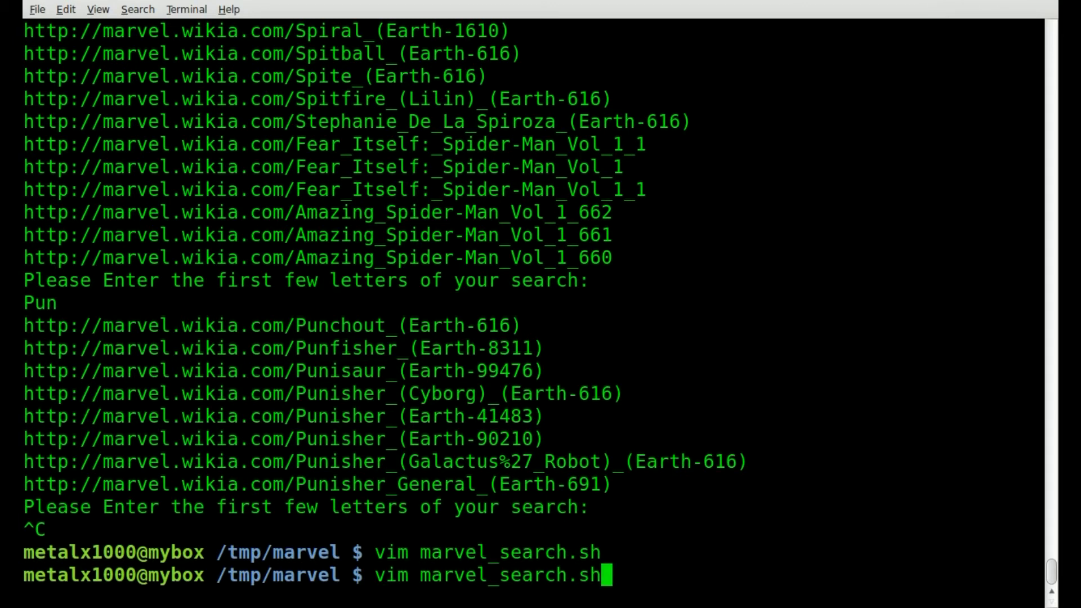
key("Return")
type("./marvel_search.sh")
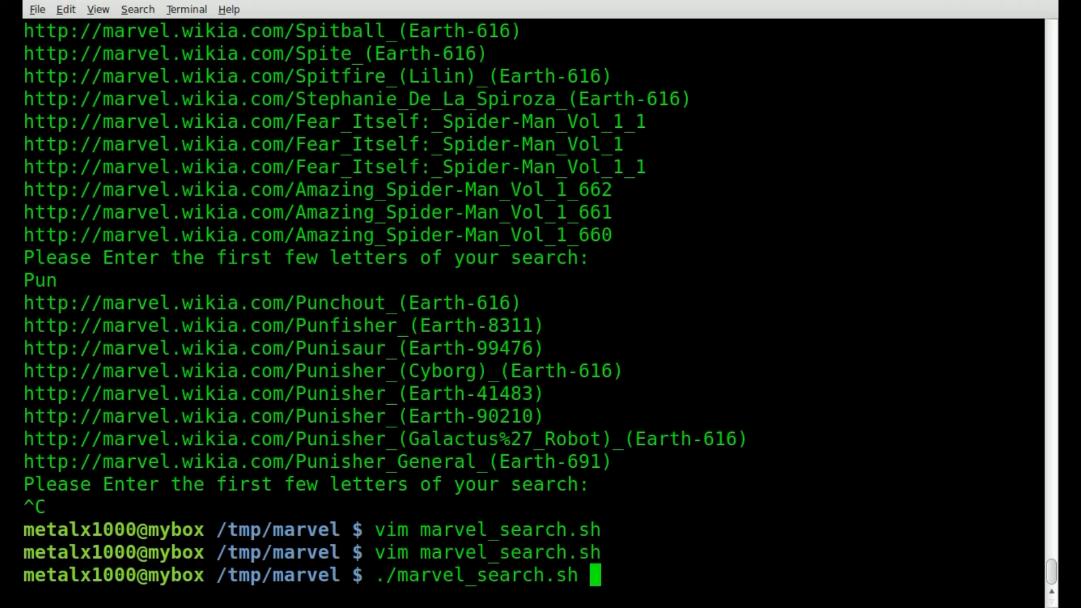
key("Return")
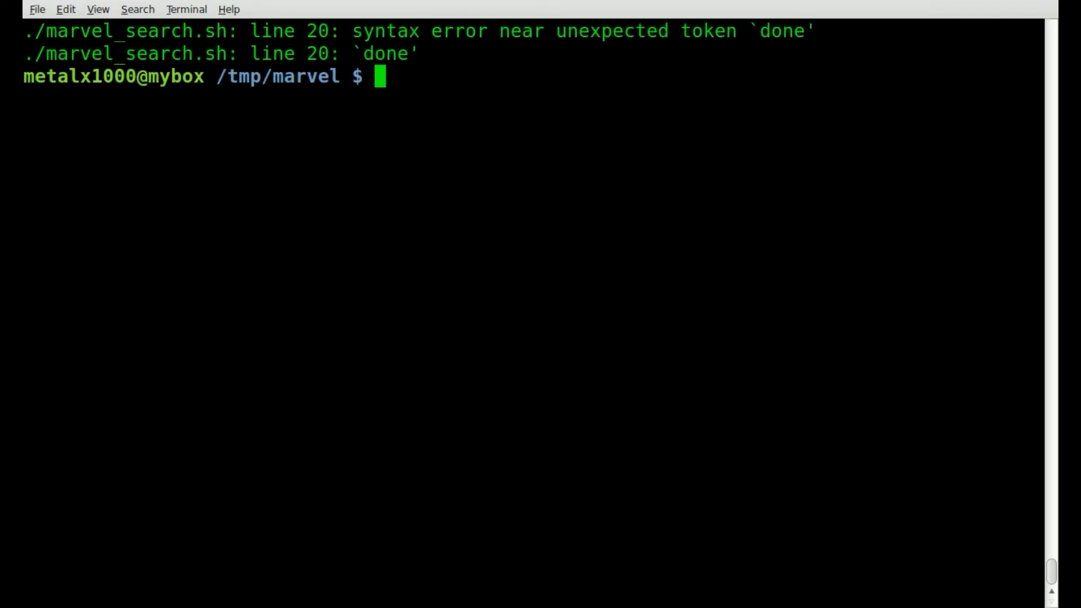
type("./marvel_search.sh")
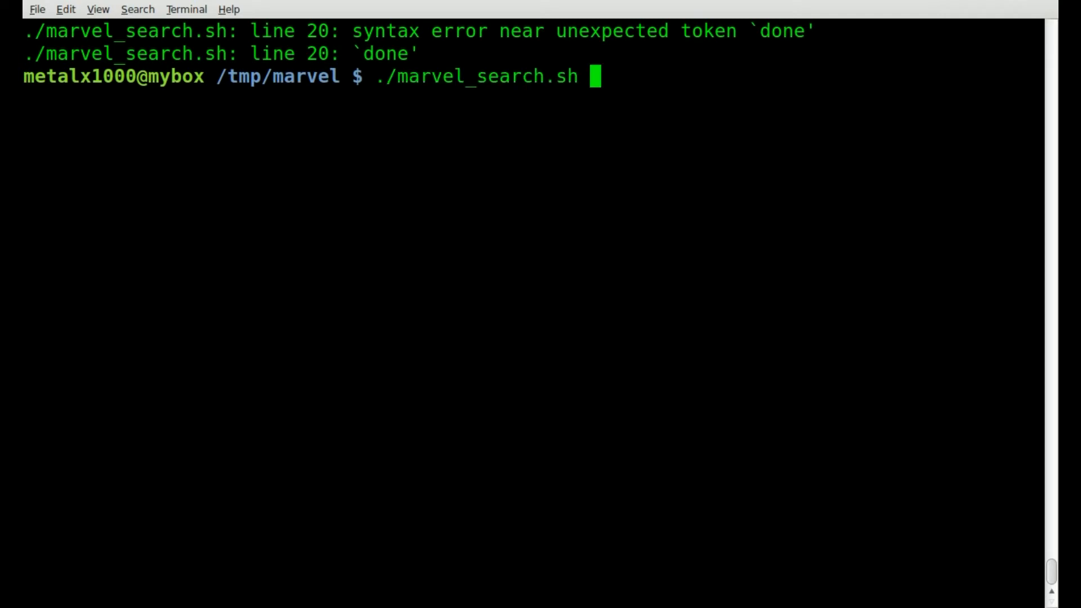
type("vi marvel_search.sh")
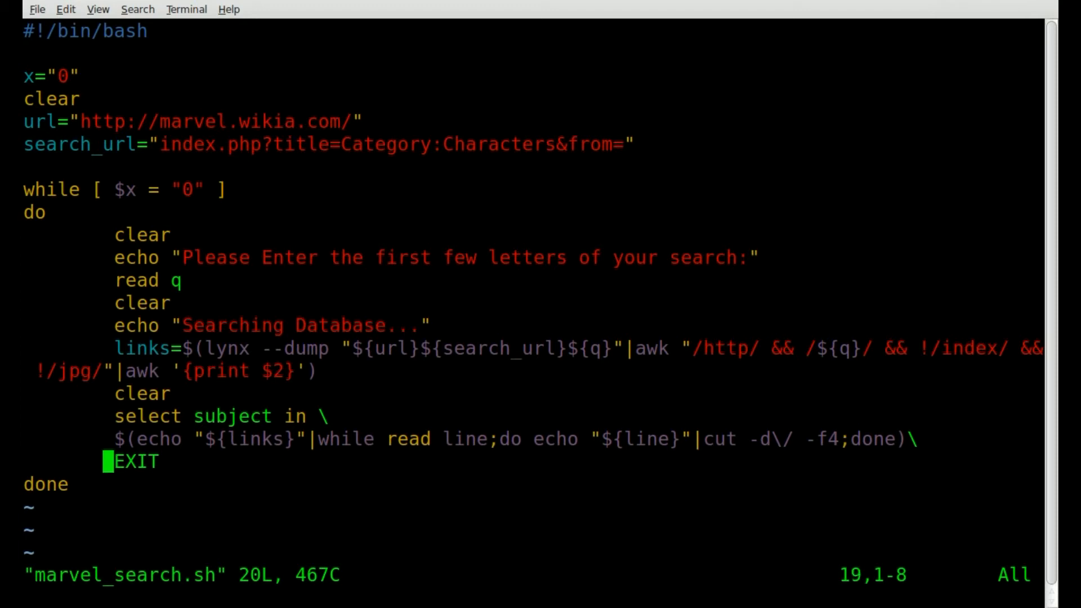
key("o")
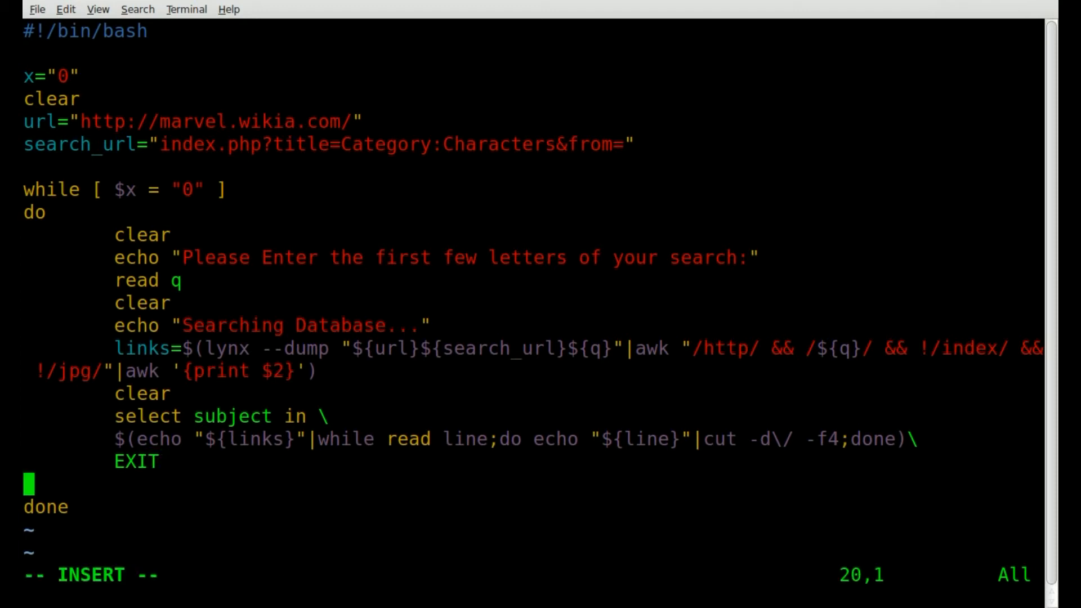
type("done")
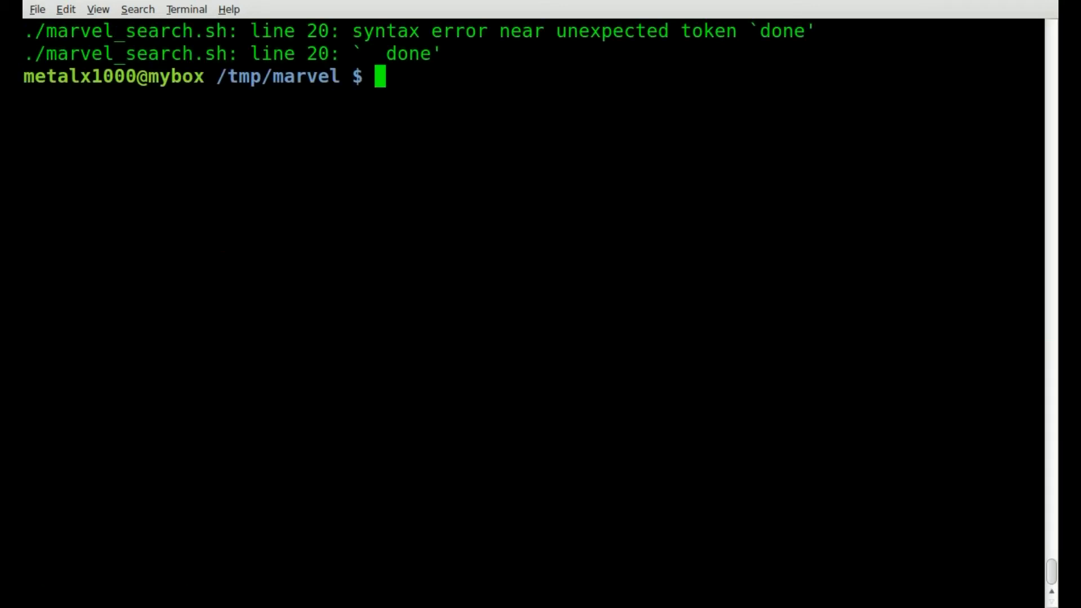
type("./marvel_search.sh")
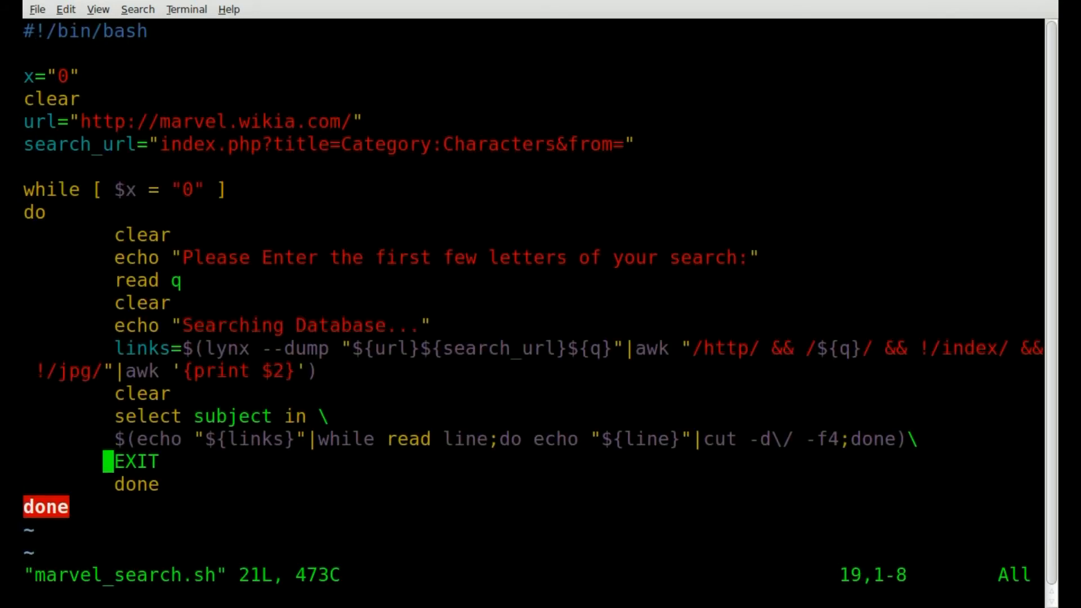
key("Down")
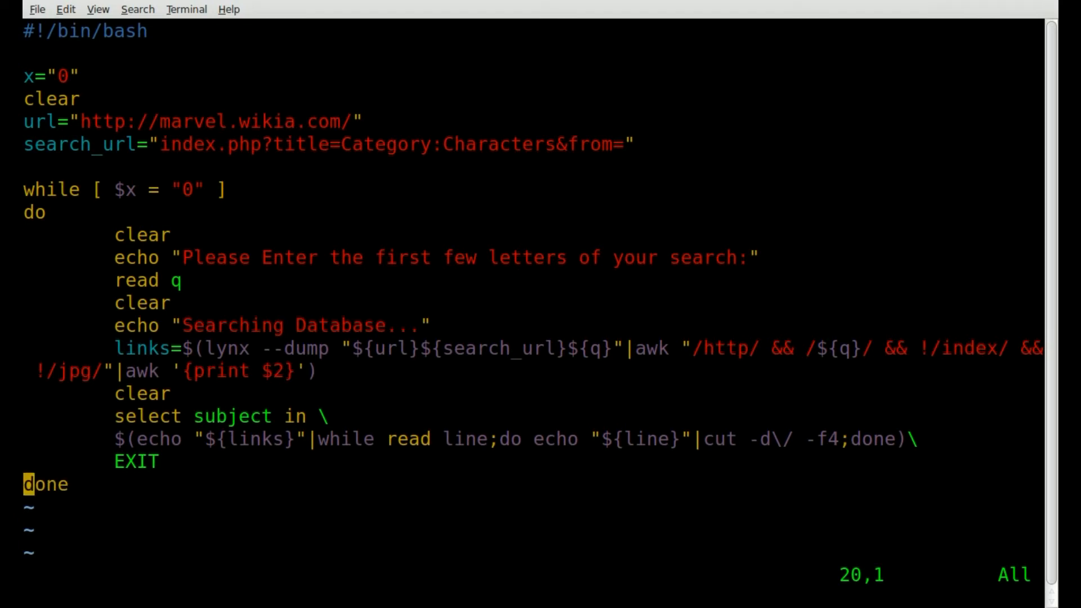
Step: Add an indented do line below EXIT followed by echo "${subject}"
key("O")
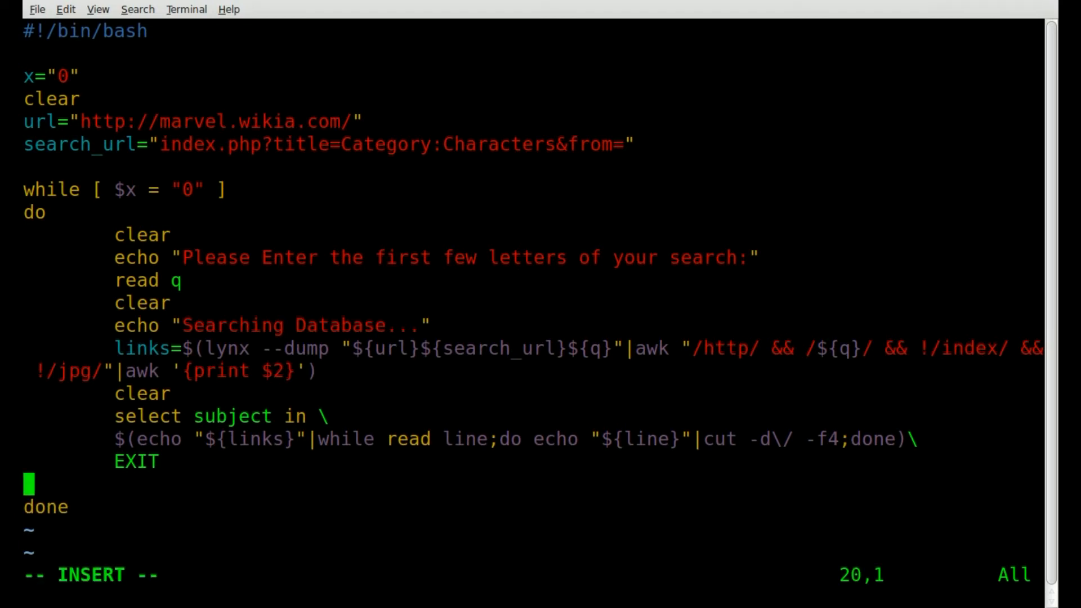
key("Up")
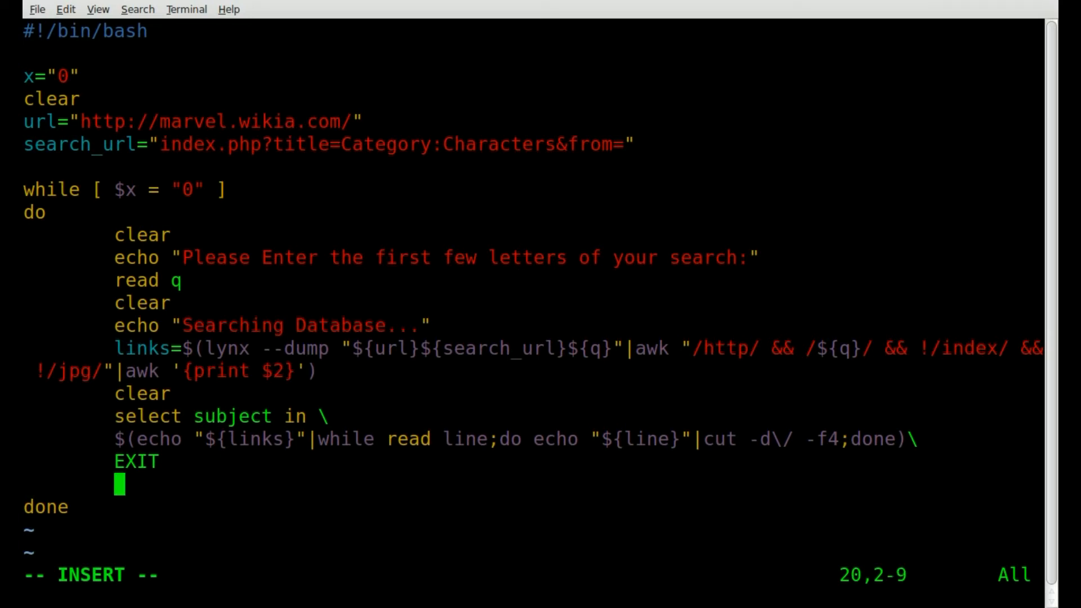
type("do")
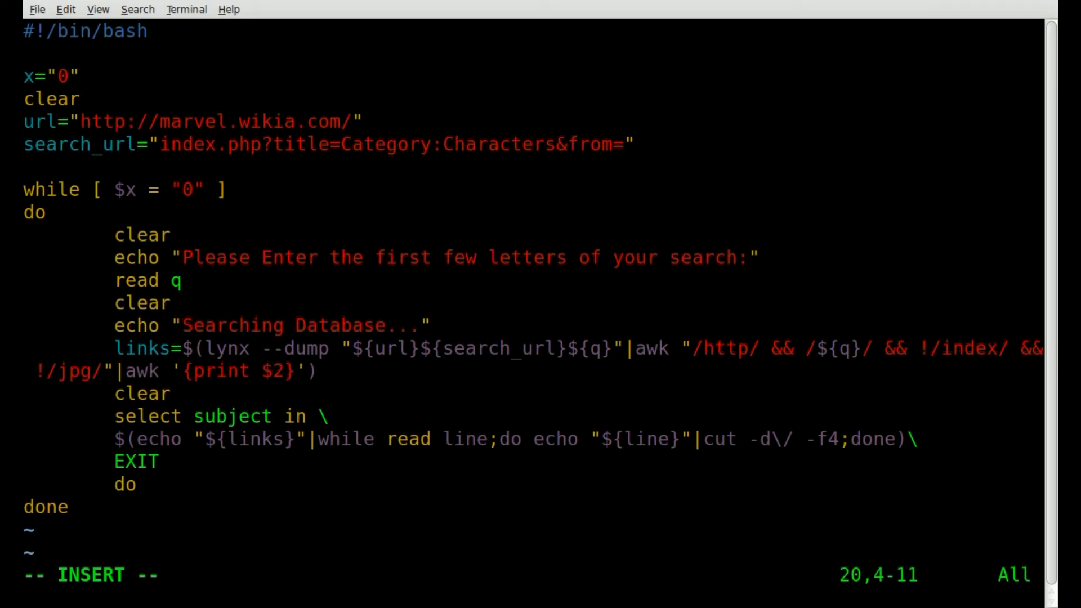
type("echo \"")
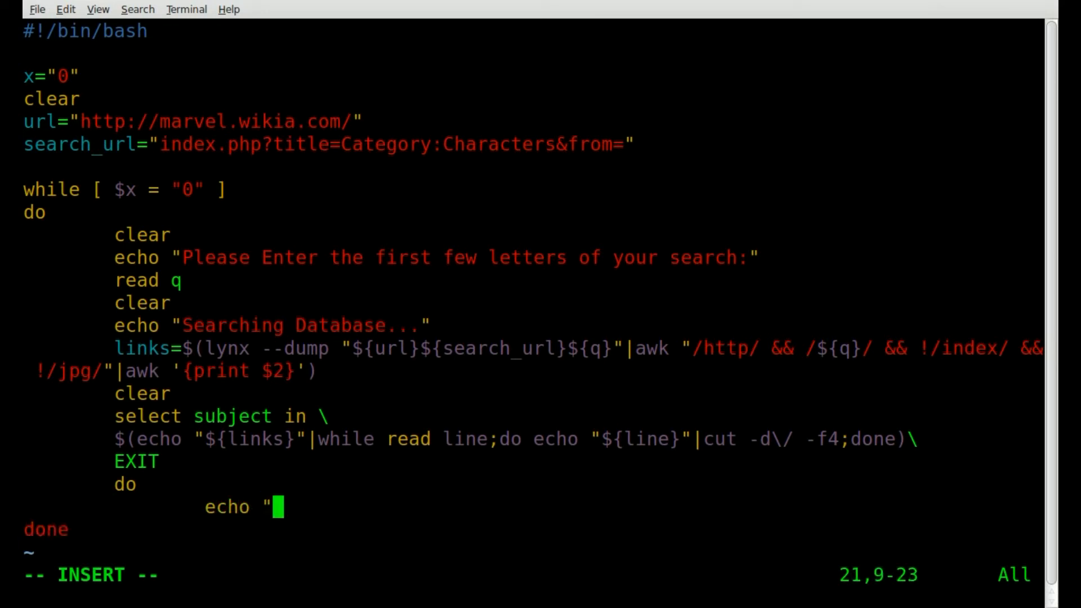
type("${}")
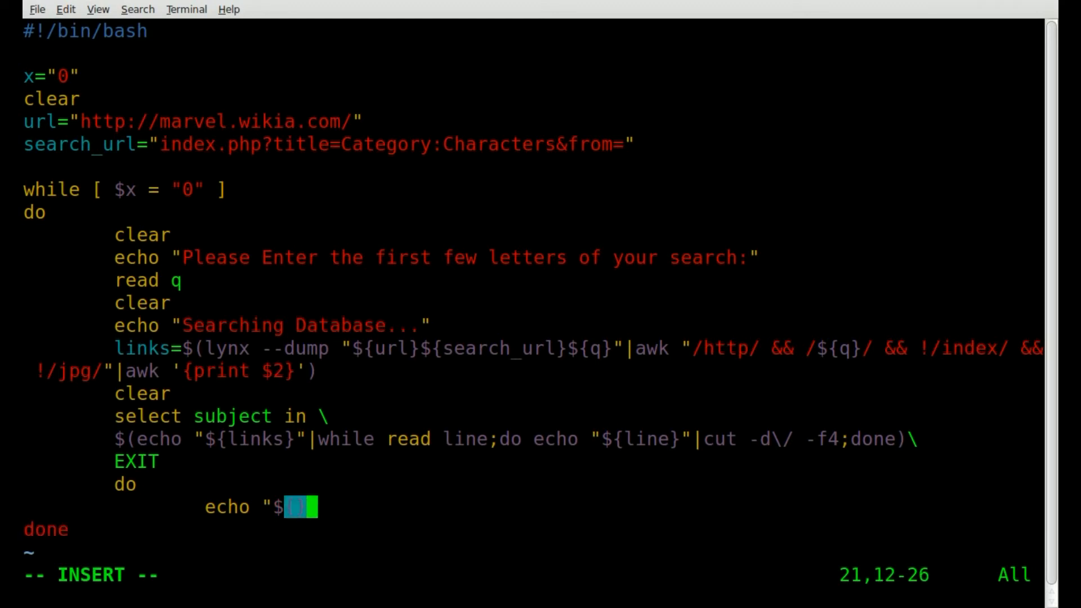
type("subject")
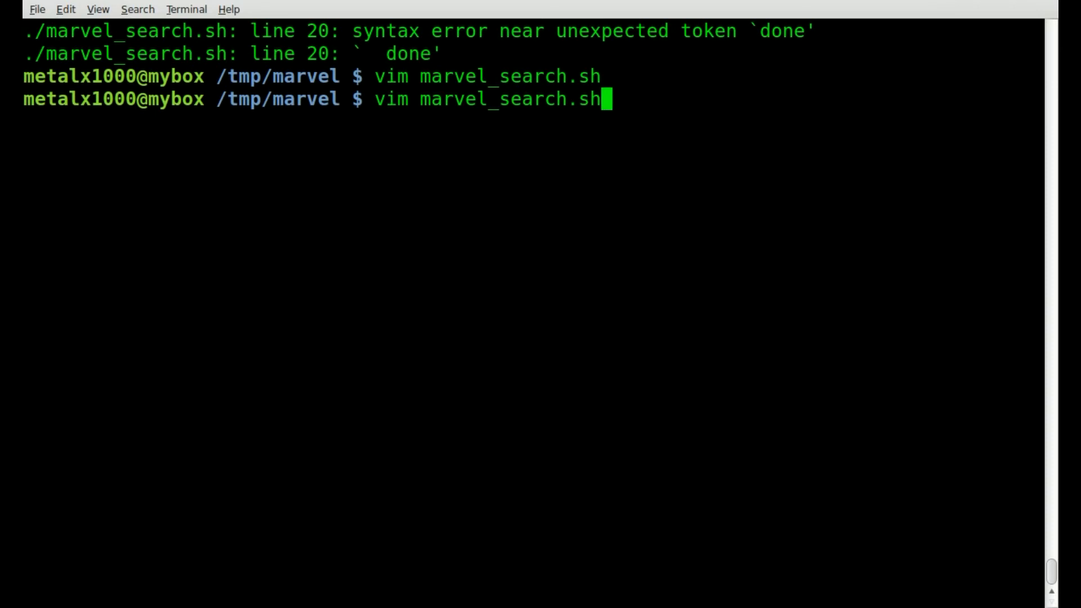
Step: Run the updated script and search for Spi to get the numbered character menu
key("Return")
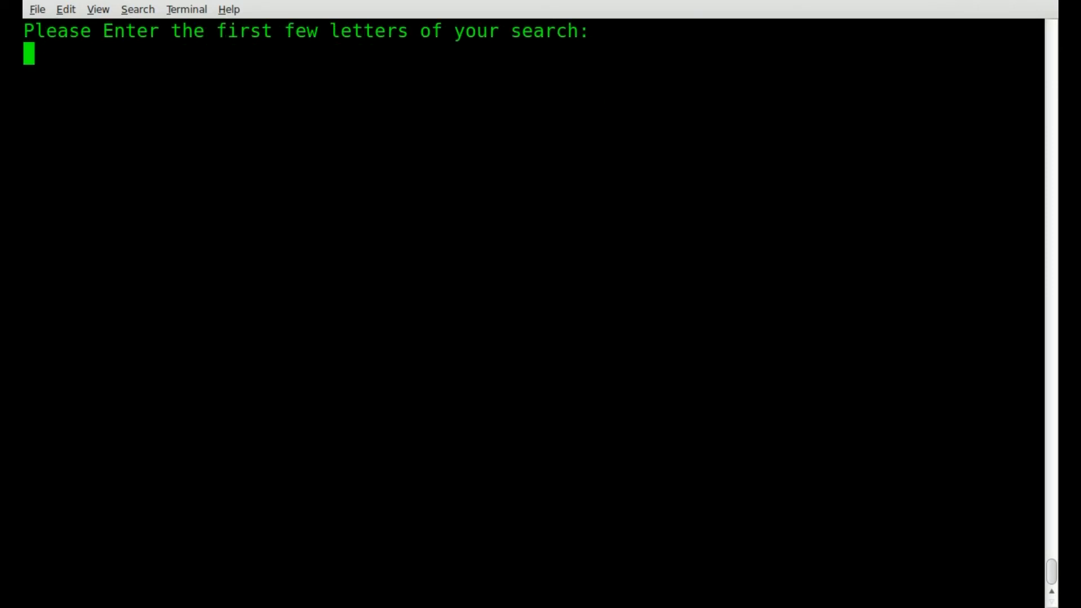
type("Spi")
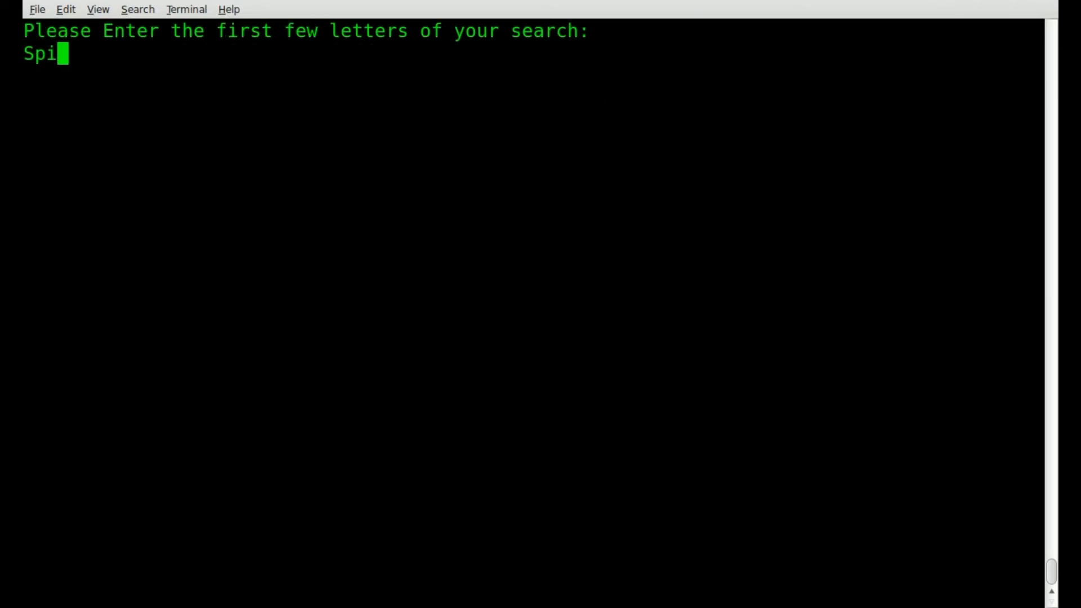
key("Return")
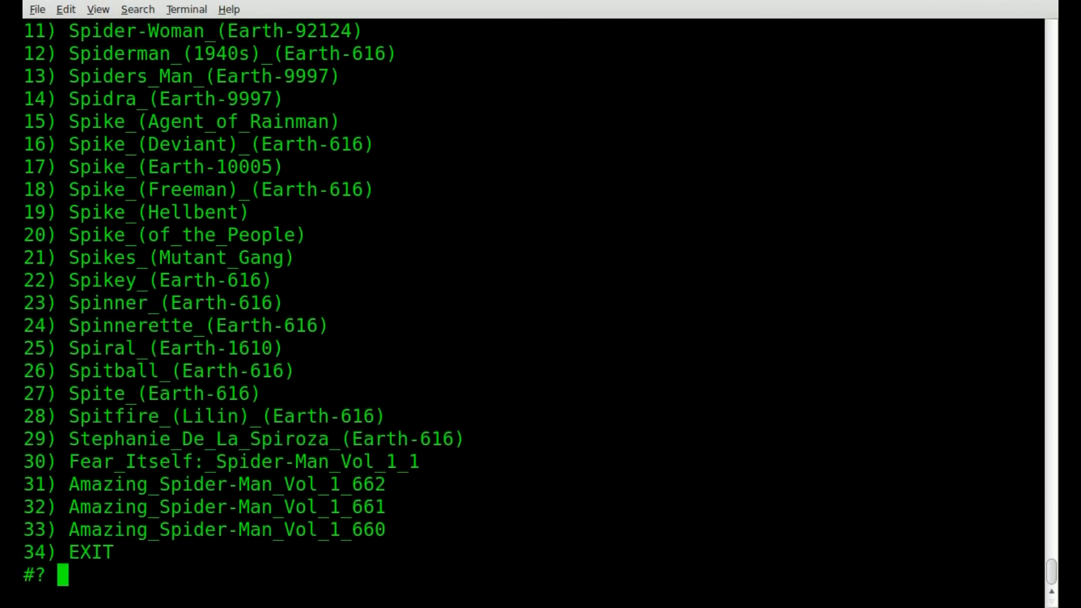
mouse_move(420, 411)
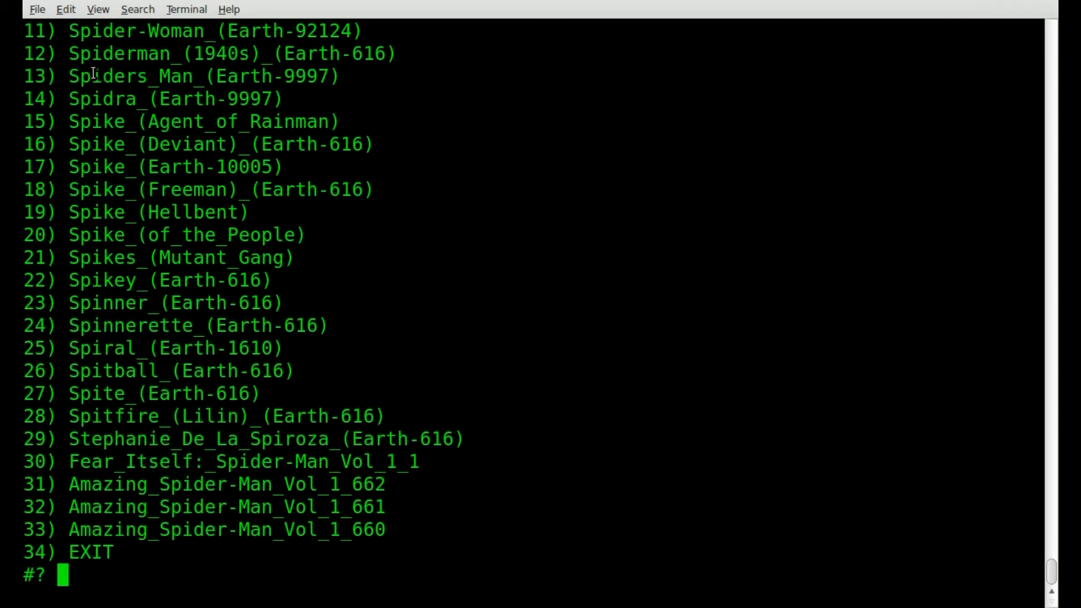
mouse_move(221, 54)
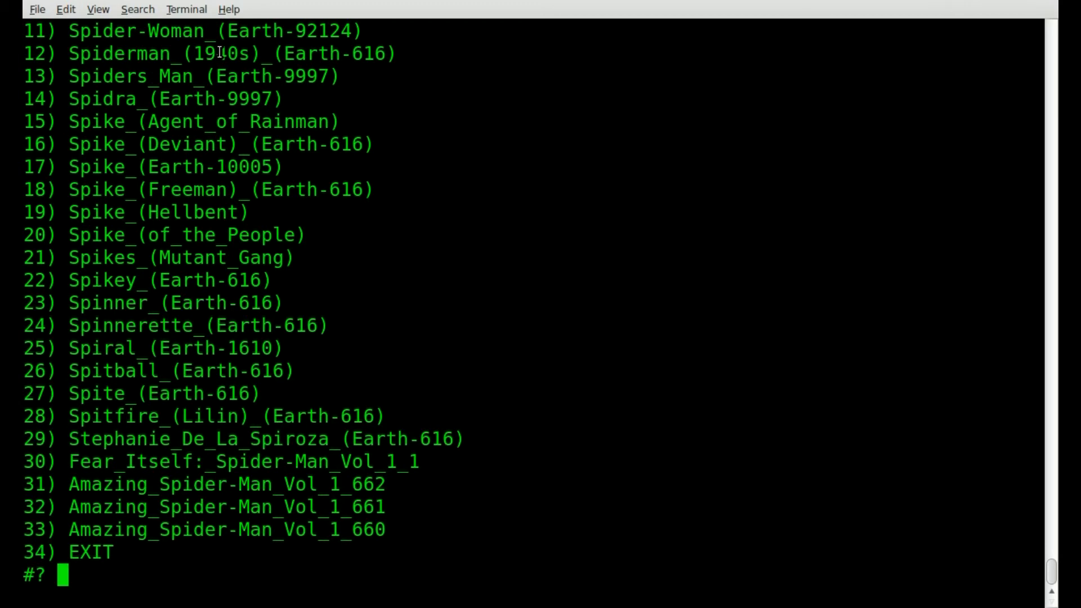
Step: Choose menu entry 12 to echo Spiderman_(1940s)_(Earth-616), then stop the script with Ctrl+C
type("12")
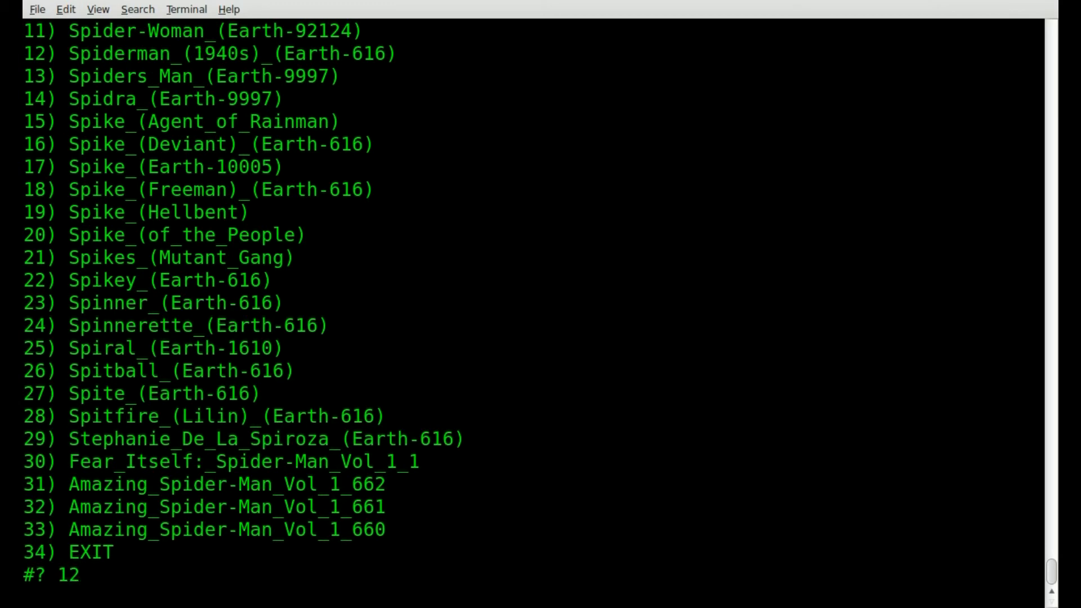
key("Return")
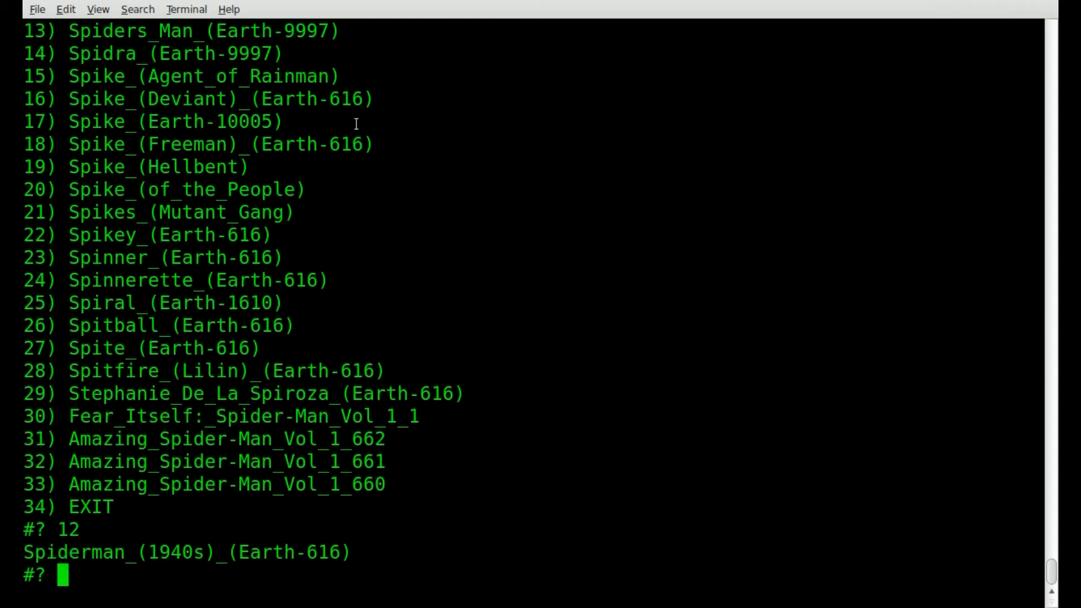
double_click(174, 552)
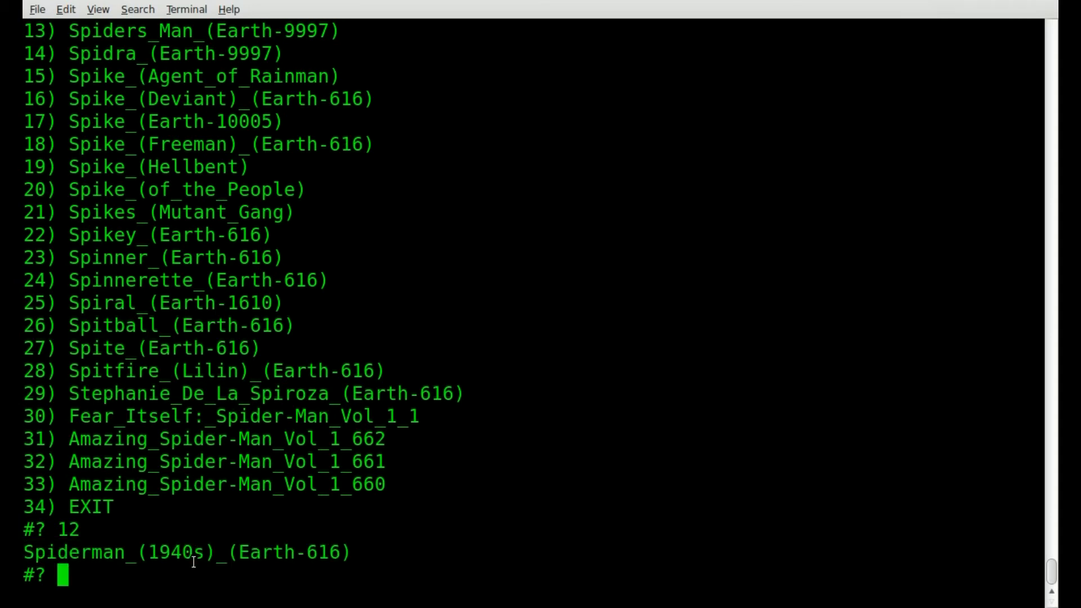
key("ctrl+c")
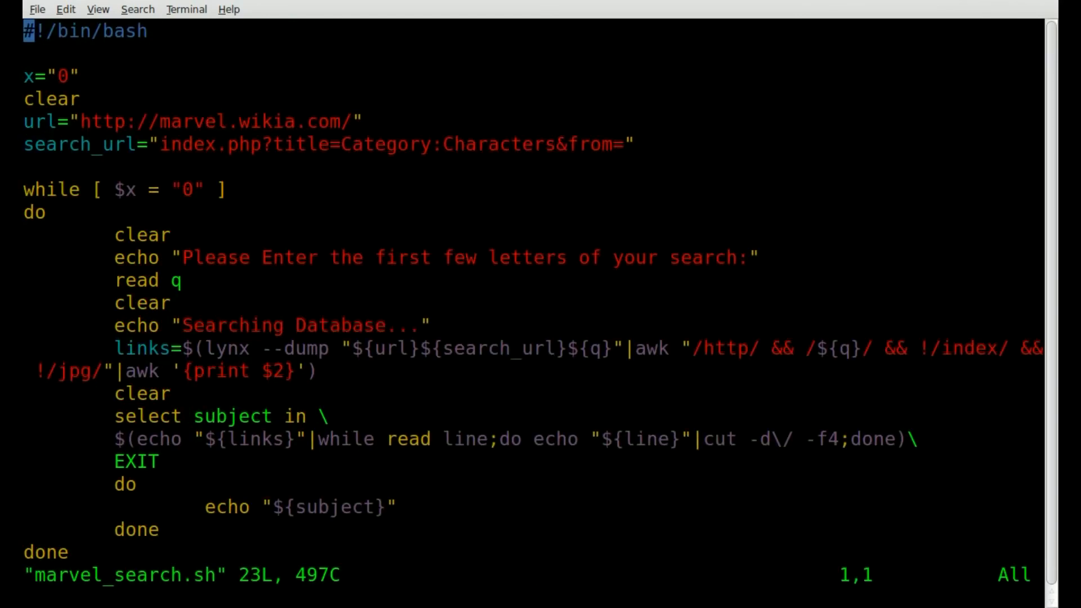
Step: Append a break line directly below the echo "${subject}" line in the select loop
key("G")
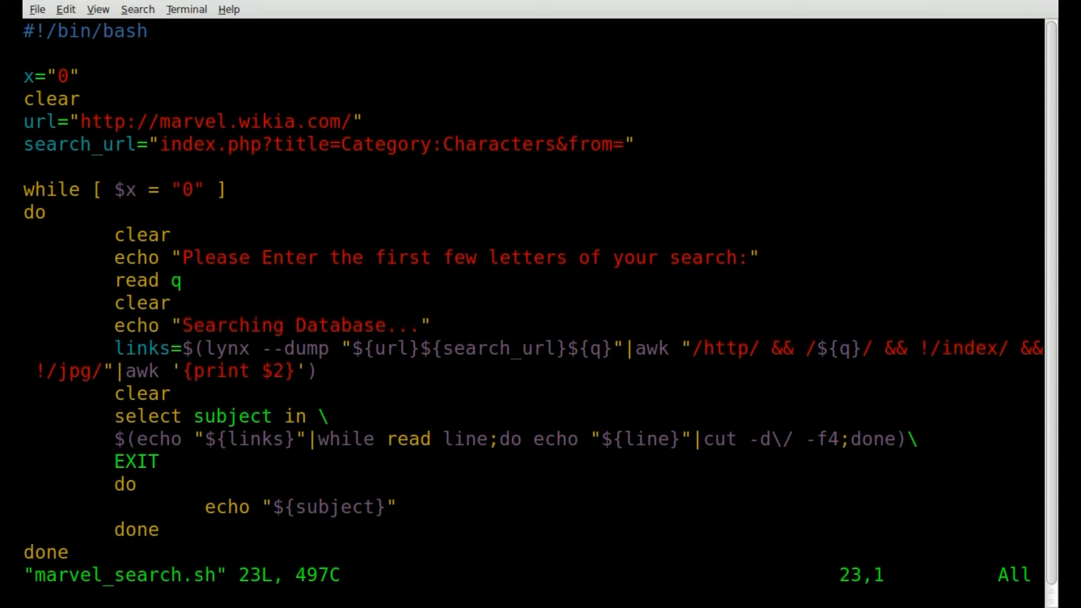
key("Up")
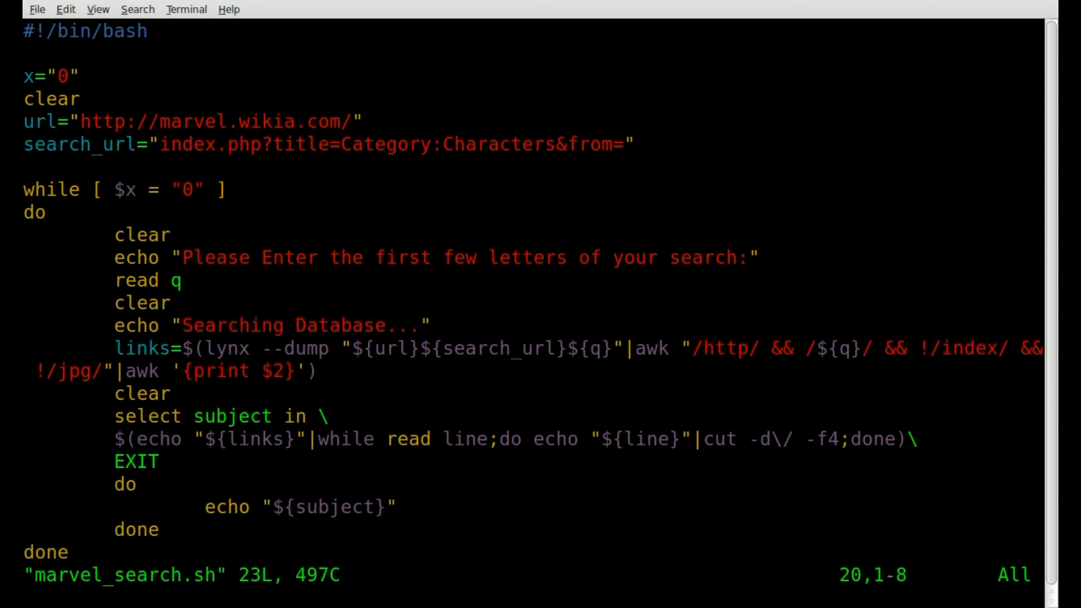
key("Up")
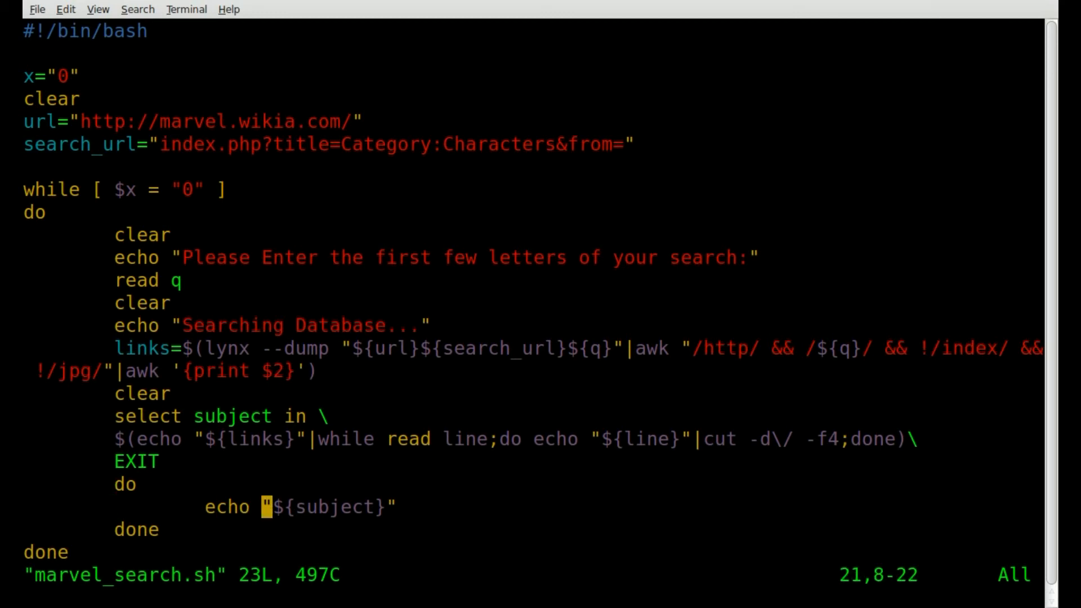
key("A")
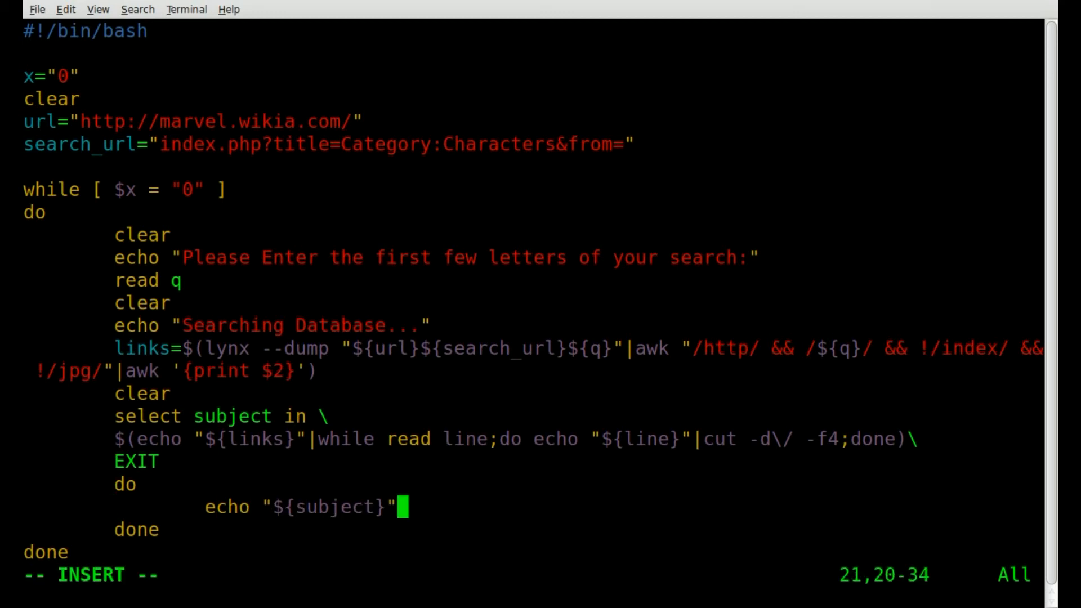
key("Return")
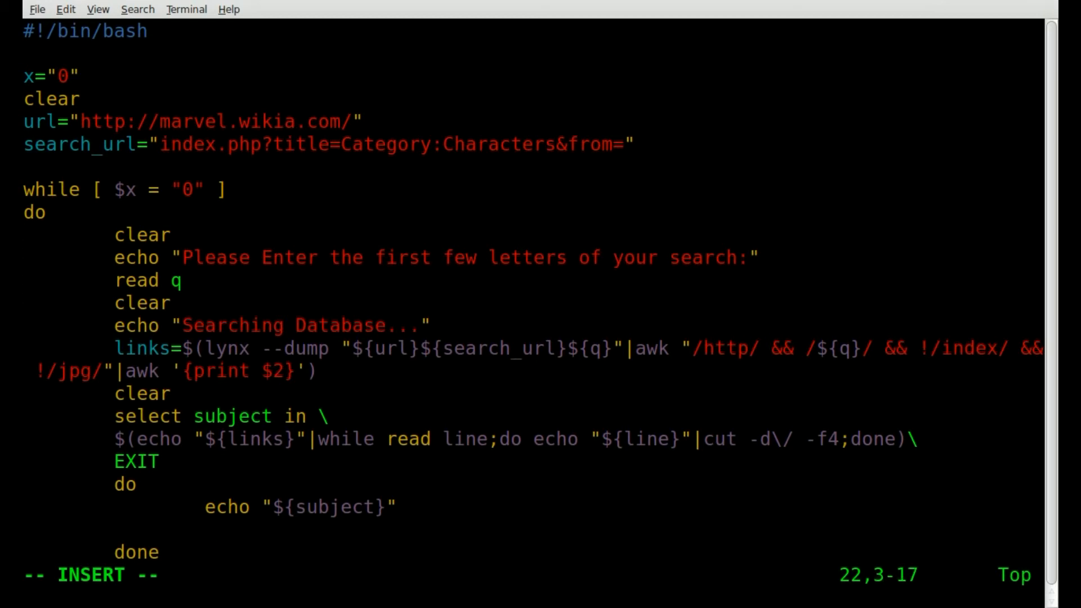
type("break")
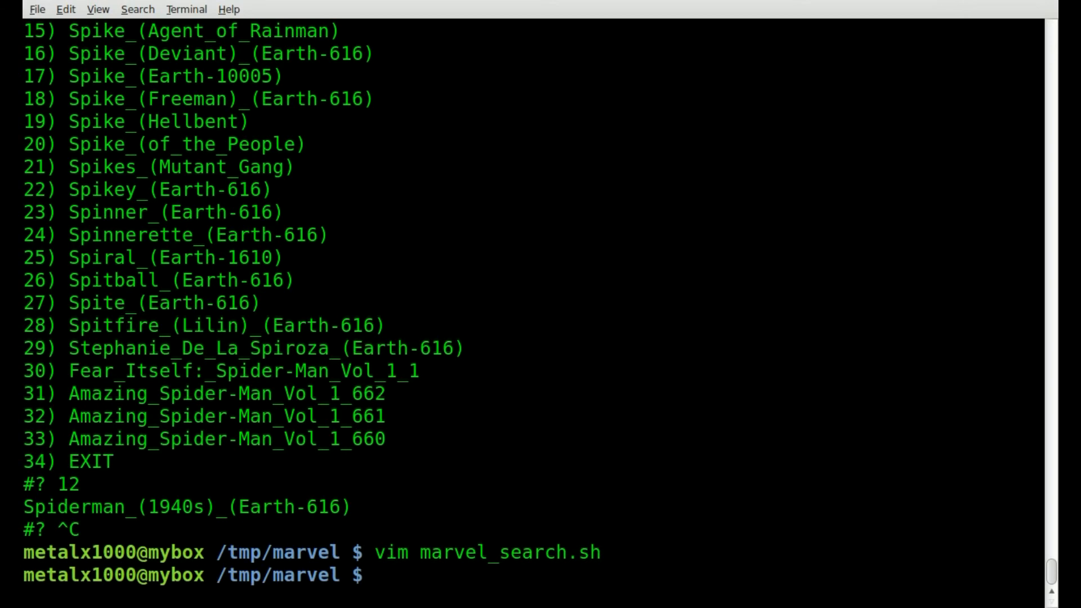
Step: Rerun ./marvel_search.sh from the shell to test the new break
type("vim marvel_search.sh")
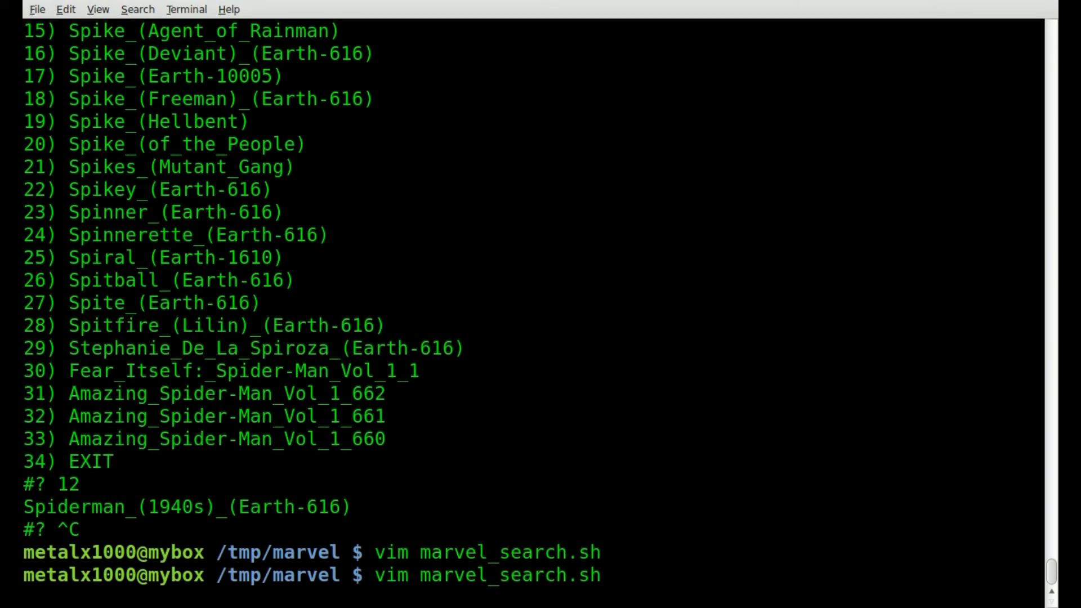
key("Return")
type("./marvel_search.sh")
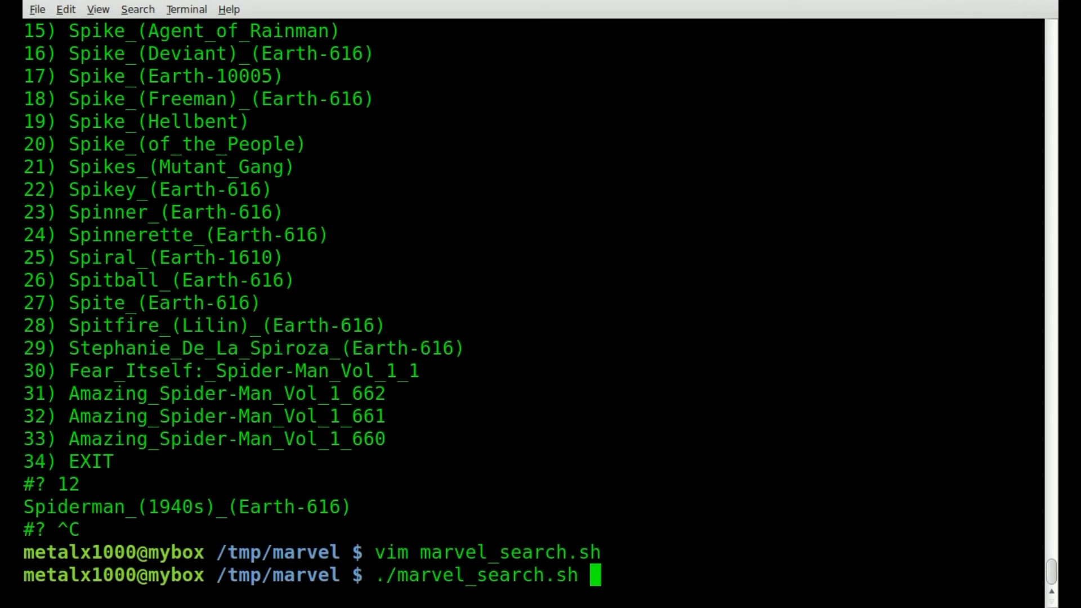
type("vim marvel_search.sh")
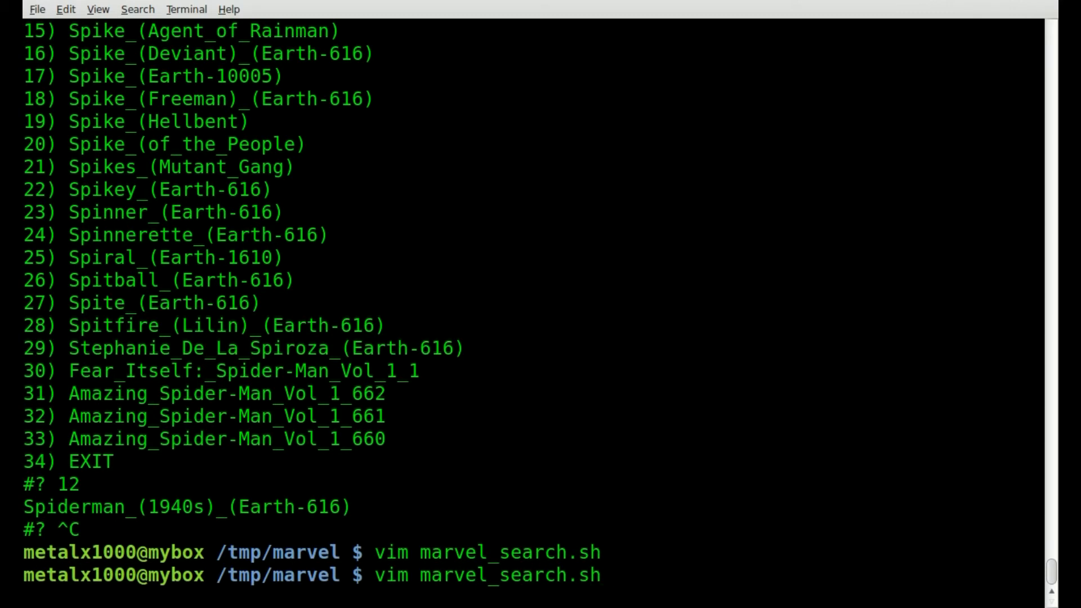
type("./marvel_search.sh")
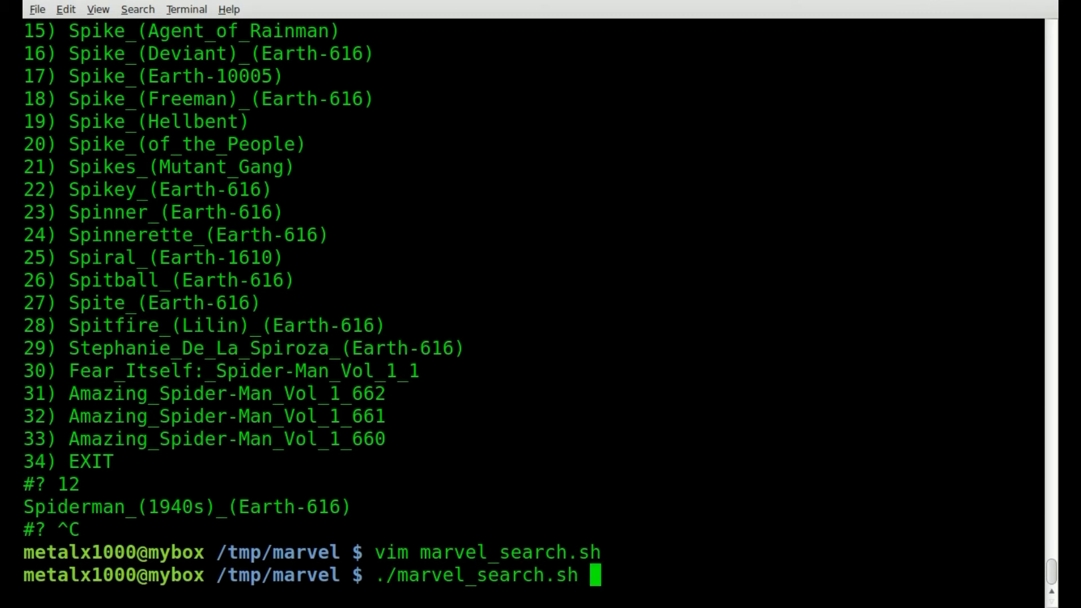
key("Return")
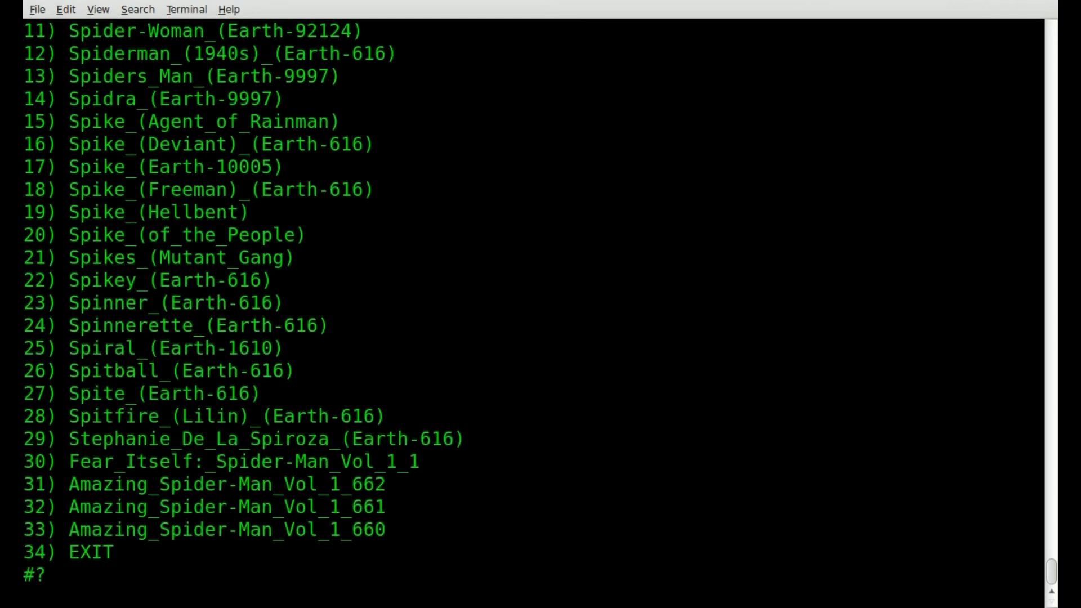
Step: Choose menu entry 21, search Spi at the returned prompt, then stop the script with Ctrl+C
type("21")
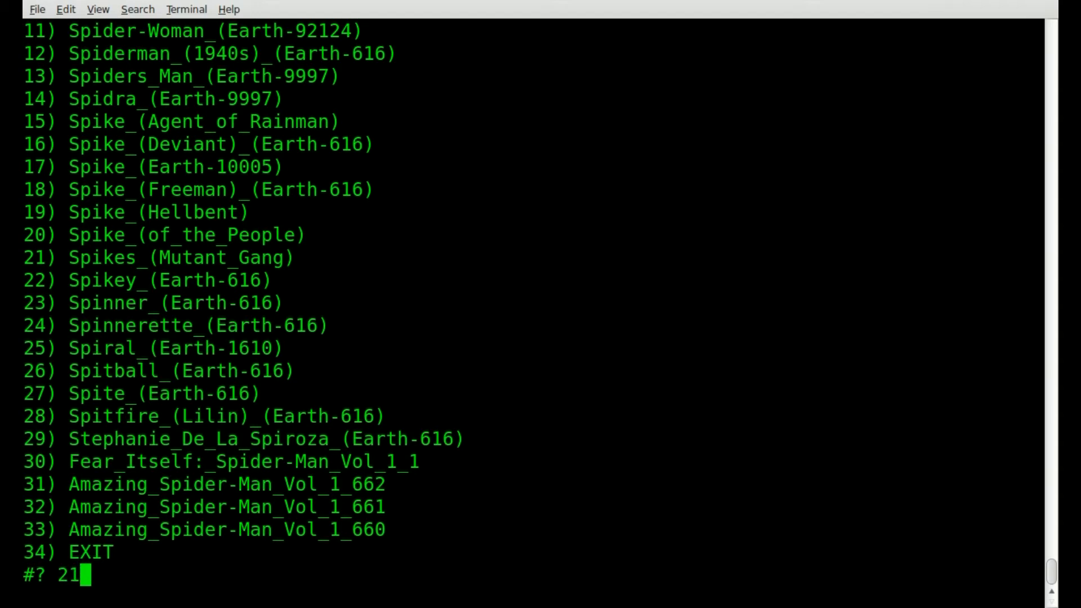
key("Return")
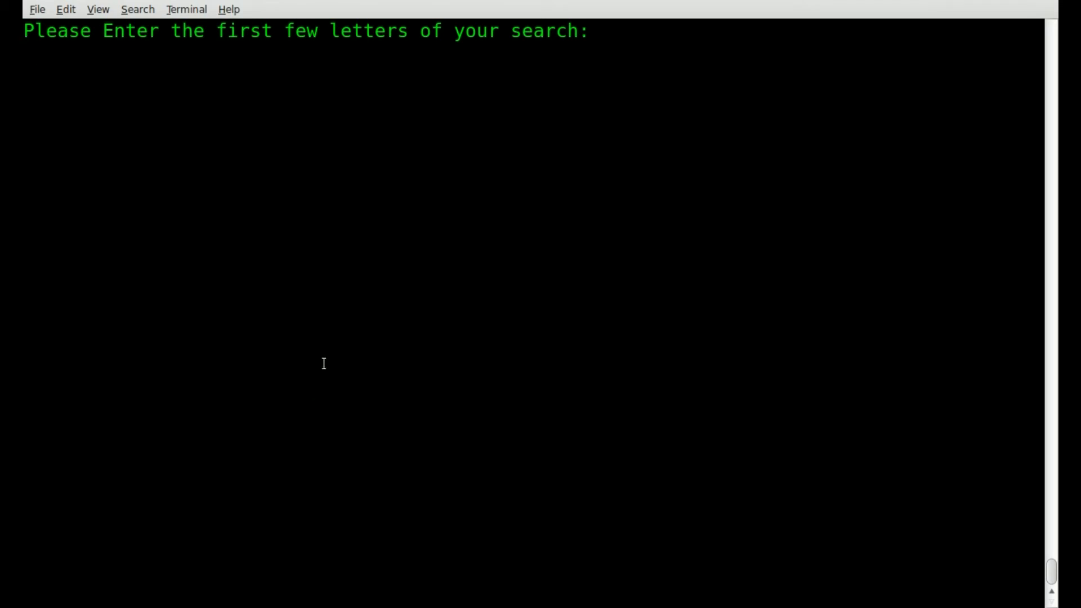
mouse_move(268, 352)
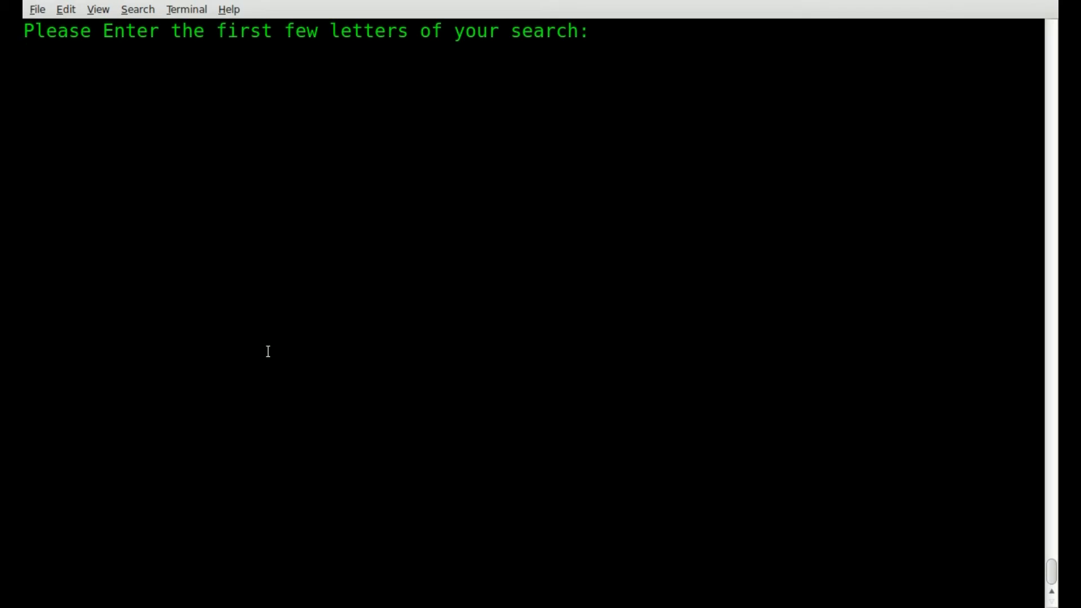
key("Return")
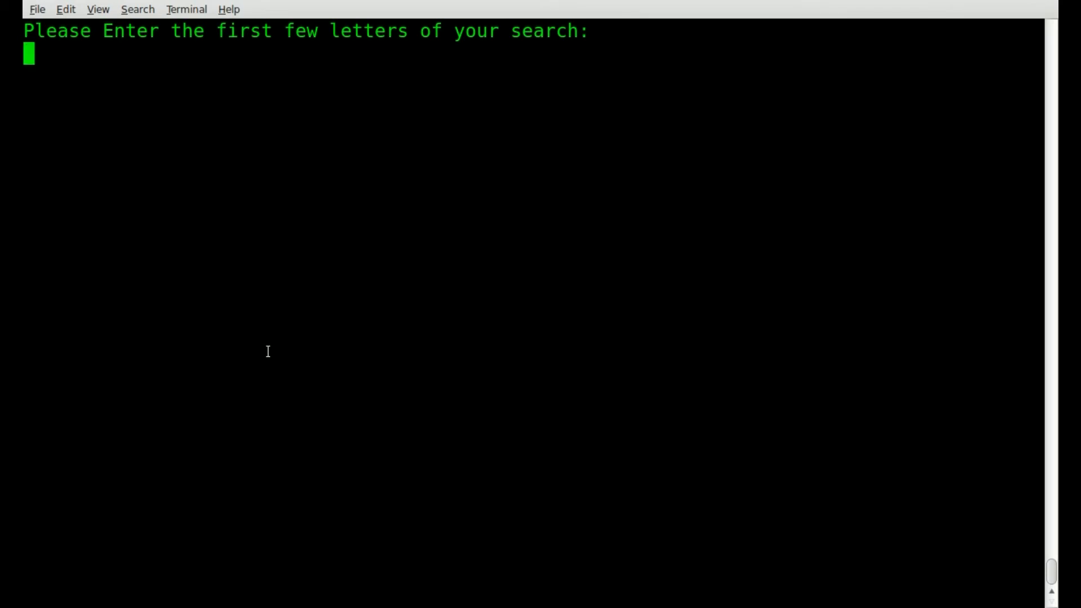
type("Spi")
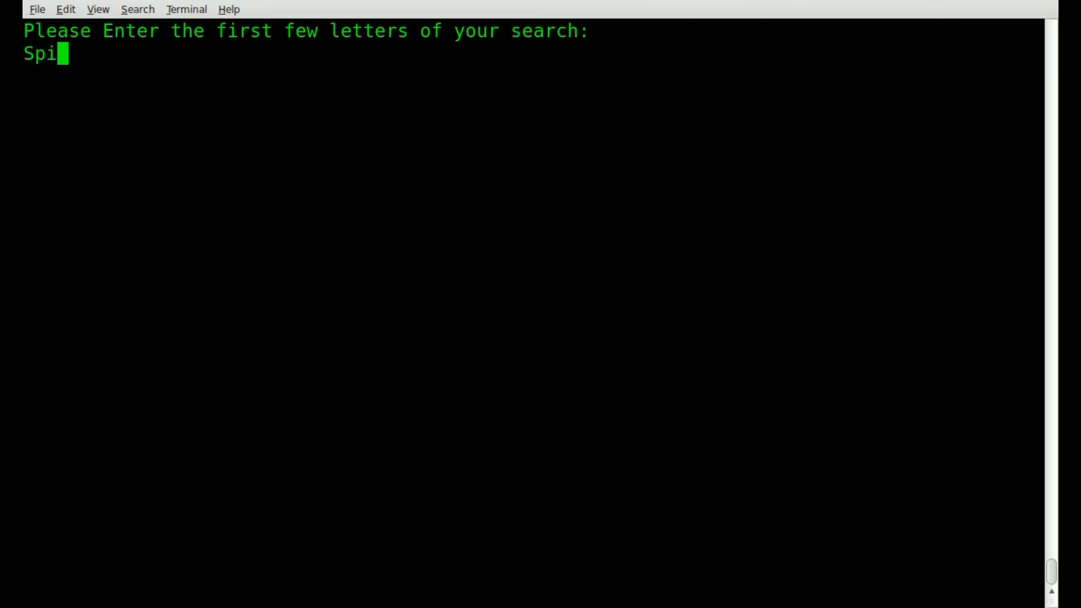
key("Return")
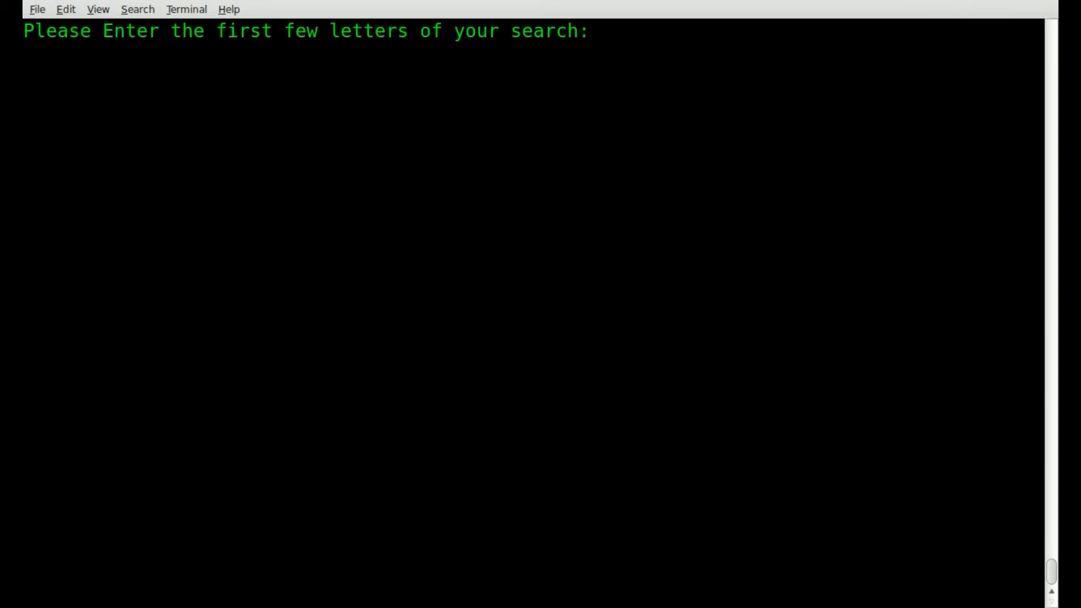
key("ctrl+c")
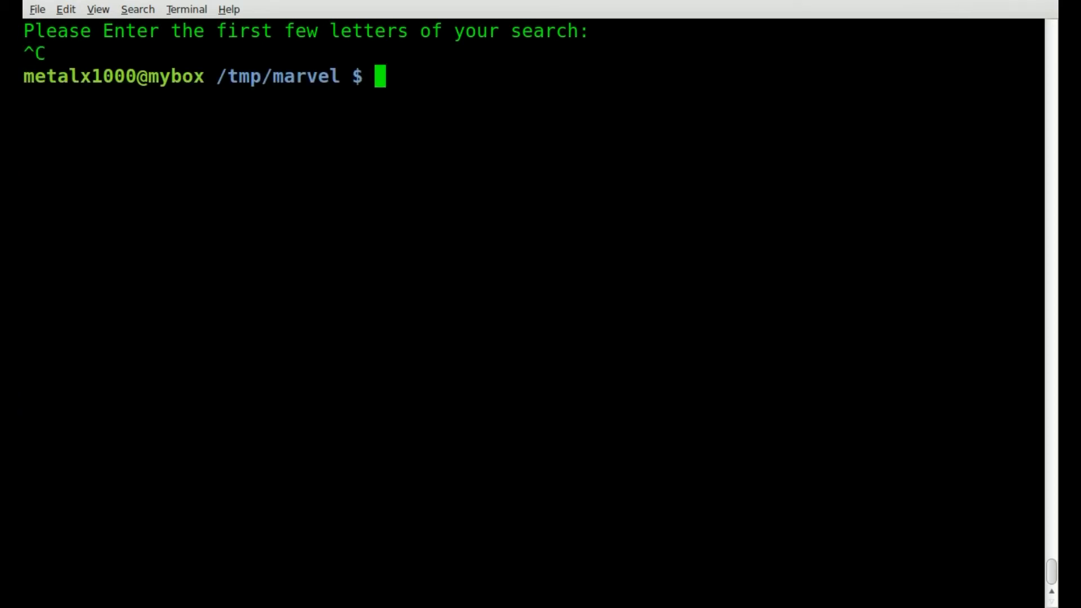
Step: Reopen marvel_search.sh in Vim
type("vim marvel_search.sh")
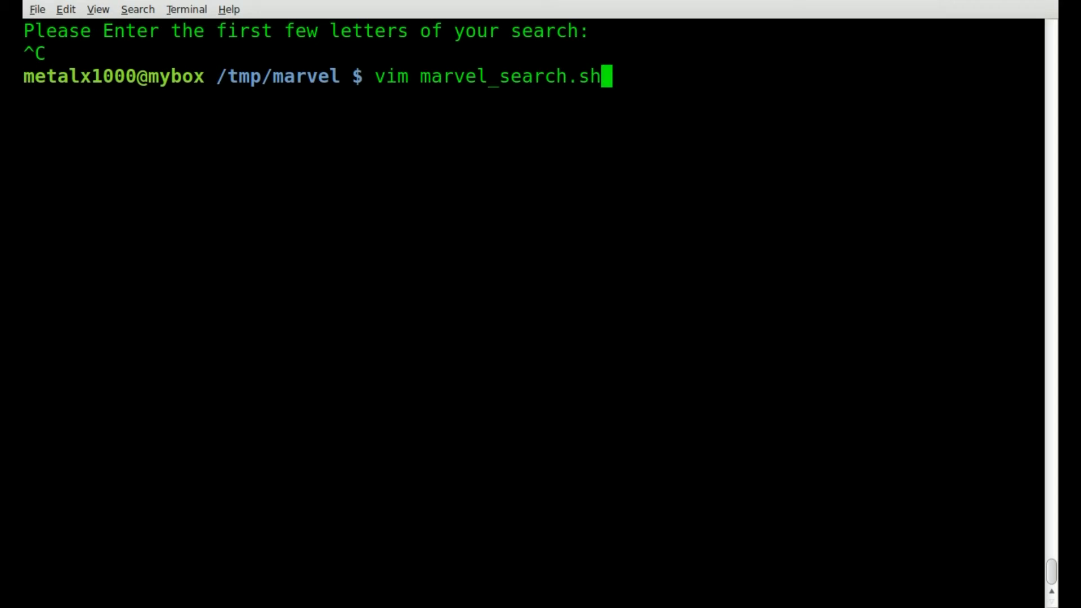
key("Return")
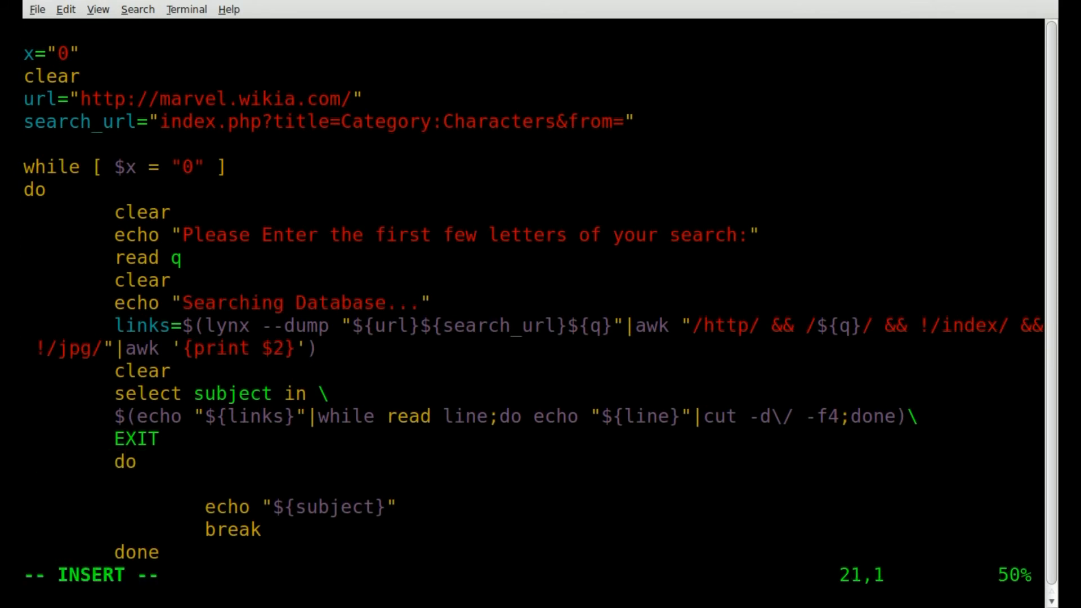
Step: Write the test if [ "${subject}" = "EXIT" above the echo line
type("if")
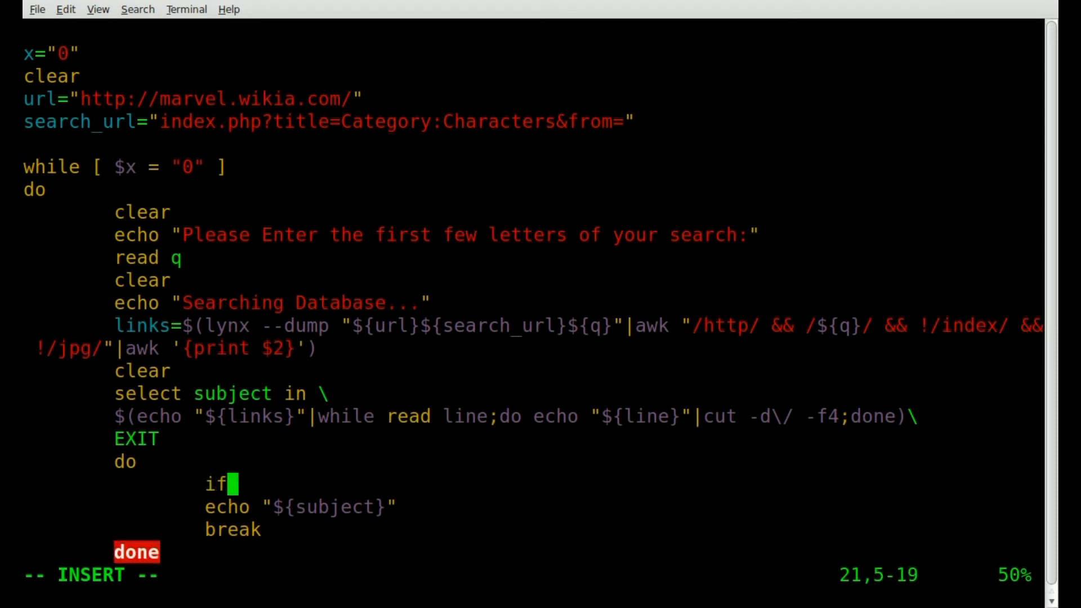
type("[ \"")
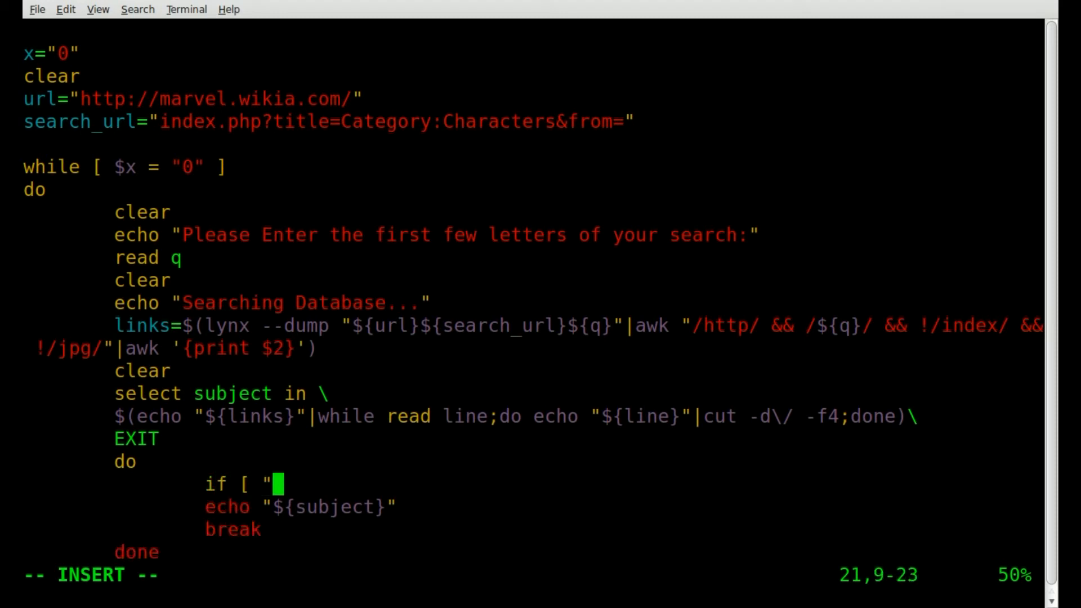
type("$")
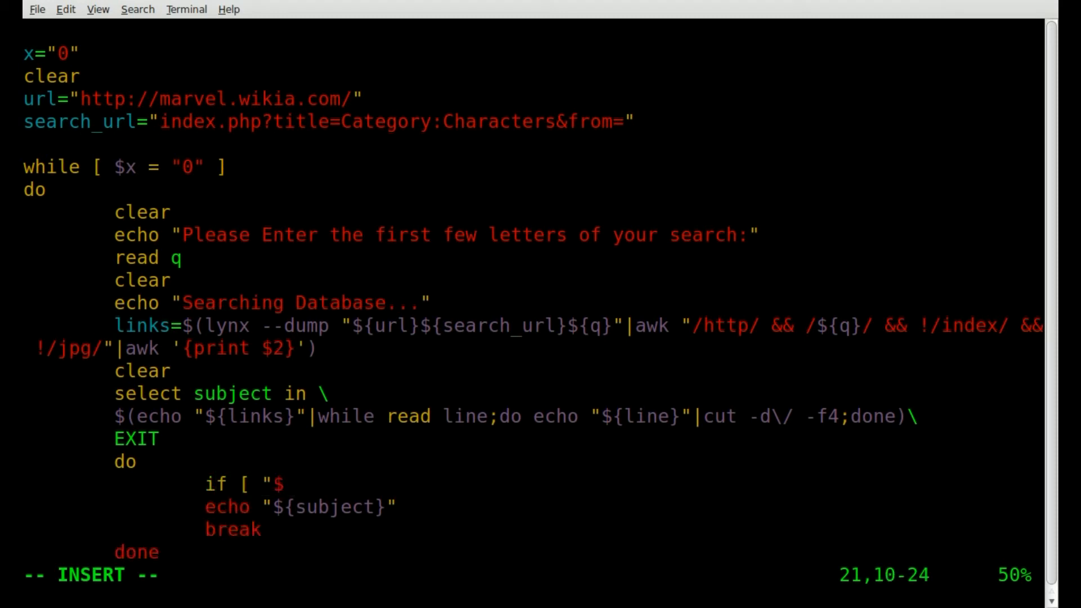
type("subject}")
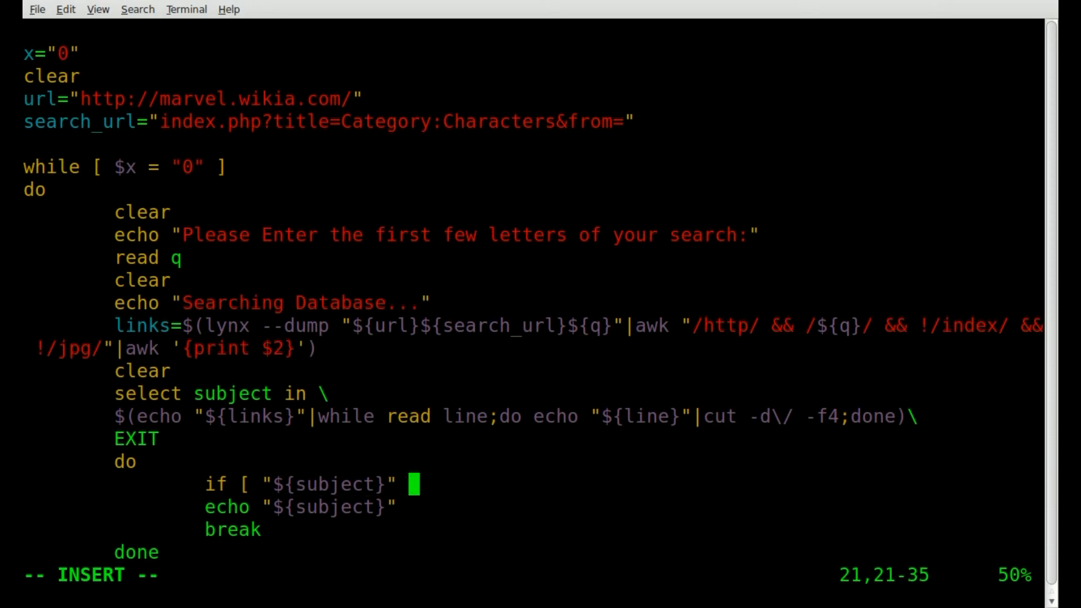
type("= \"")
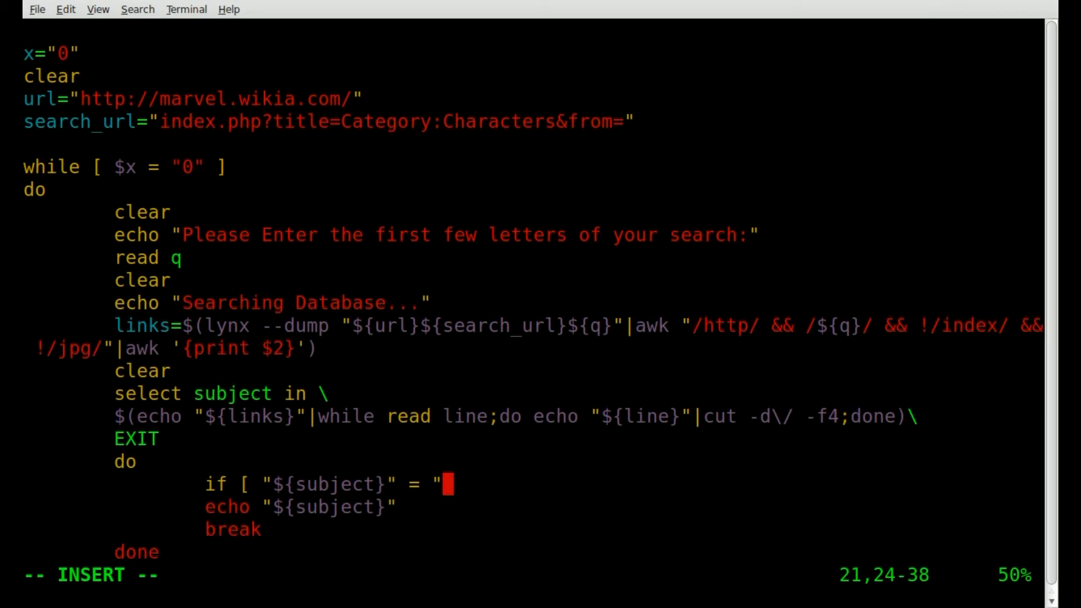
type("EXIT\"")
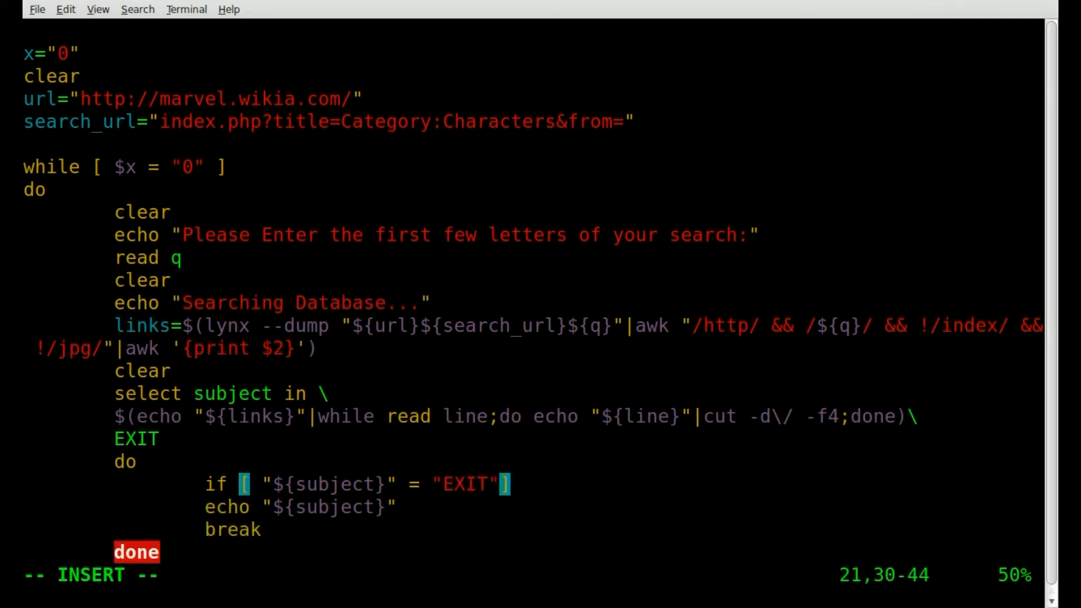
Step: Add then, an echo "Exiting..." and sleep 2 under the if line
type("t")
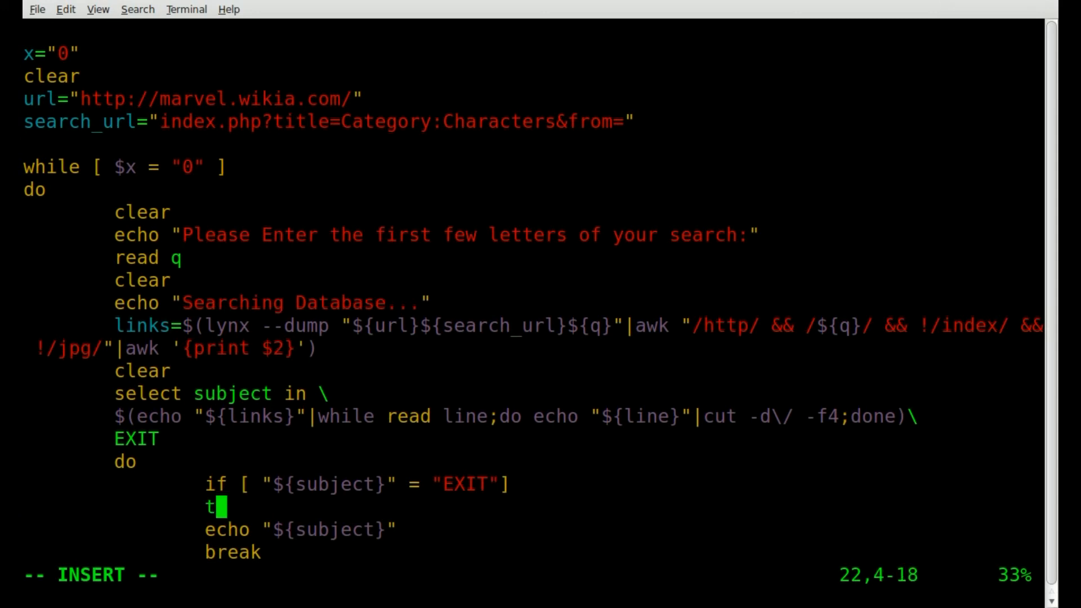
type("hen")
type("clear")
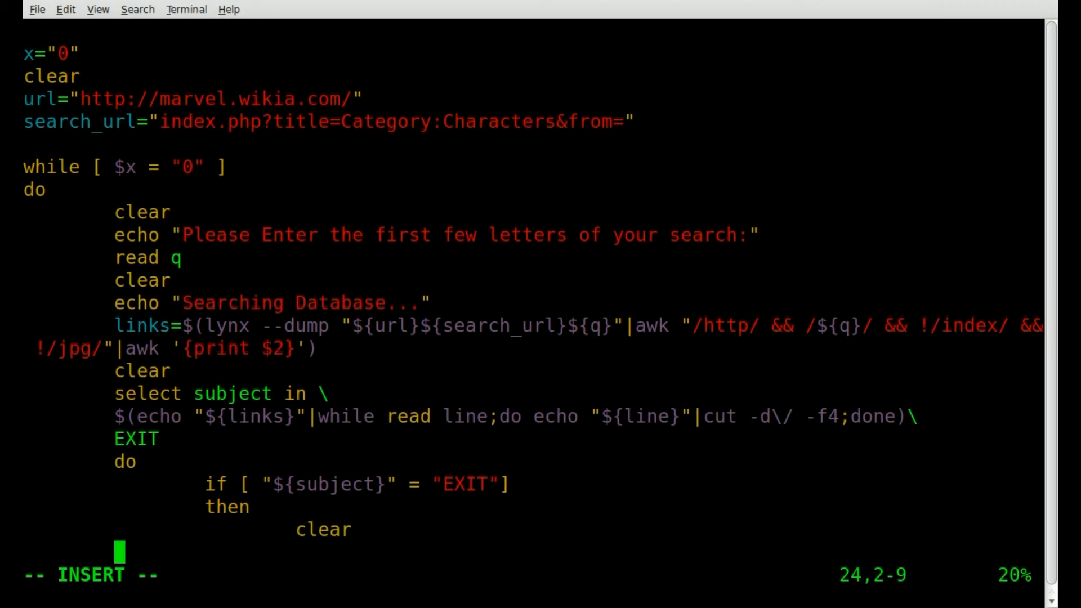
type("echo")
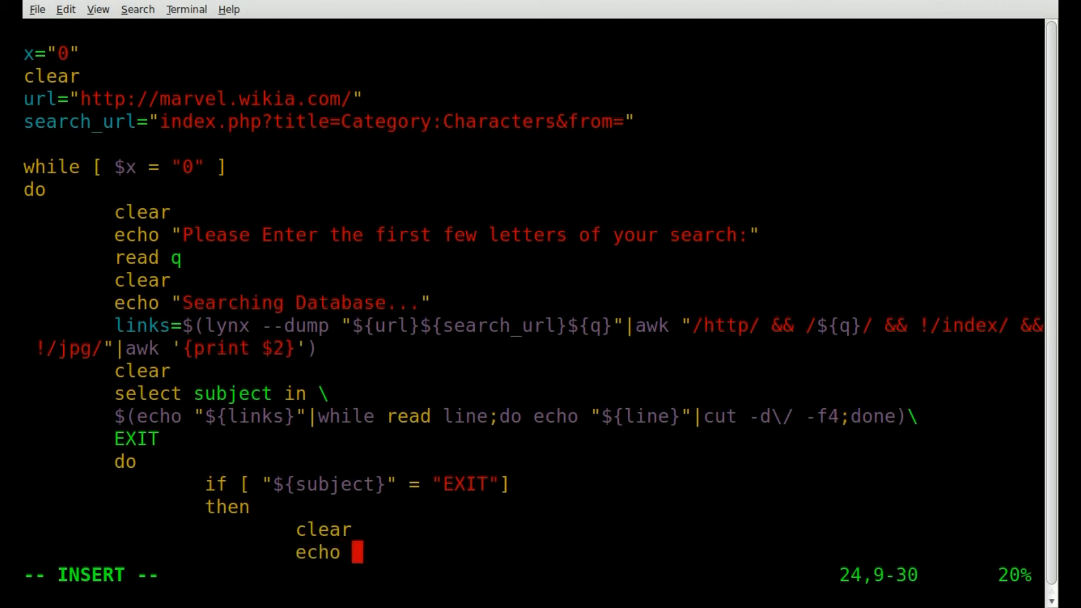
type("\"Exiting...")
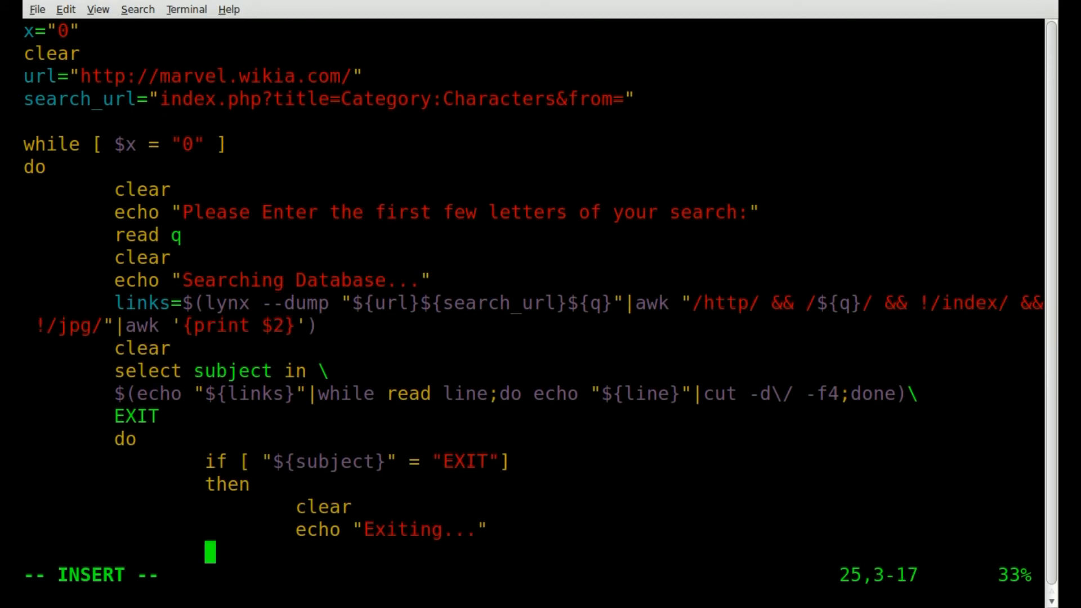
type("s")
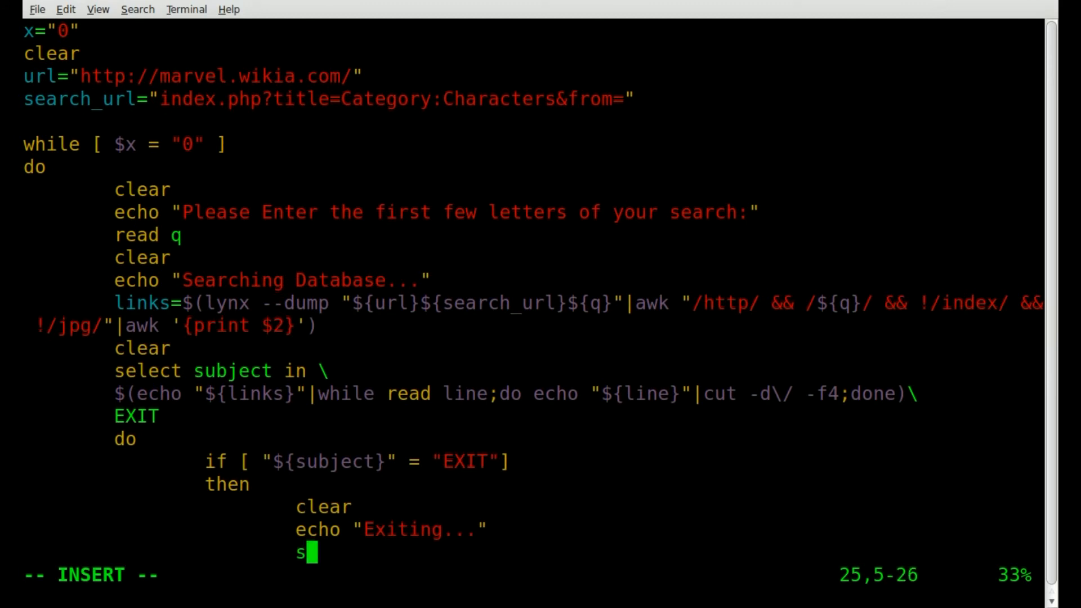
type("l")
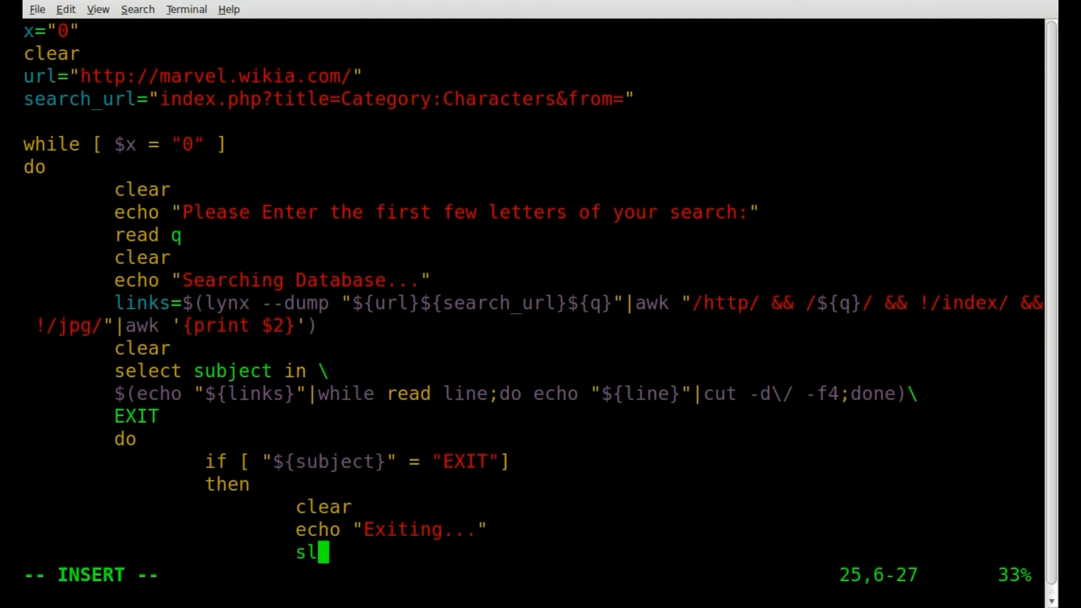
type("eep 2")
type("clear")
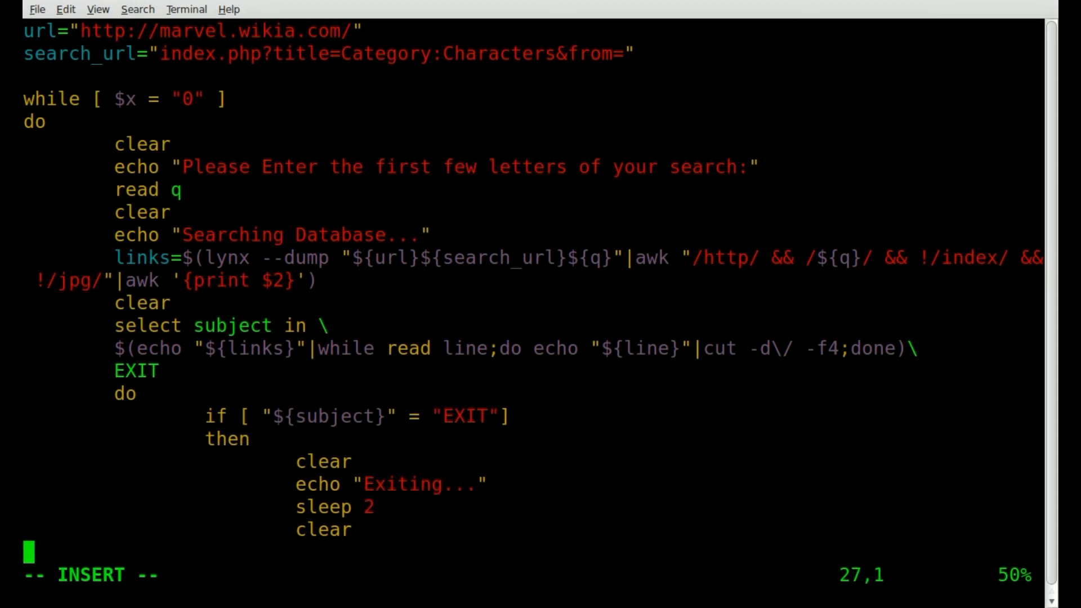
Step: Set x="1" and add break to finish the EXIT branch
type("x=")
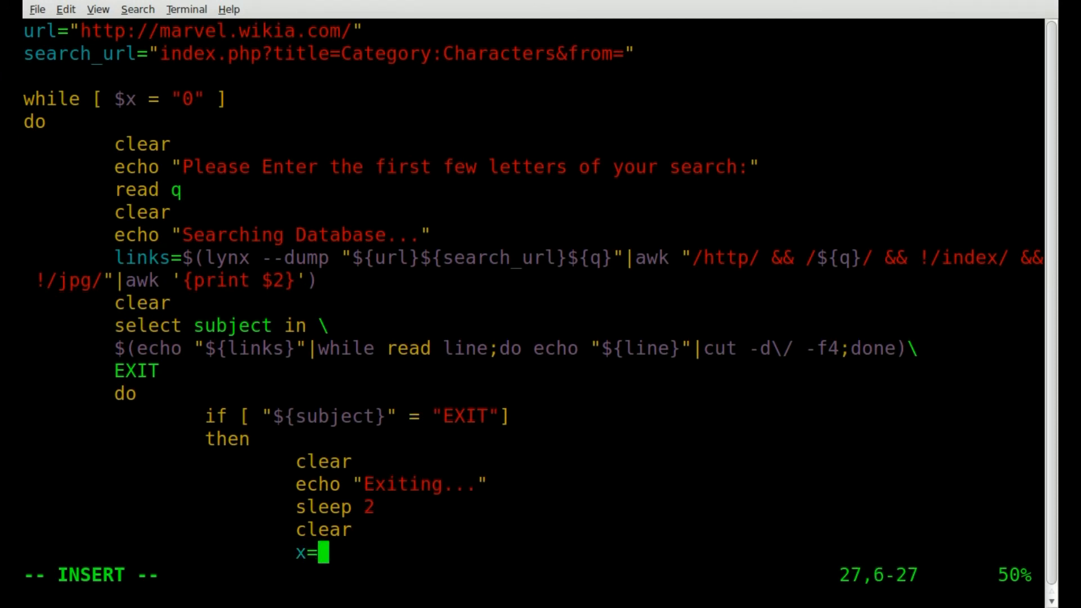
type("1")
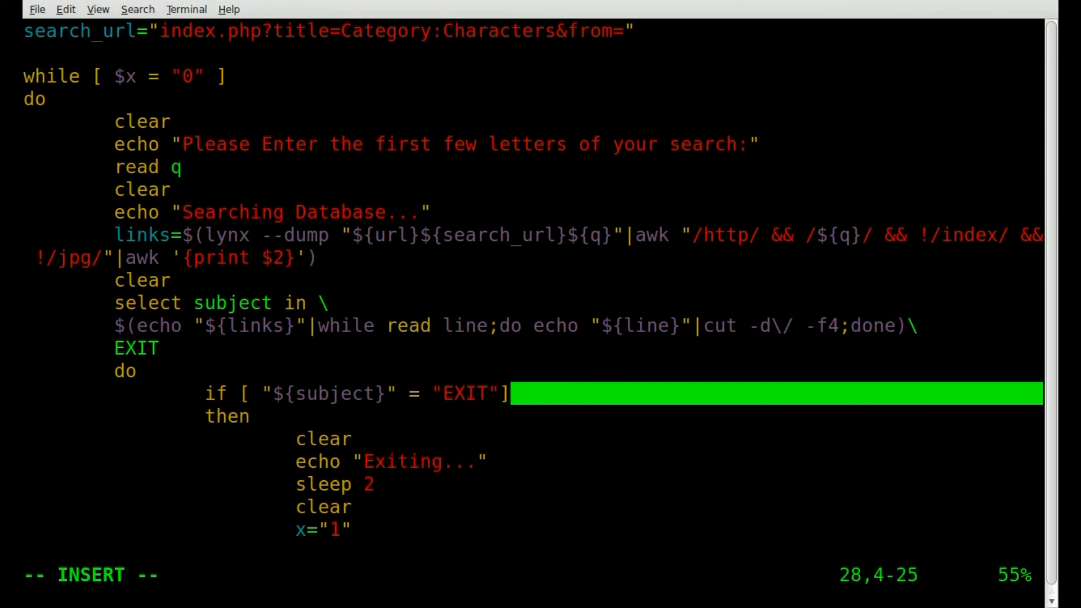
type("break")
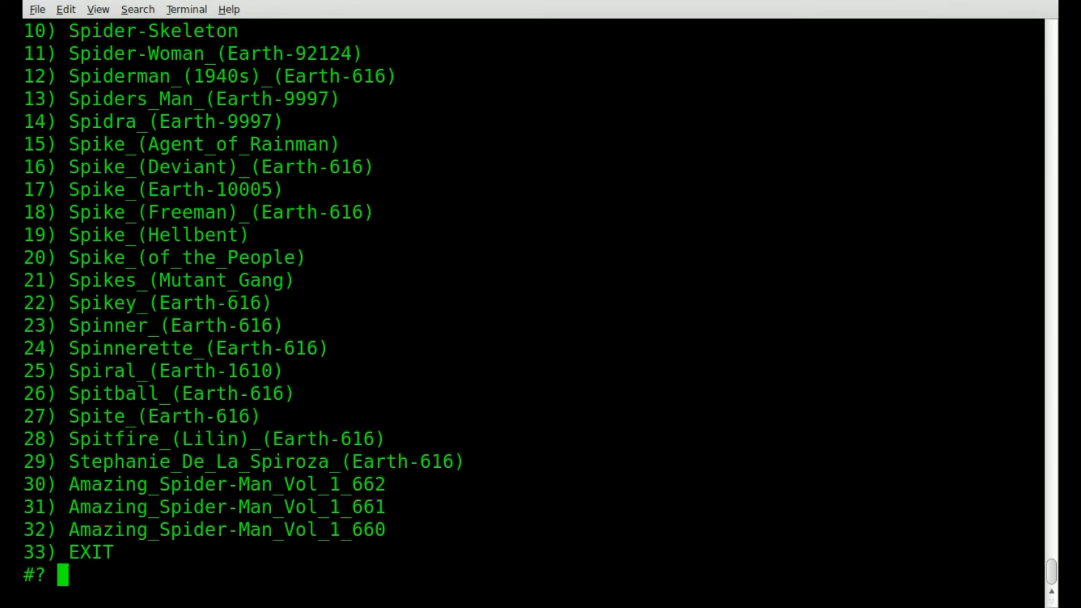
Step: Choose a menu entry, search S at the returned prompt, stop with Ctrl+C and reopen marvel_search.sh
key("Return")
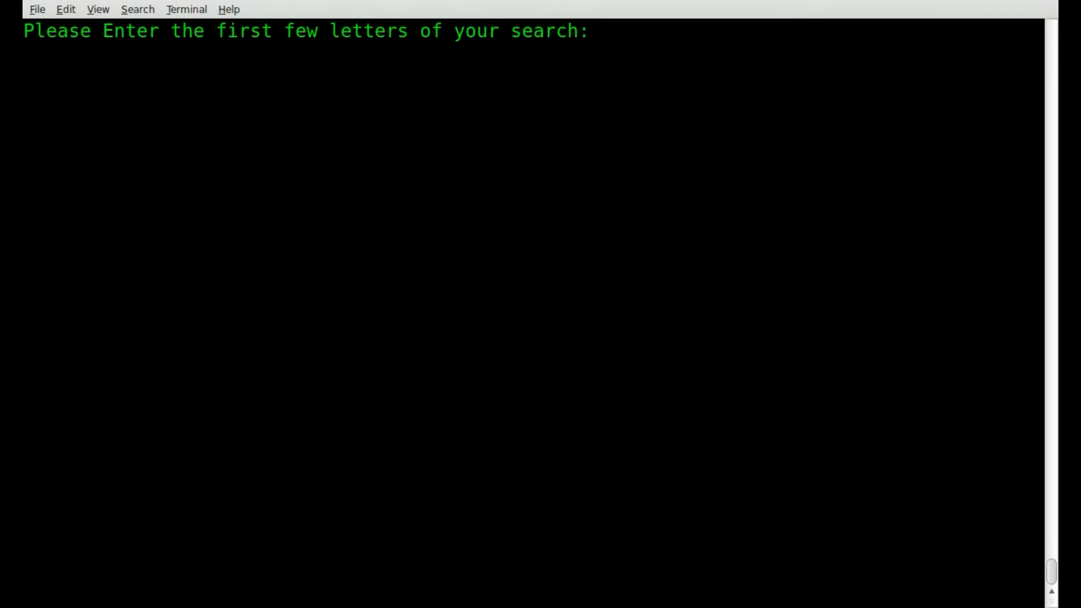
type("S")
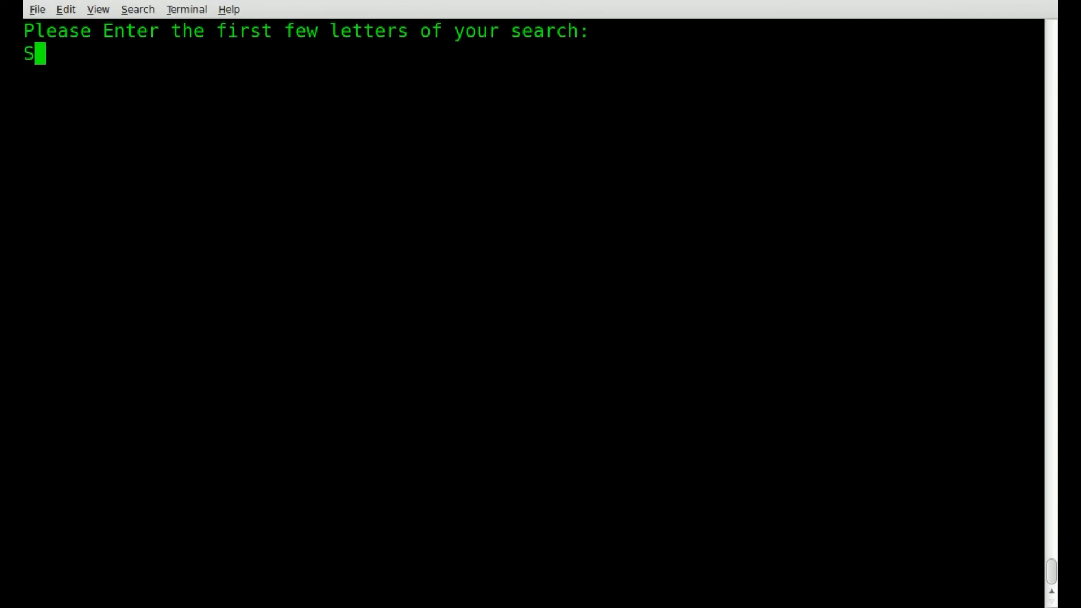
key("Return")
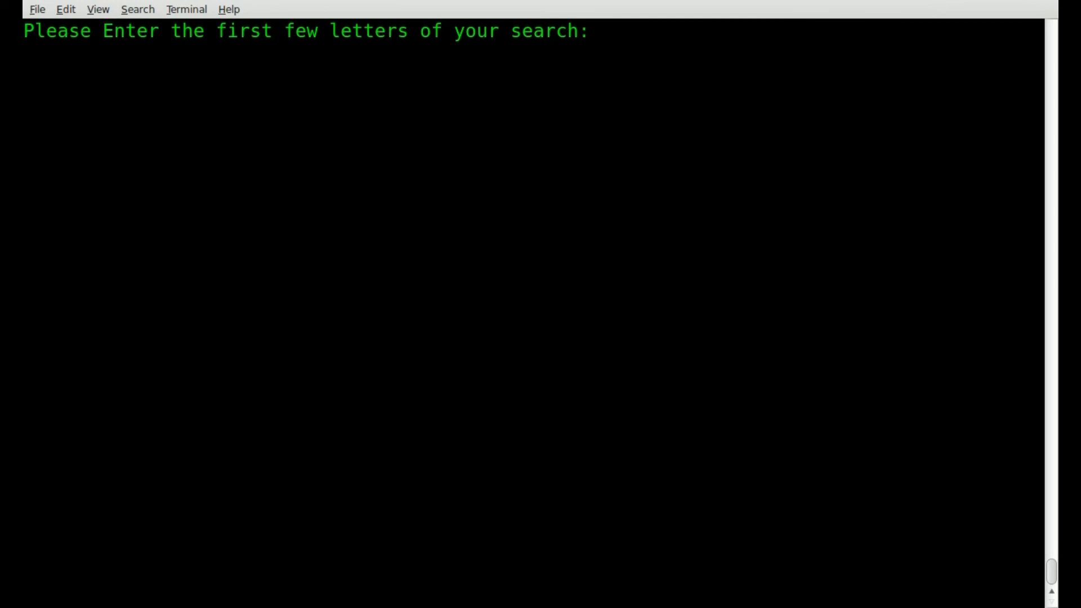
key("ctrl+c")
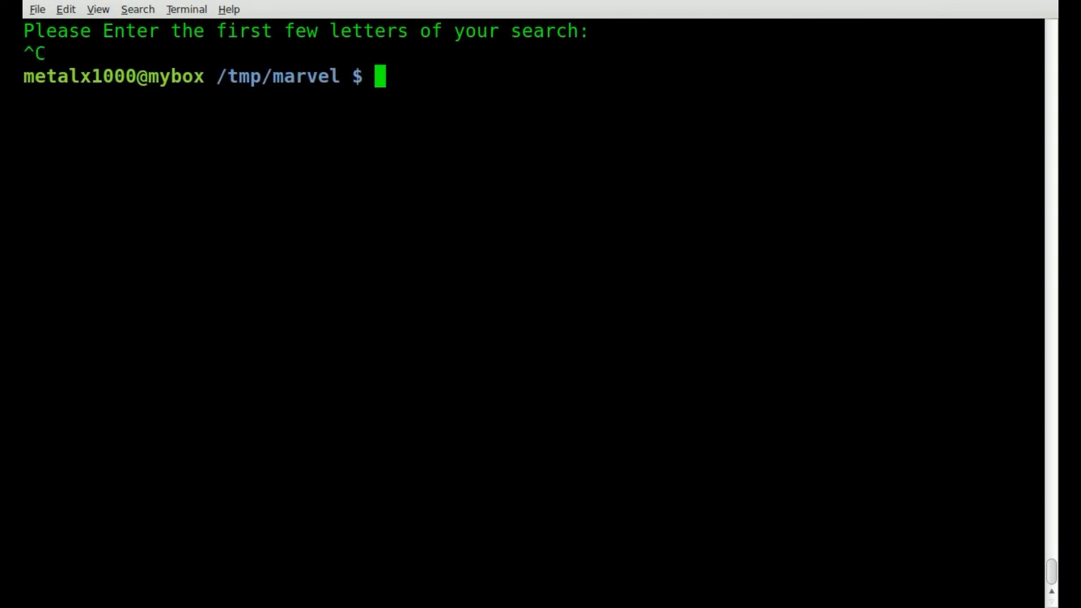
type("vim marvel_search.sh")
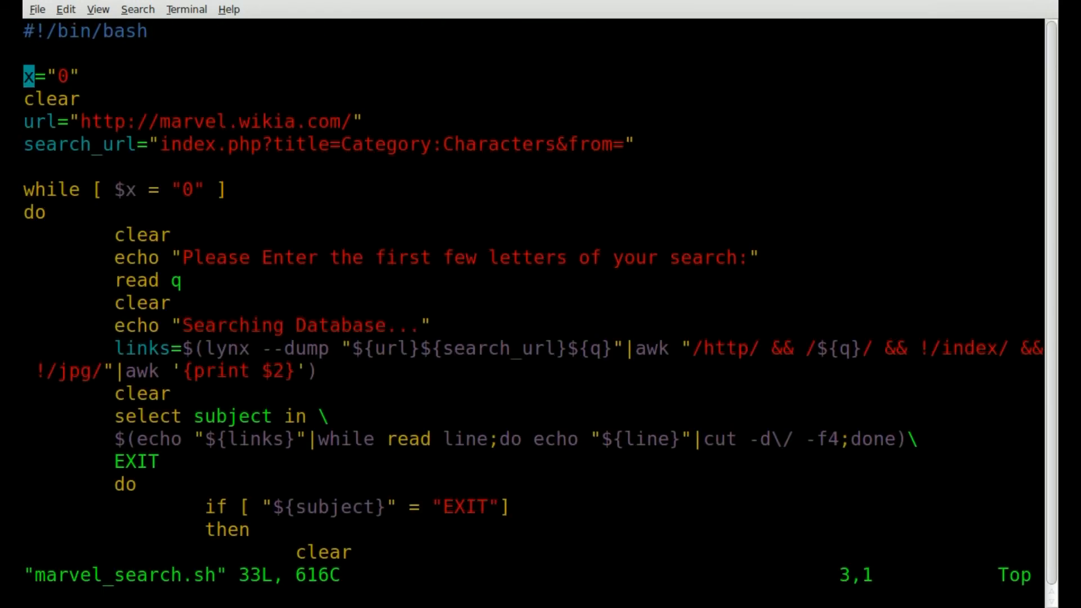
Step: Navigate up to the EXIT test line to compare plain "$subject", then return from the test run
key("G")
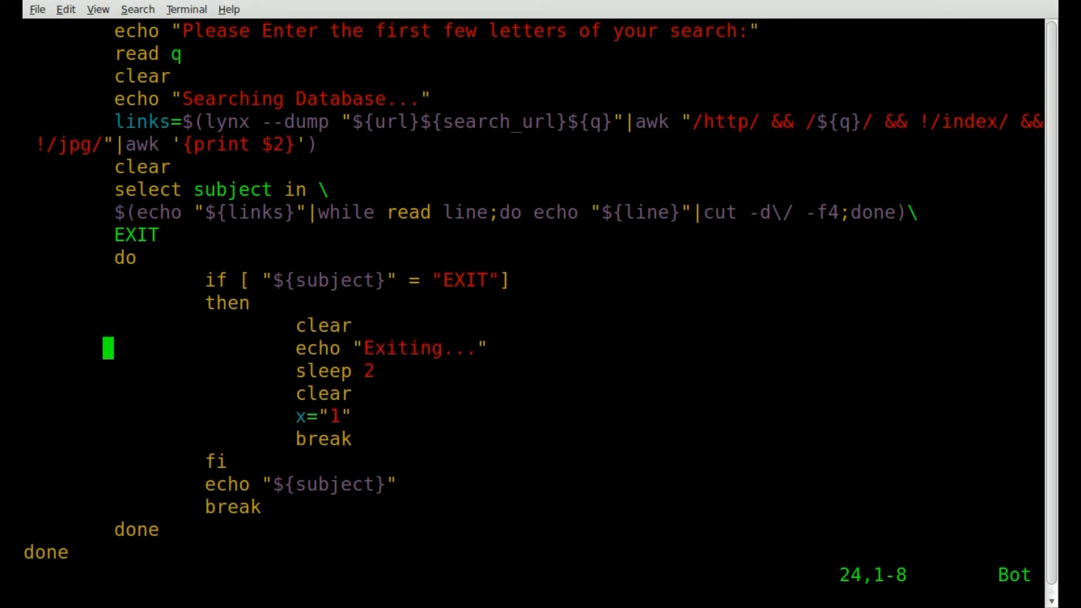
key("Up")
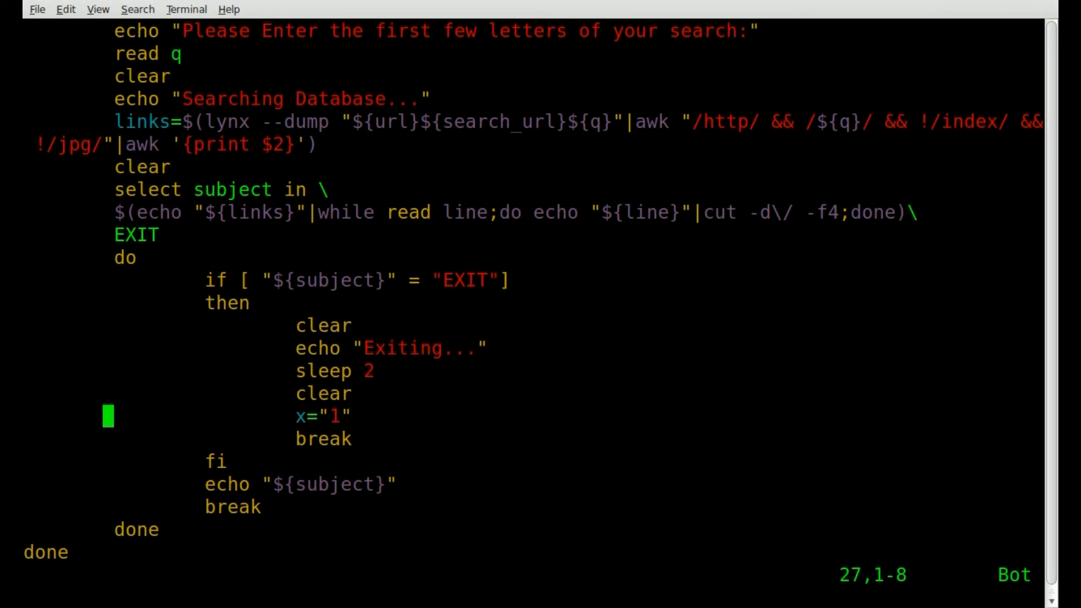
key("Up")
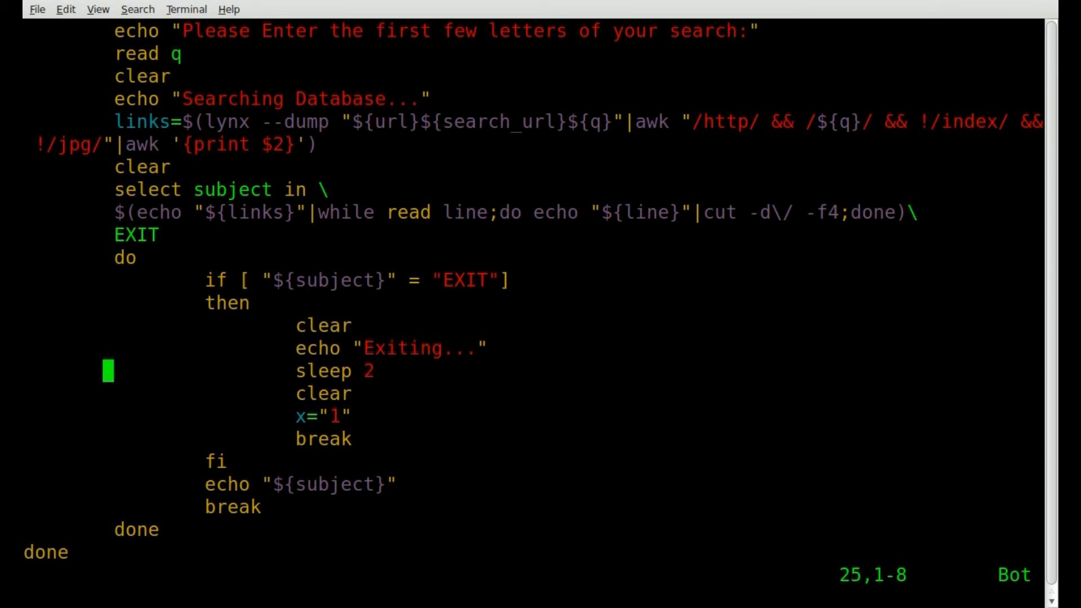
key("Up")
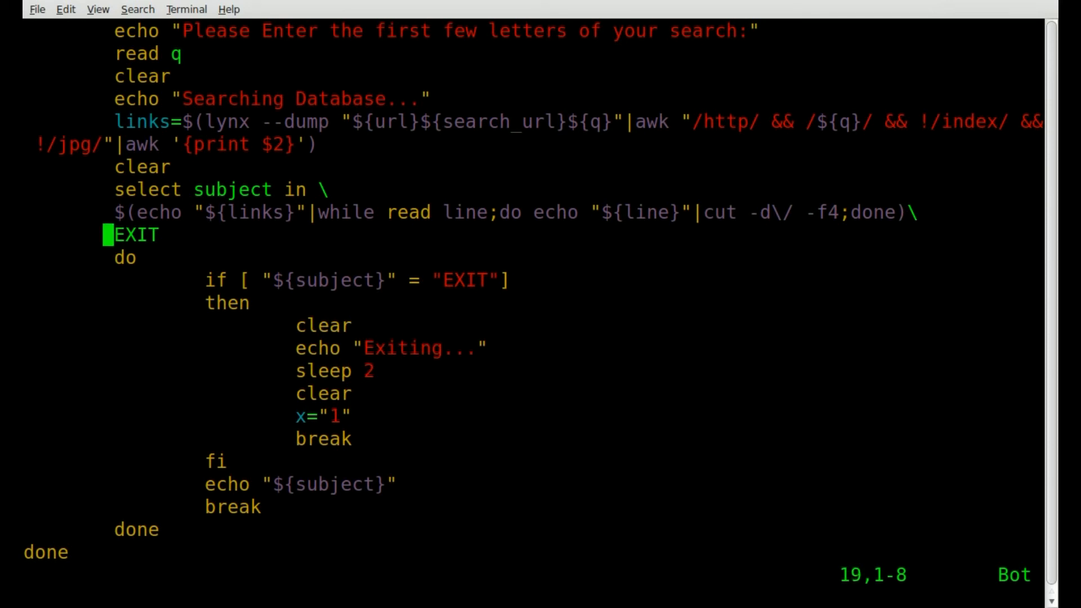
key("End")
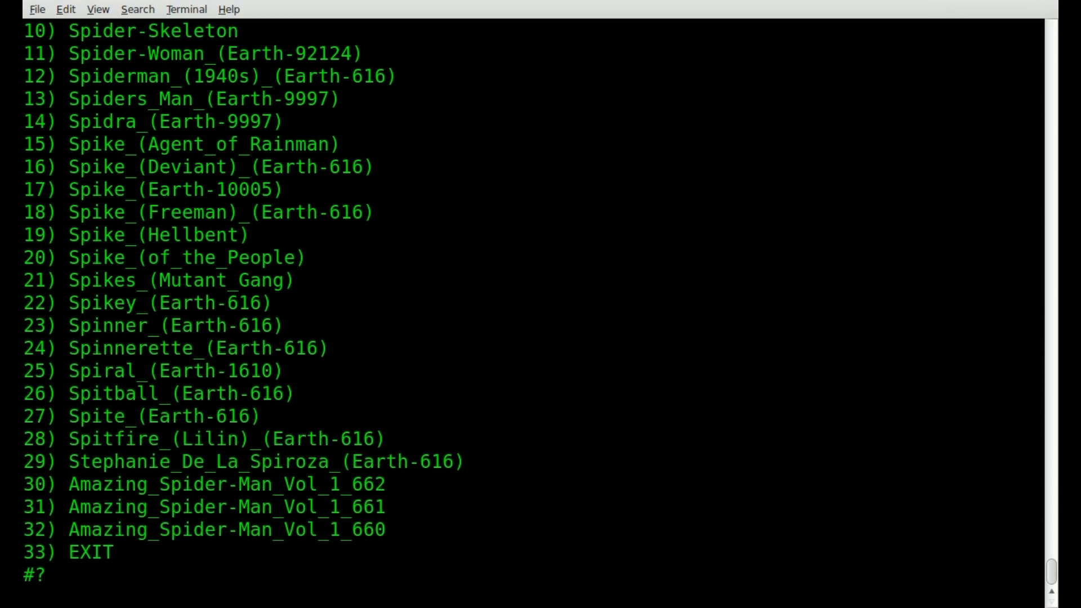
key("Return")
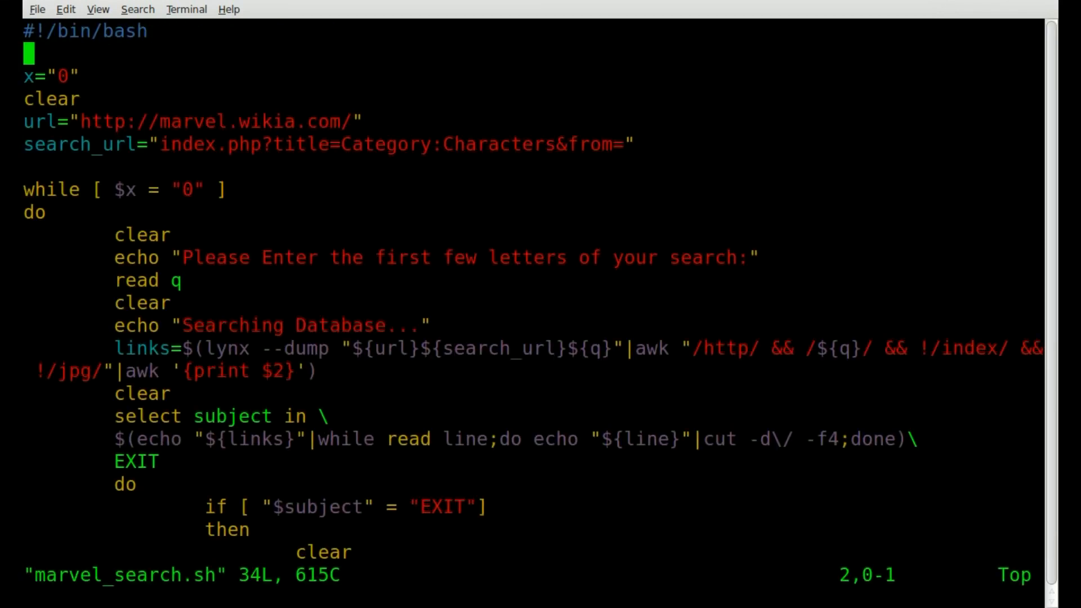
key("G")
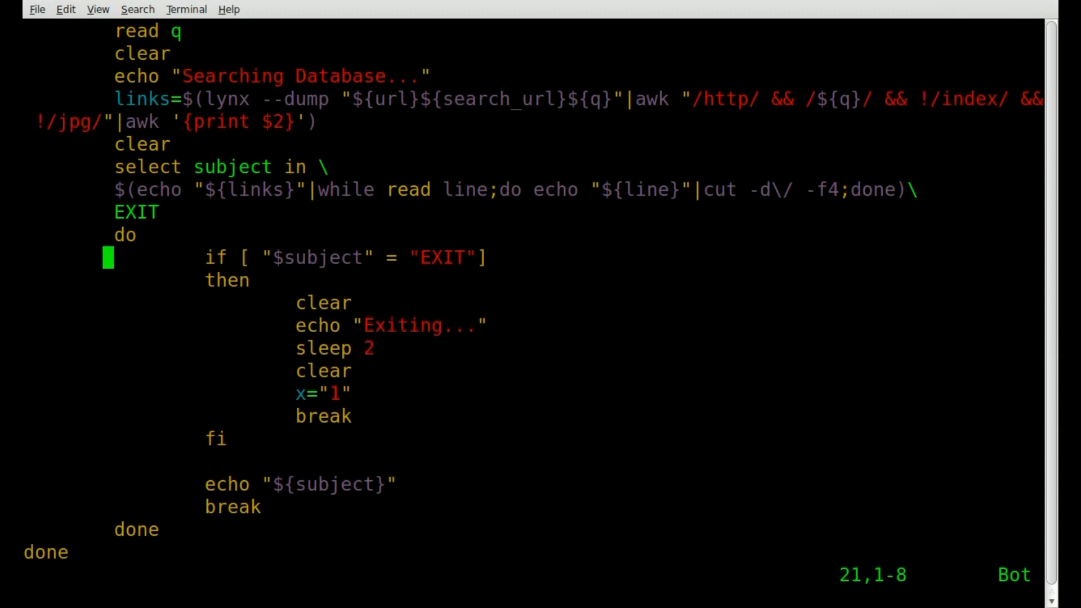
key("Right")
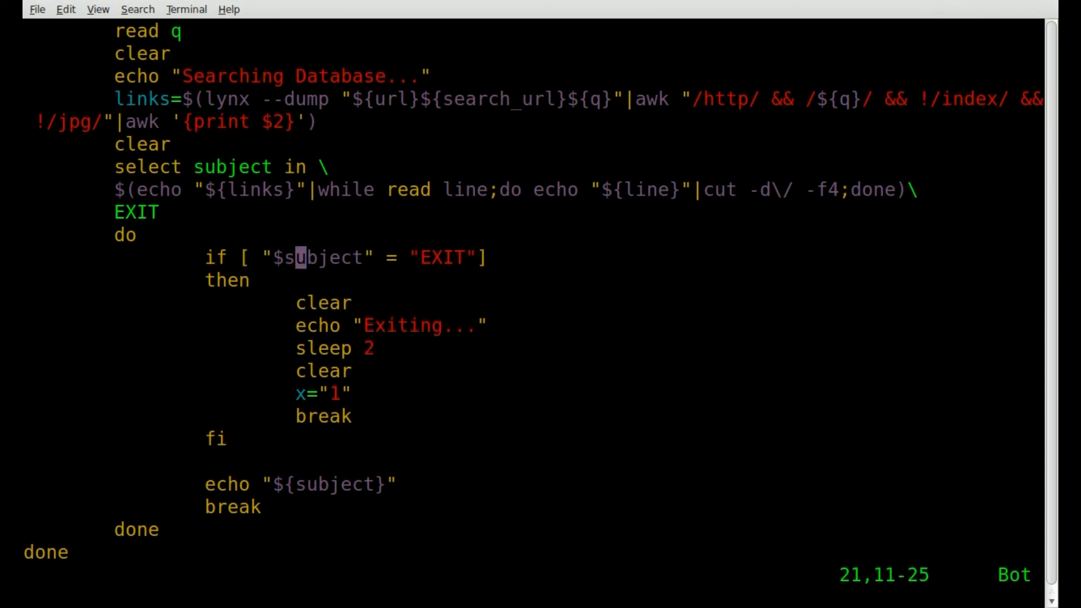
key("l")
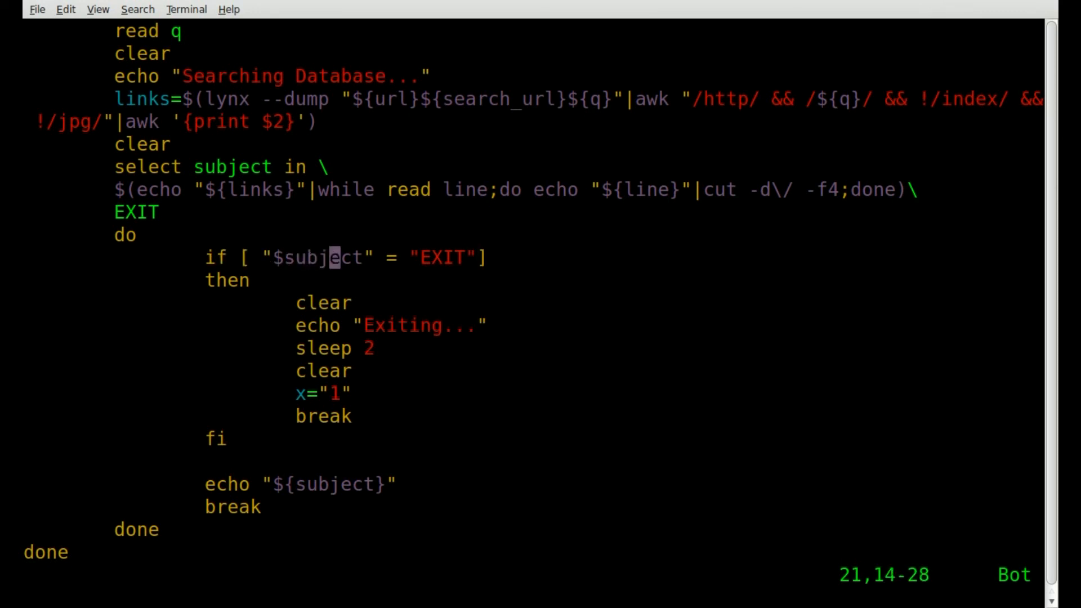
key("Right")
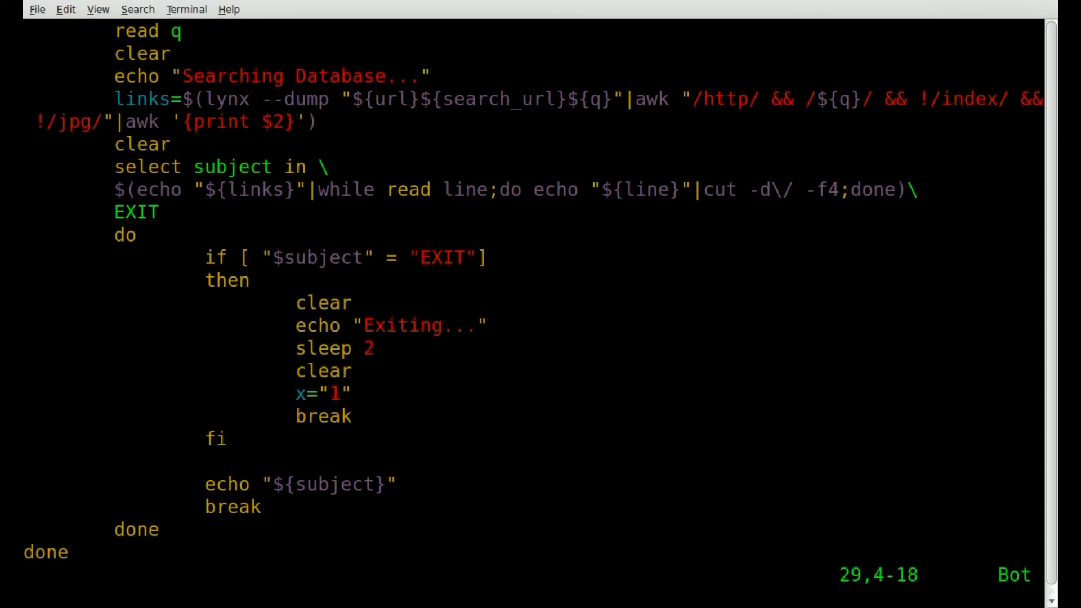
key("Down")
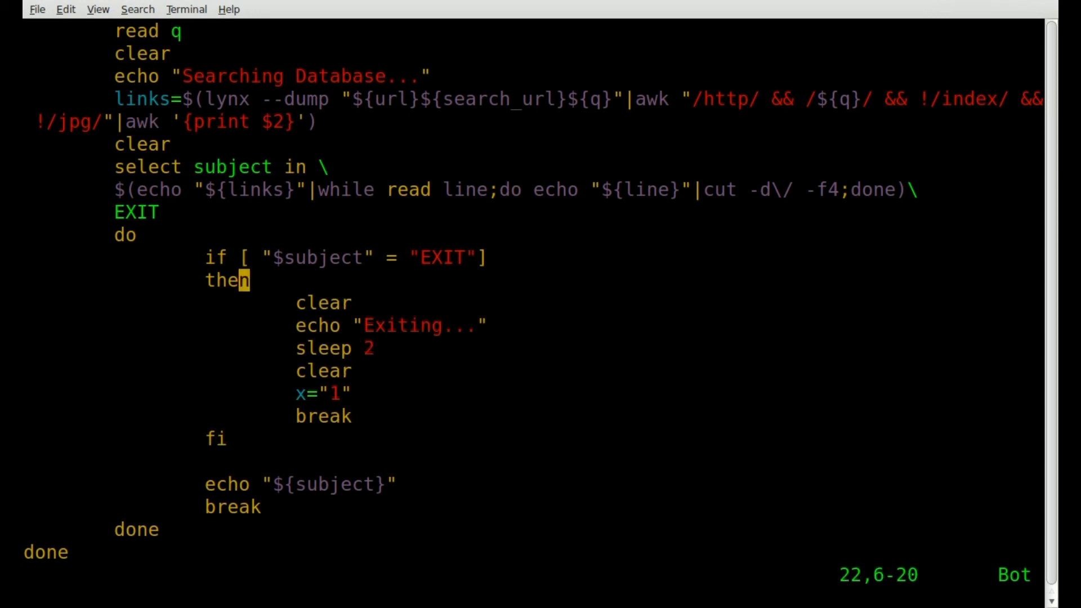
key("Down")
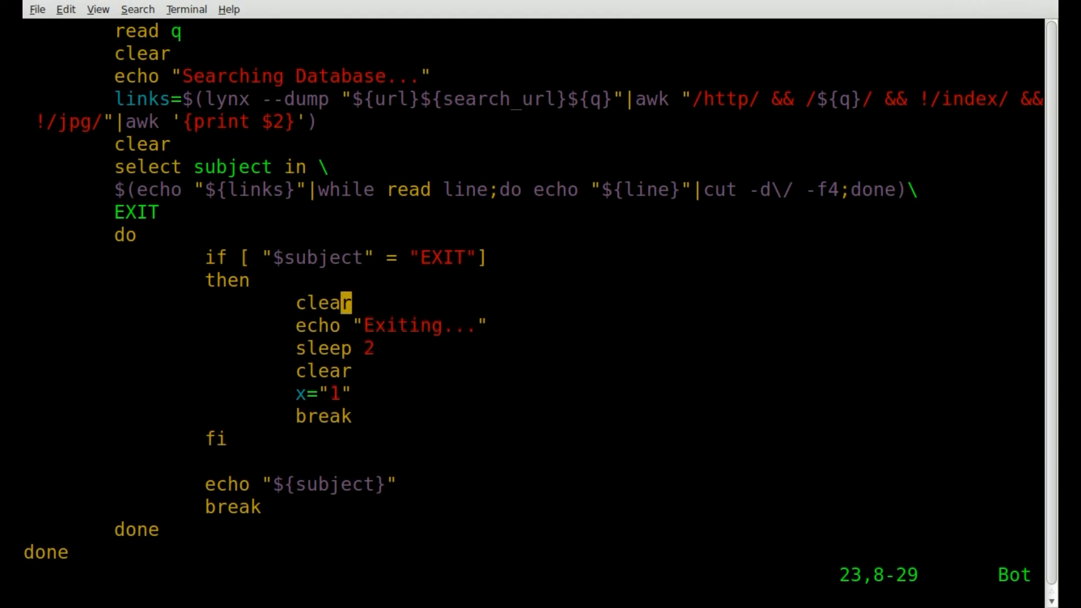
mouse_move(659, 401)
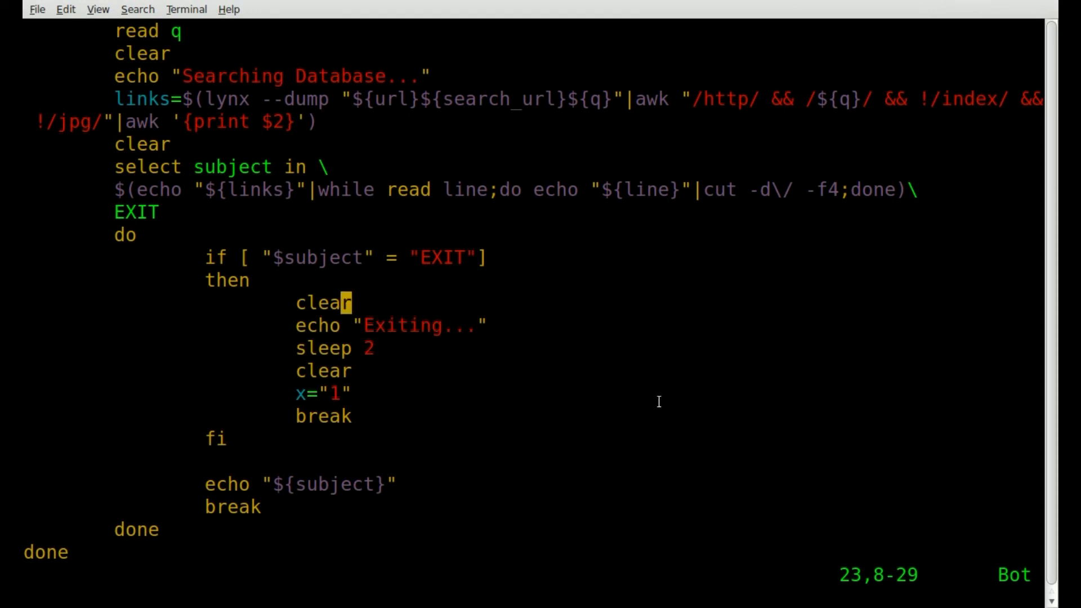